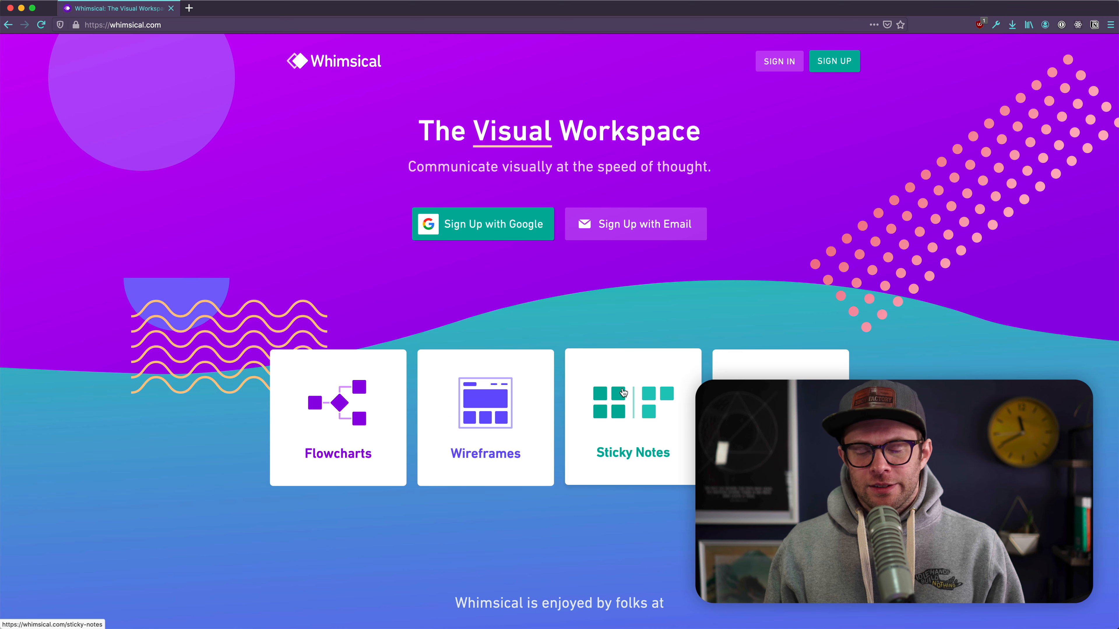
pyautogui.moveTo(655, 322)
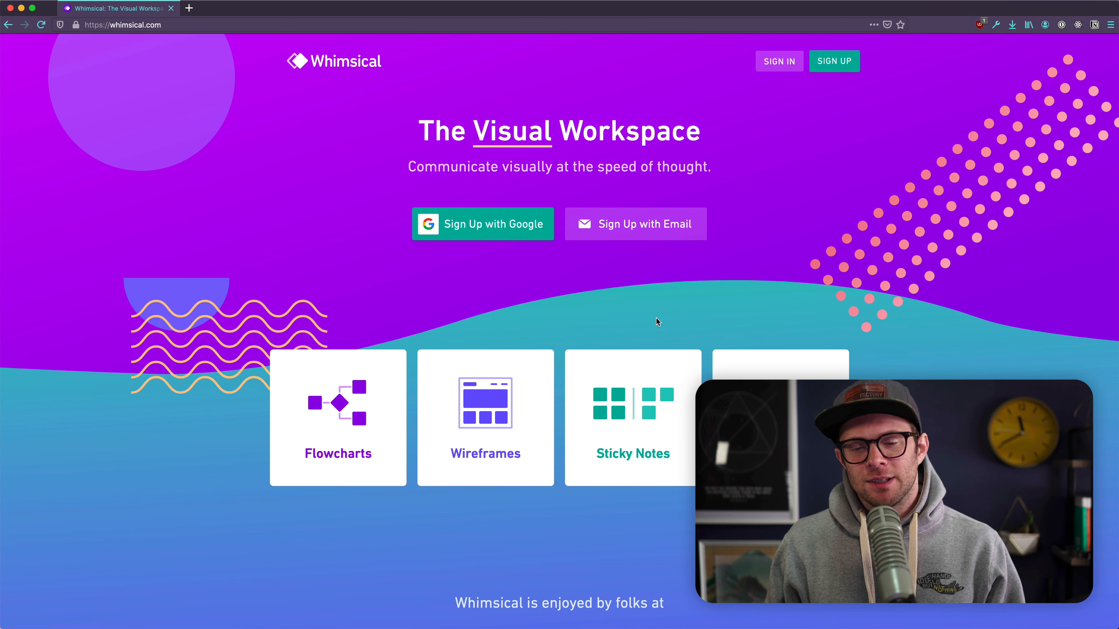
# Scroll through the Whimsical homepage and go to the Pricing page from the footer.
pyautogui.scroll(-3)
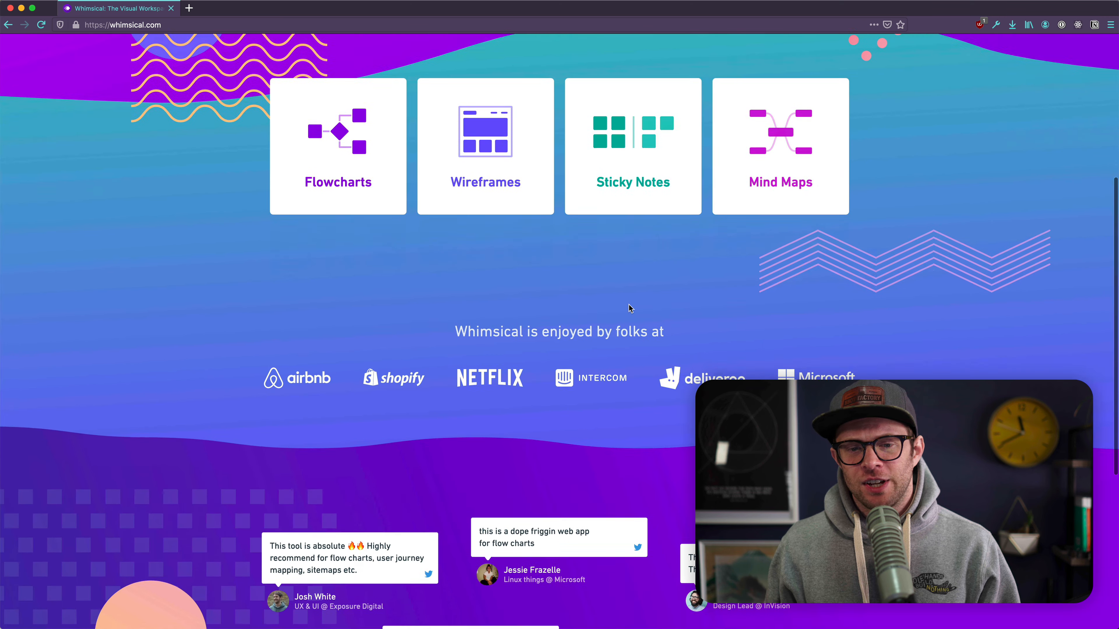
pyautogui.scroll(-3)
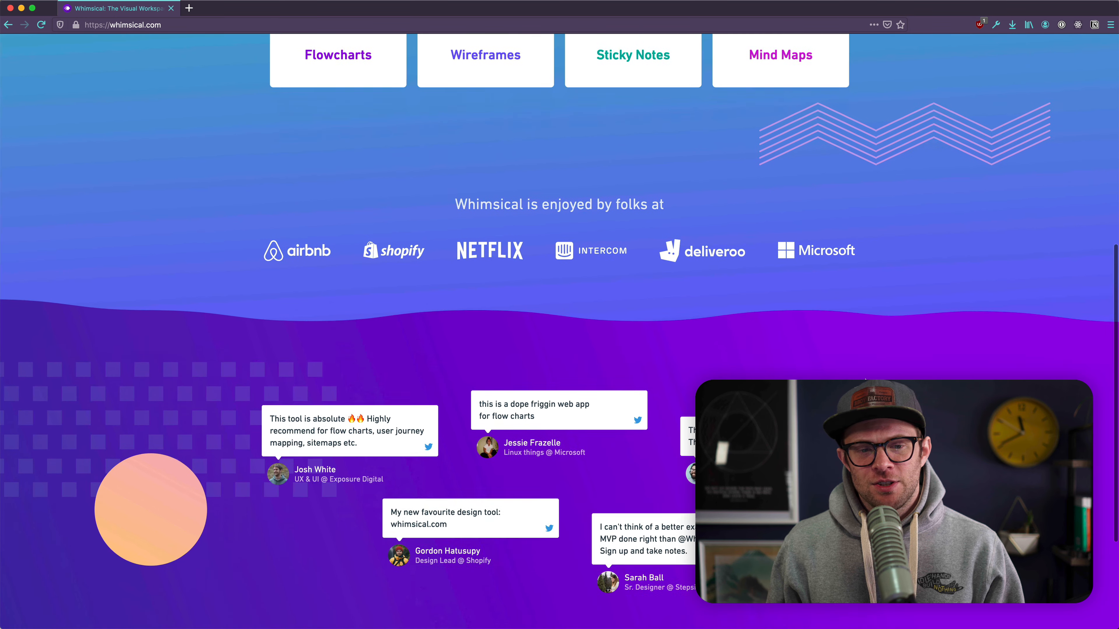
pyautogui.scroll(-3)
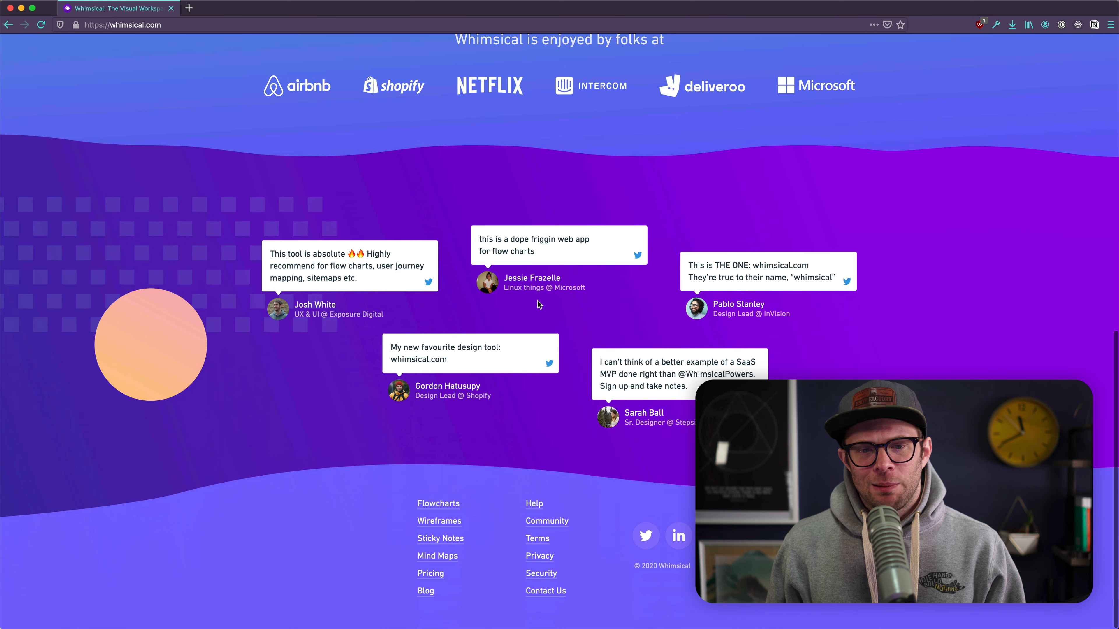
pyautogui.moveTo(607, 287)
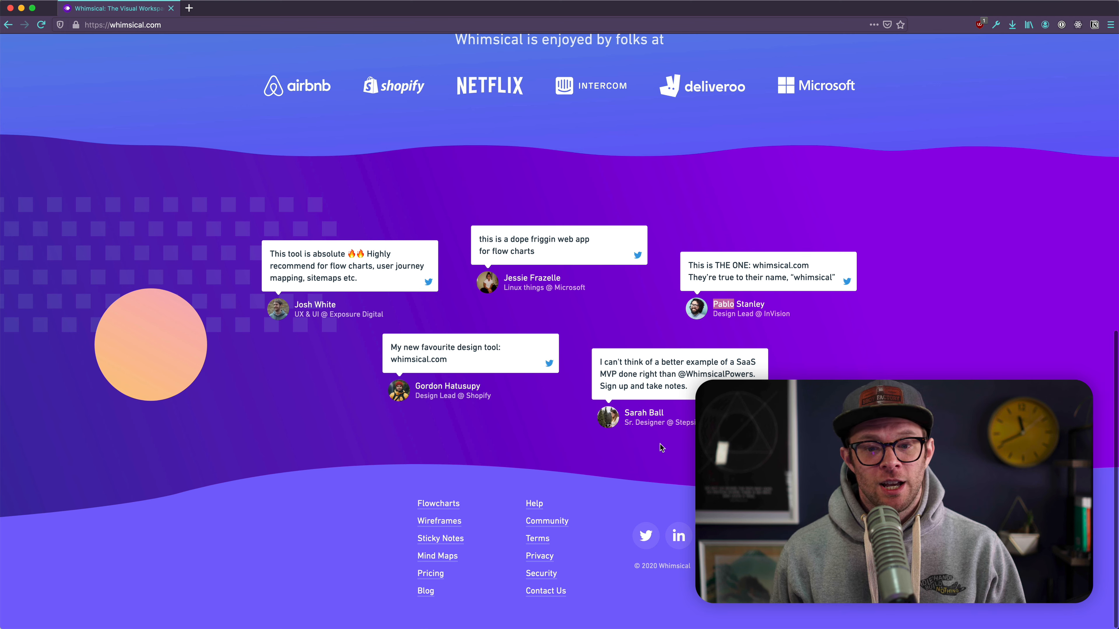
pyautogui.scroll(3)
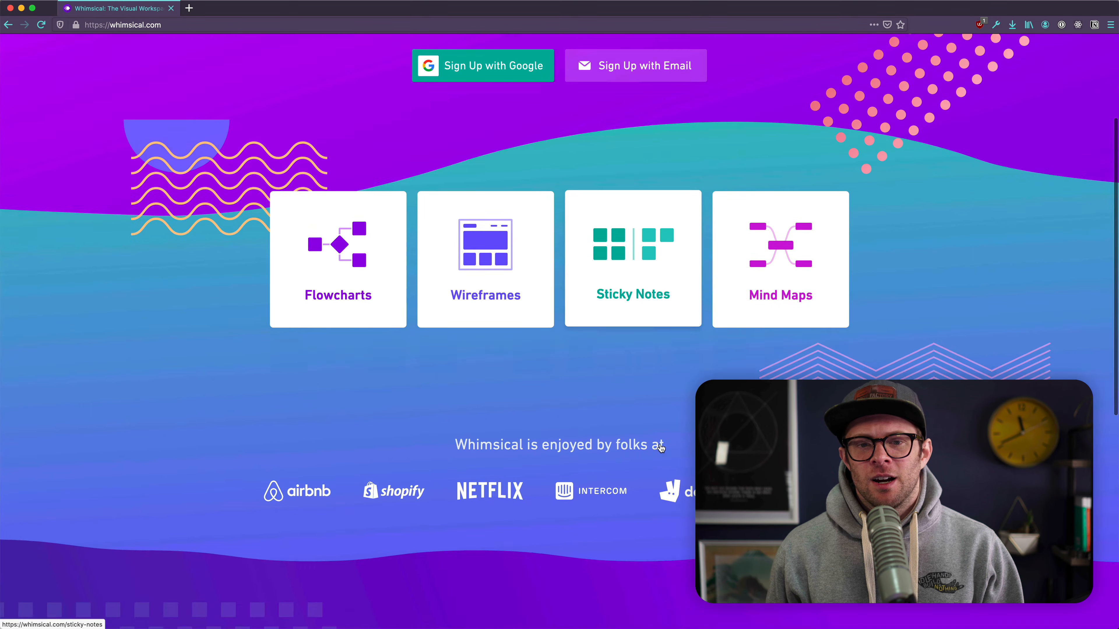
pyautogui.scroll(3)
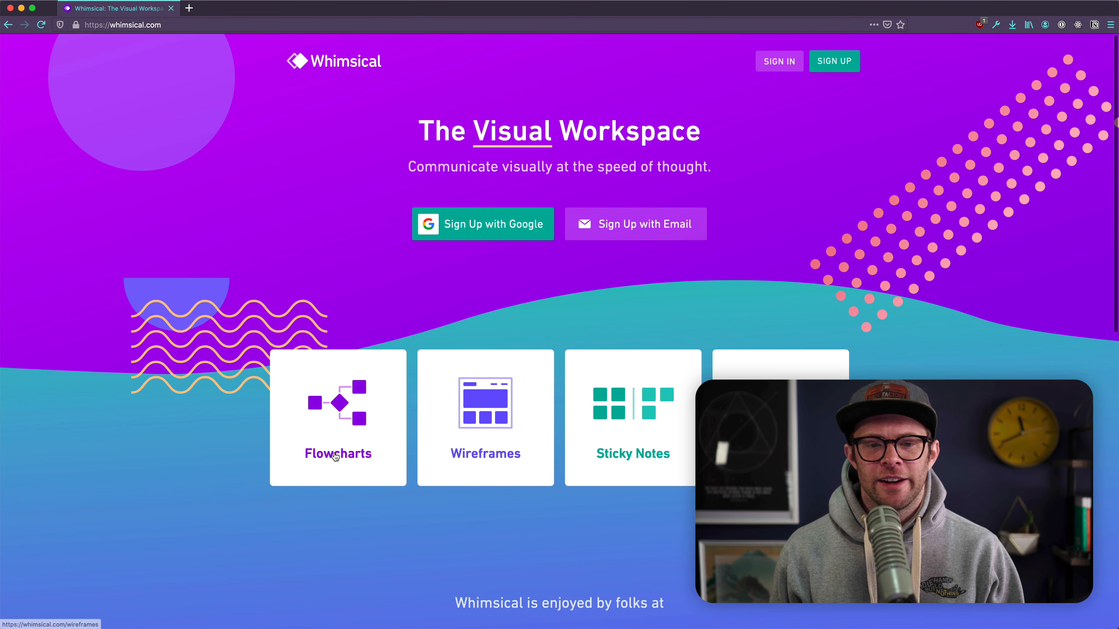
pyautogui.scroll(-3)
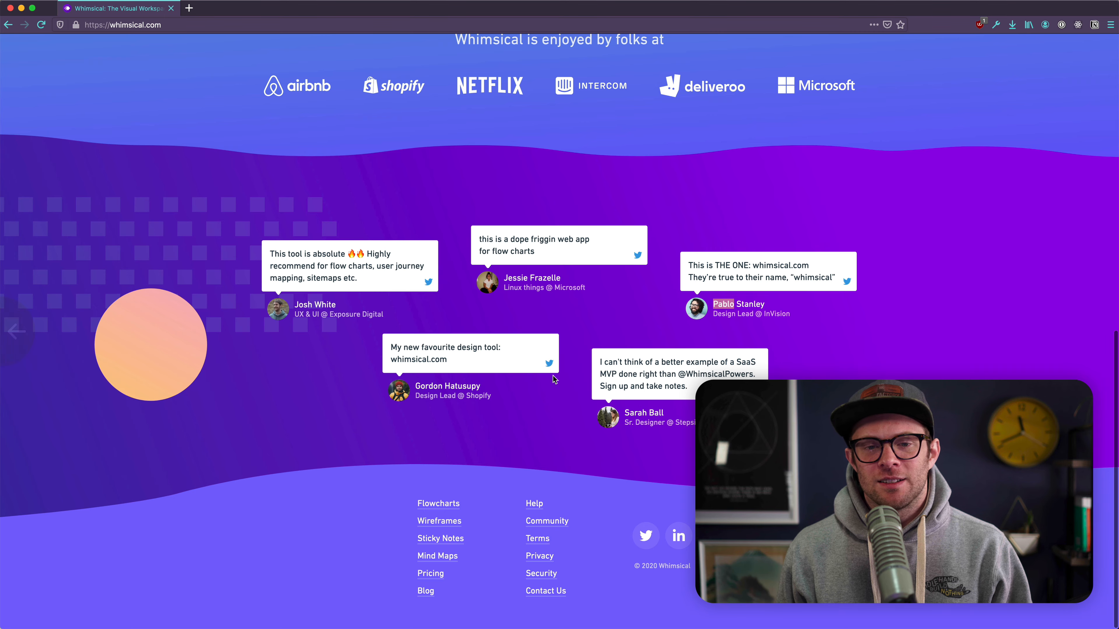
pyautogui.scroll(3)
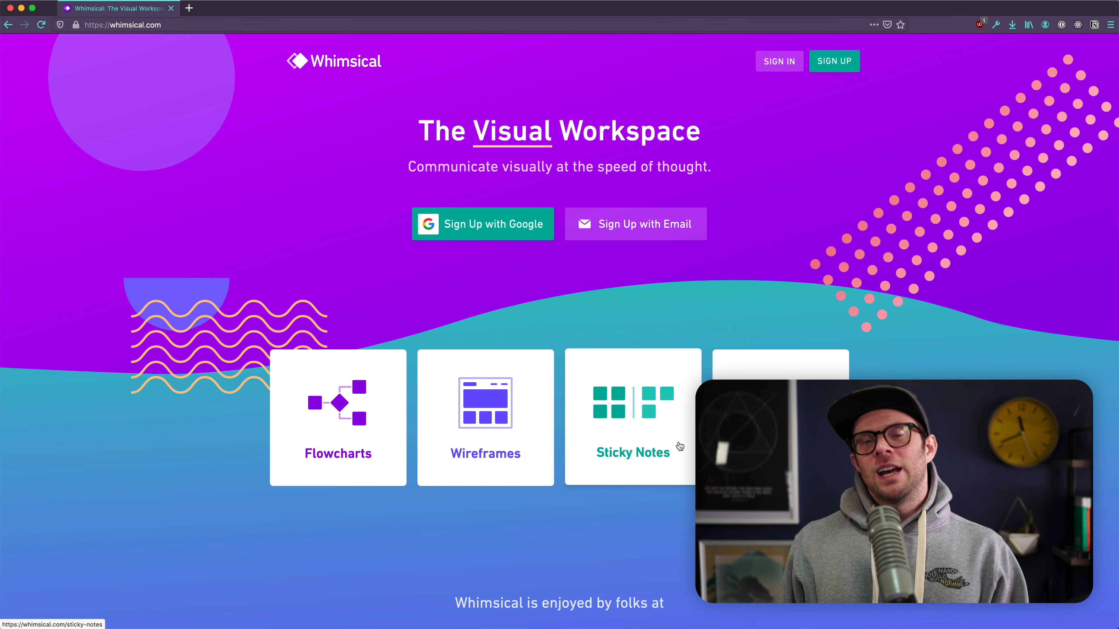
pyautogui.scroll(-3)
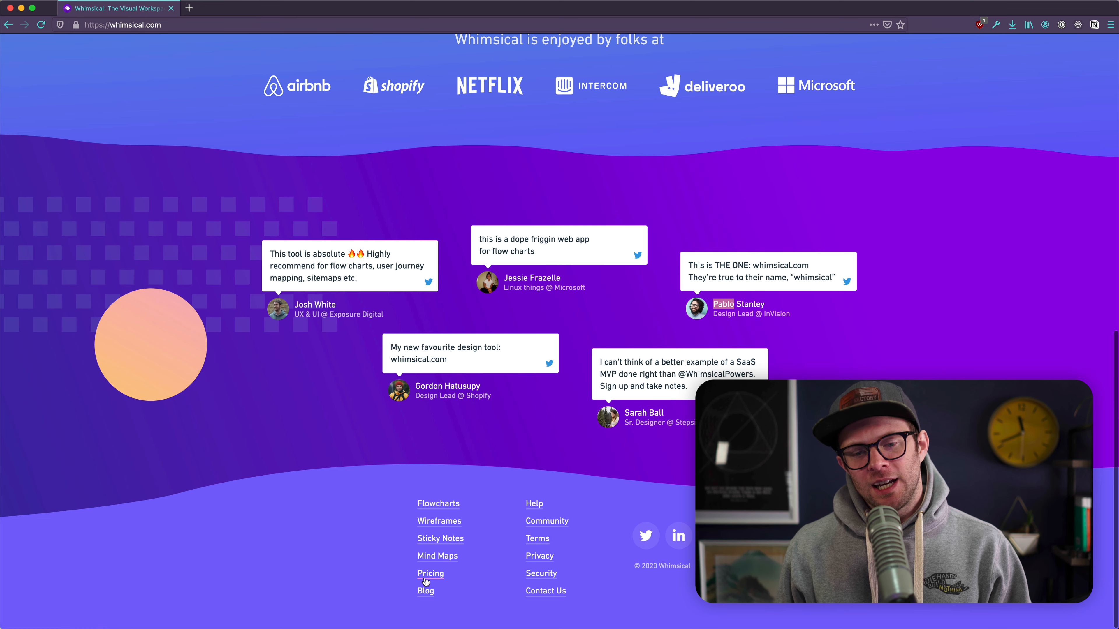
pyautogui.click(429, 572)
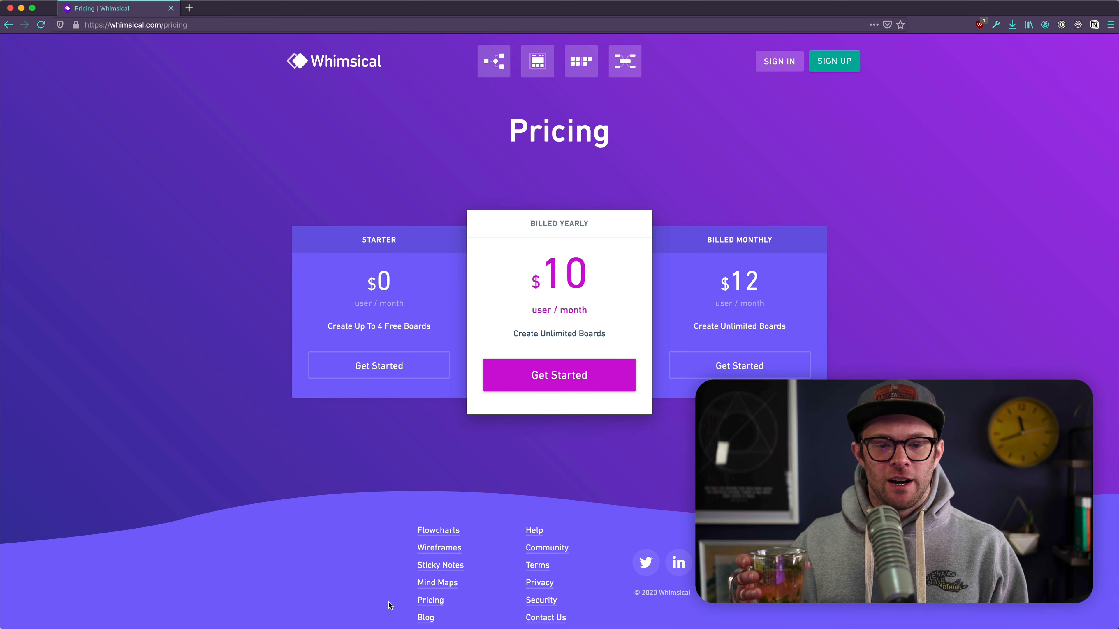
pyautogui.moveTo(377, 519)
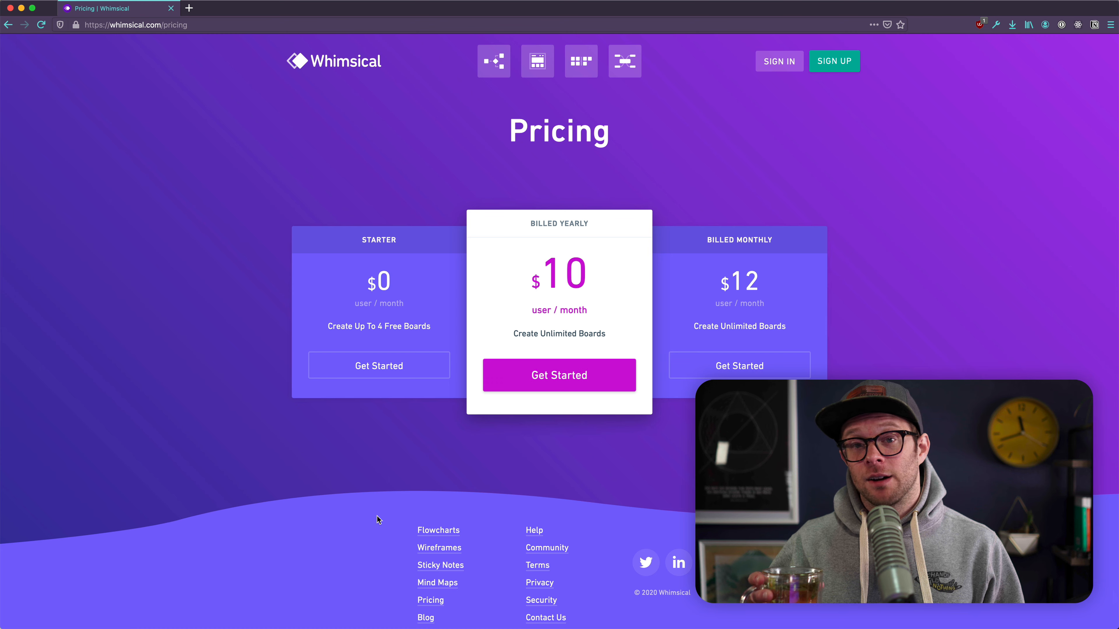
pyautogui.moveTo(259, 425)
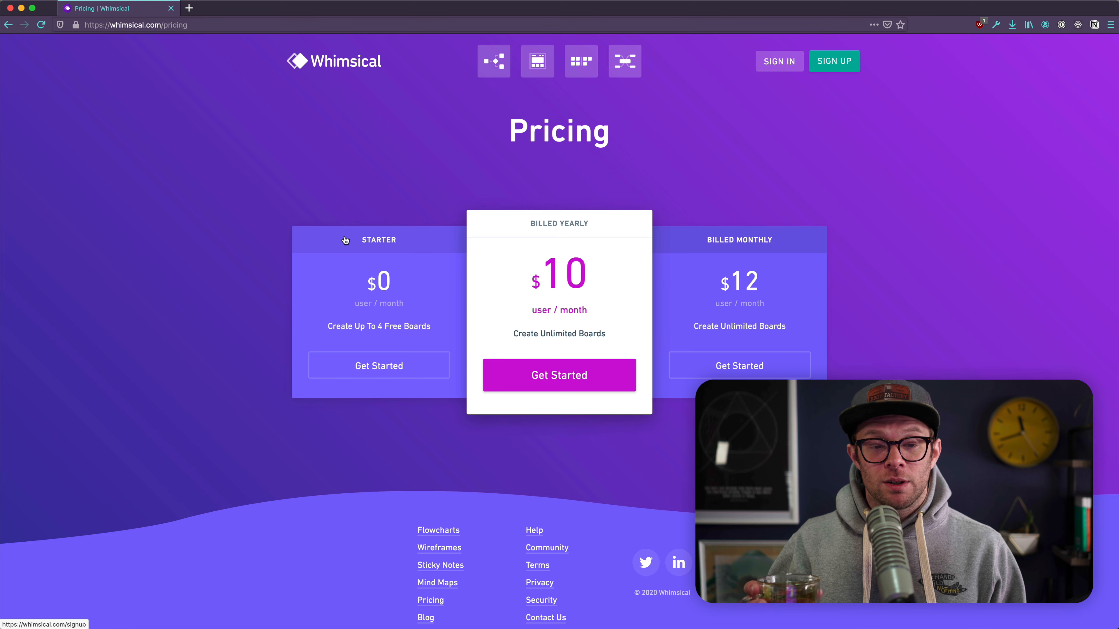
# Choose Get Started on the free Starter plan.
pyautogui.click(333, 61)
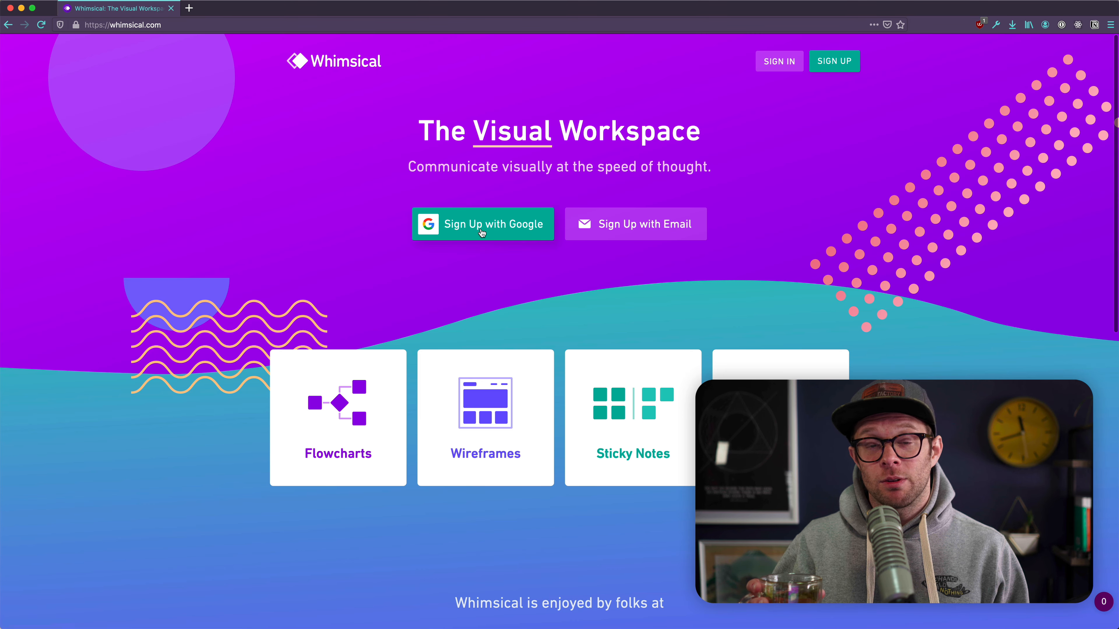
# Sign up with Google and create and open a new untitled flowchart board.
pyautogui.click(482, 223)
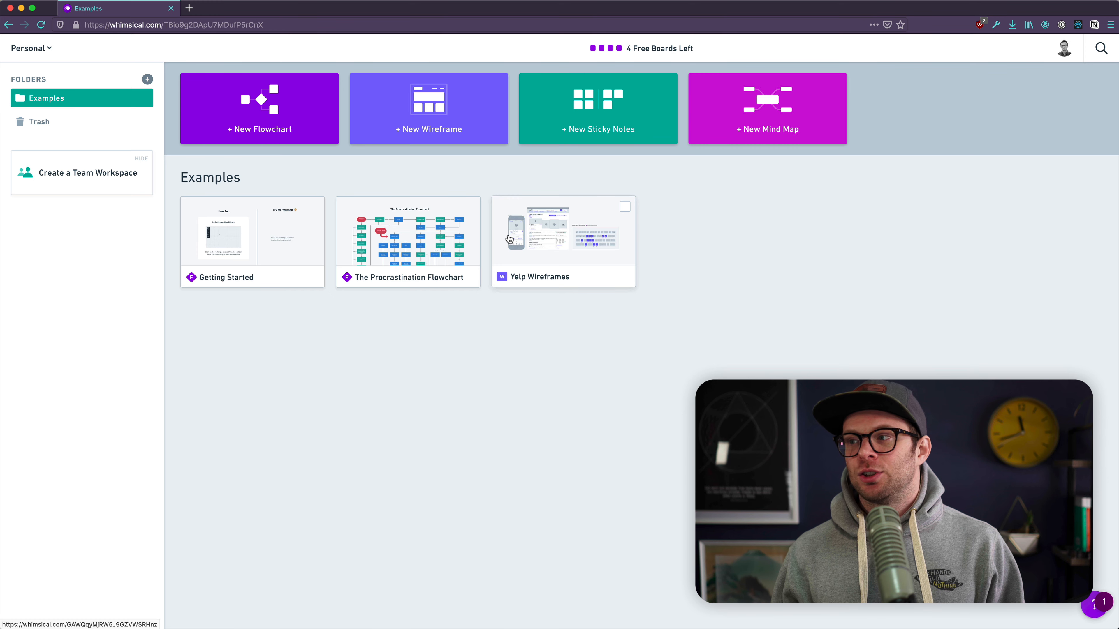
pyautogui.click(258, 108)
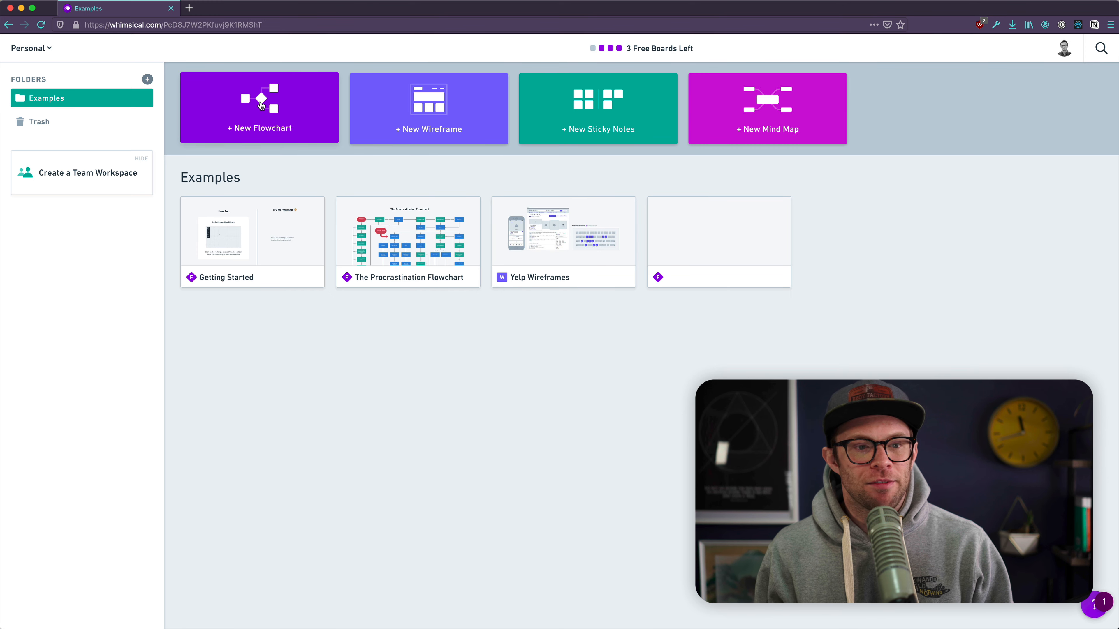
pyautogui.click(258, 108)
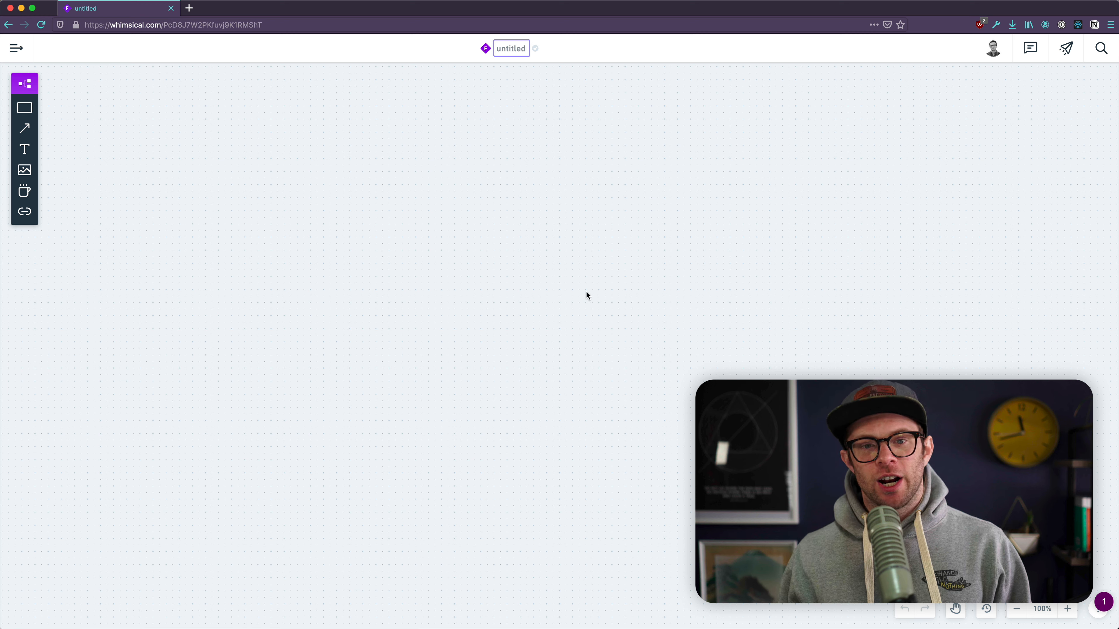
# Title the board 'Sup', return to the boards list and glance at the avatar menu.
pyautogui.write('Sup')
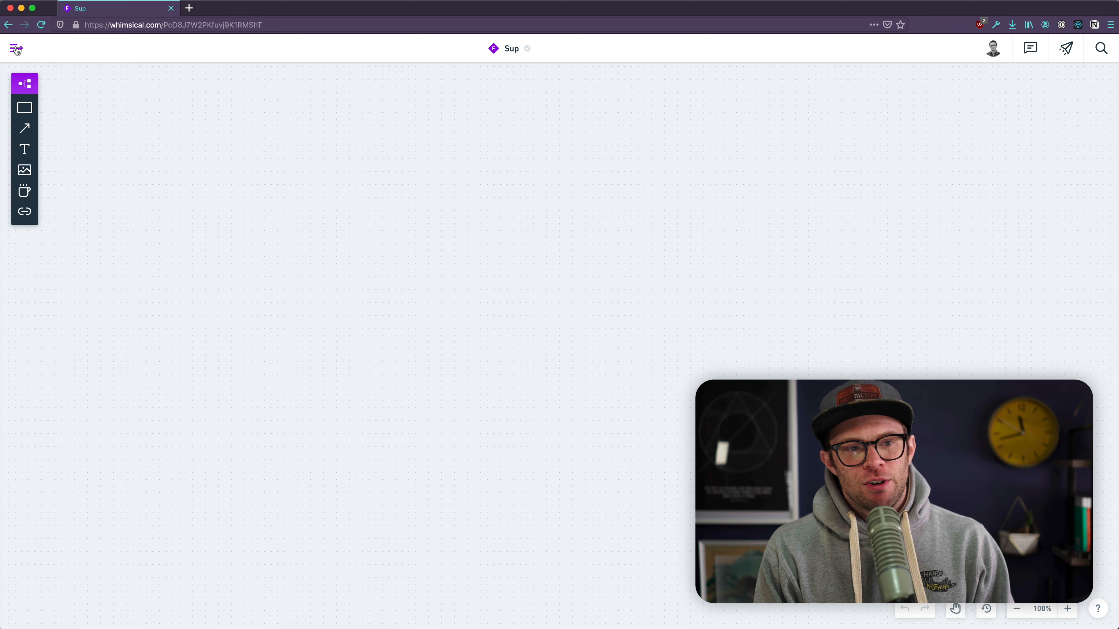
pyautogui.click(16, 48)
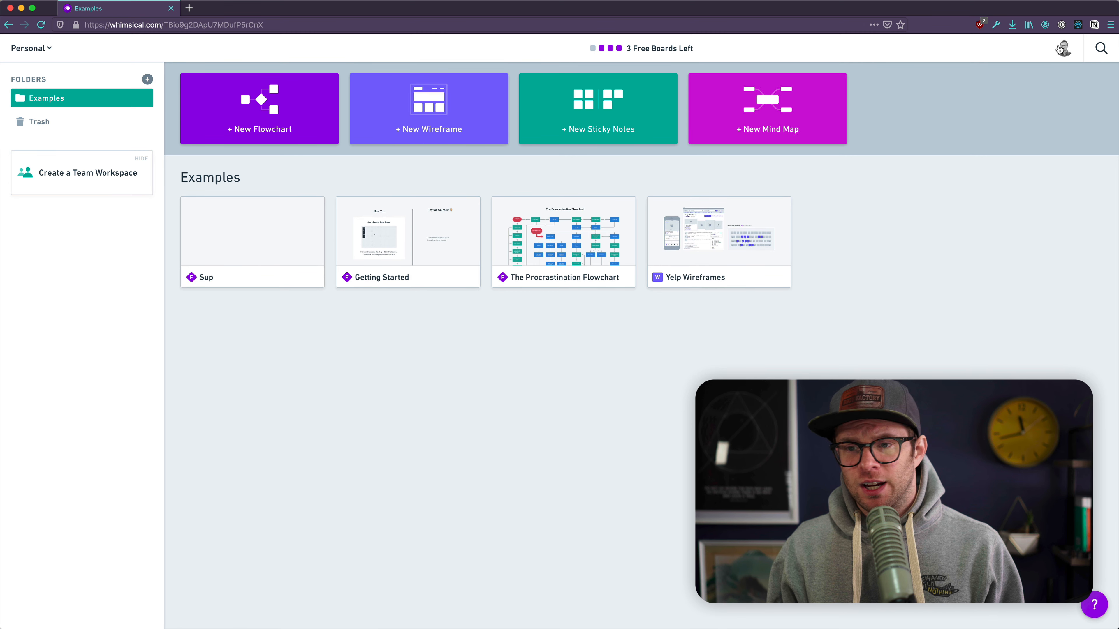
pyautogui.click(1062, 48)
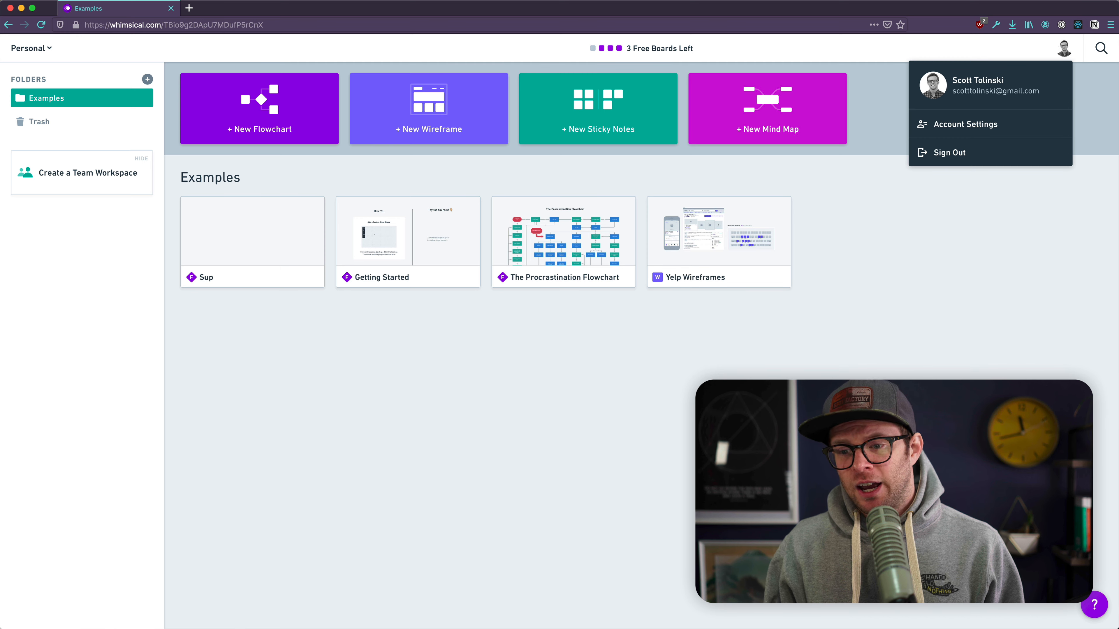
pyautogui.click(1062, 48)
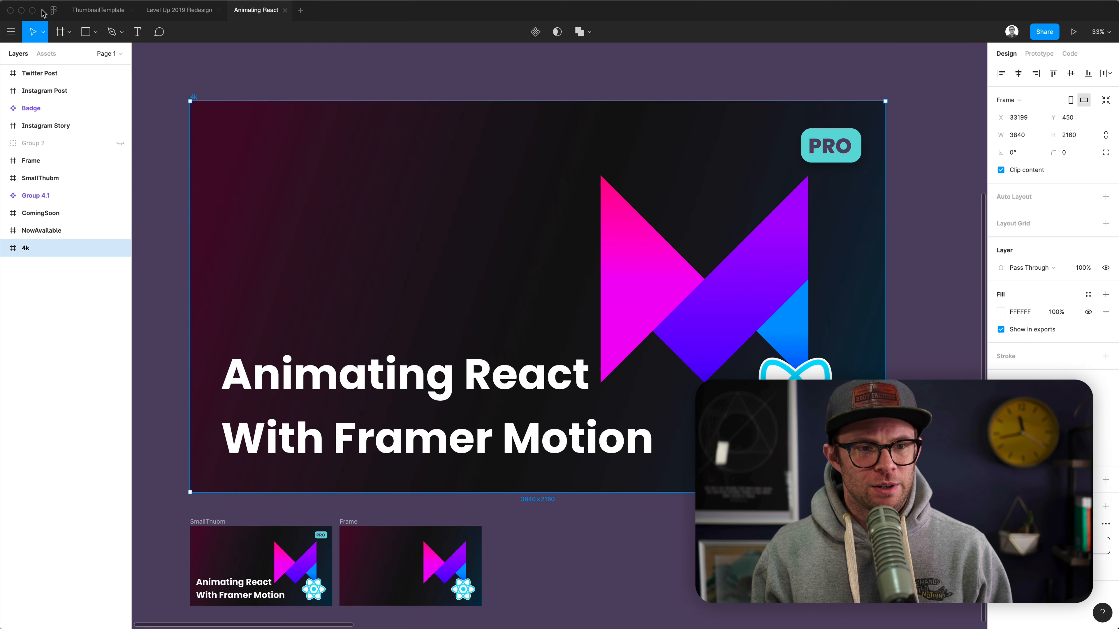
# Put the Figma Animating React thumbnail window away via its top-left control.
pyautogui.click(53, 13)
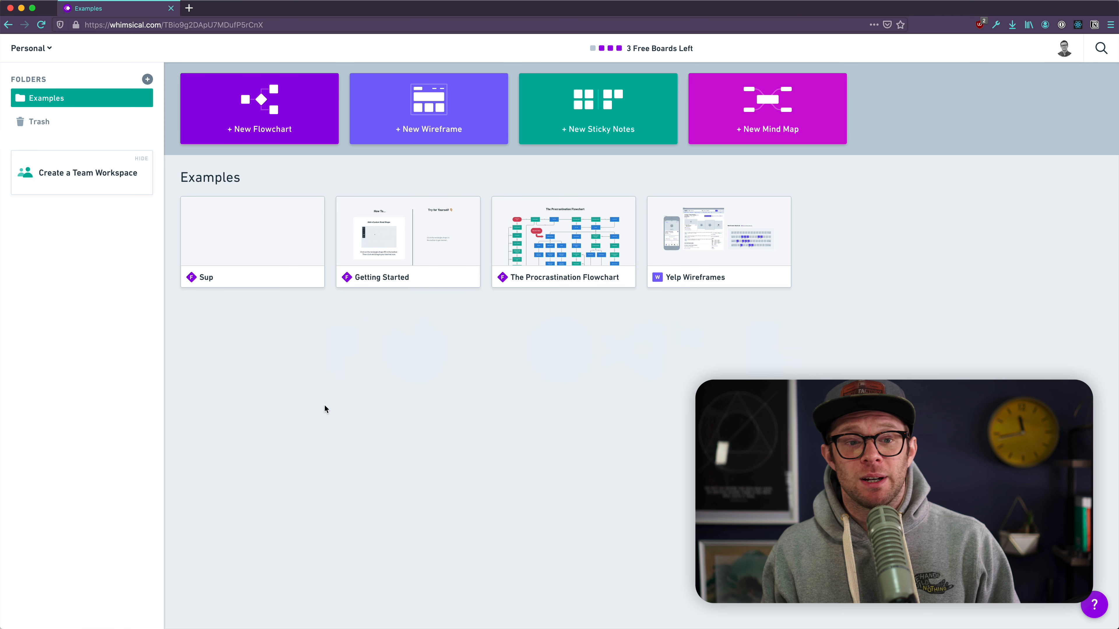
pyautogui.moveTo(816, 121)
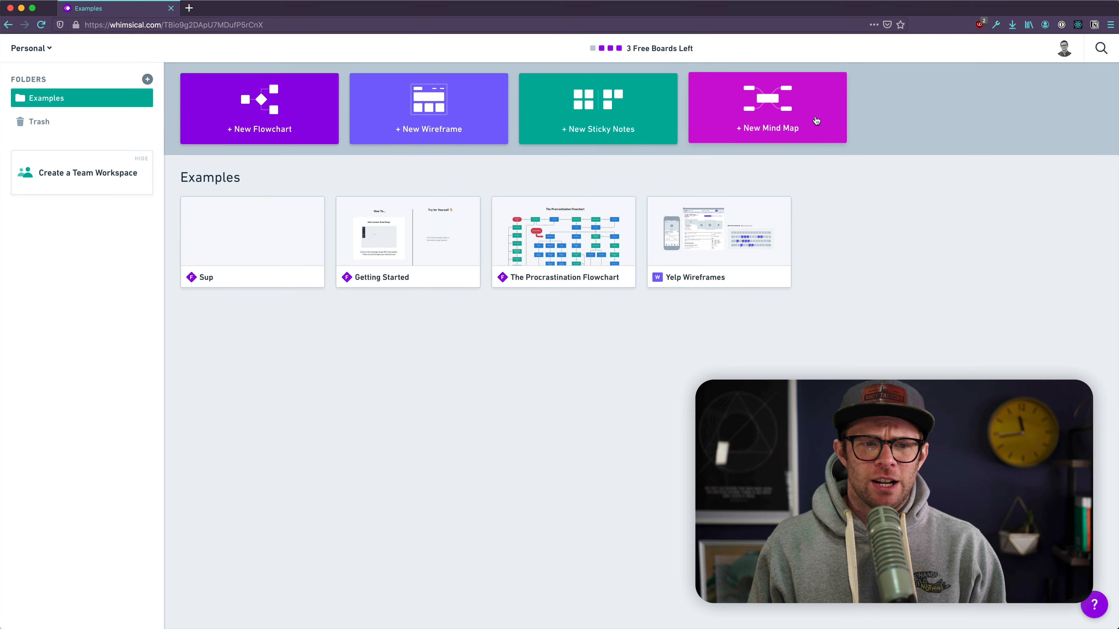
pyautogui.moveTo(585, 298)
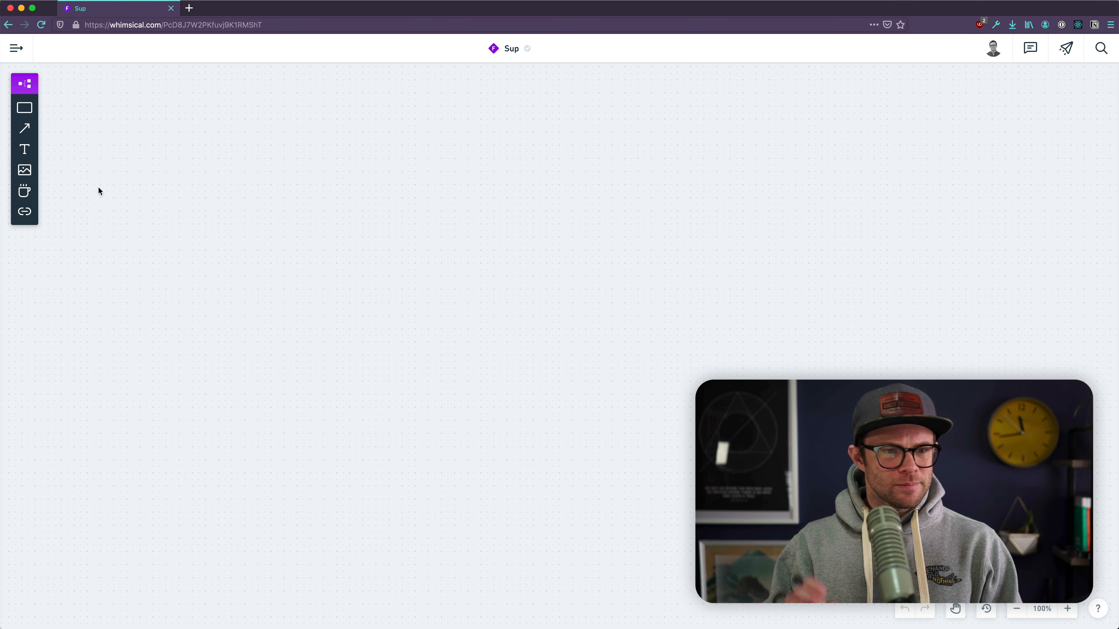
# Peek at the Sup board's type switcher and close it again.
pyautogui.click(25, 83)
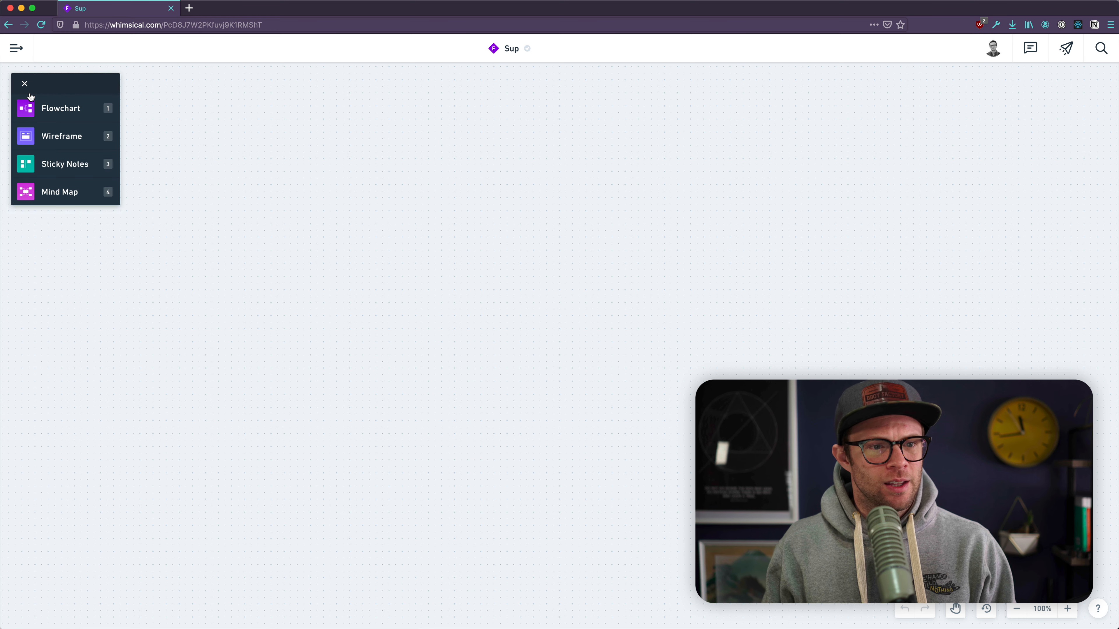
pyautogui.click(23, 84)
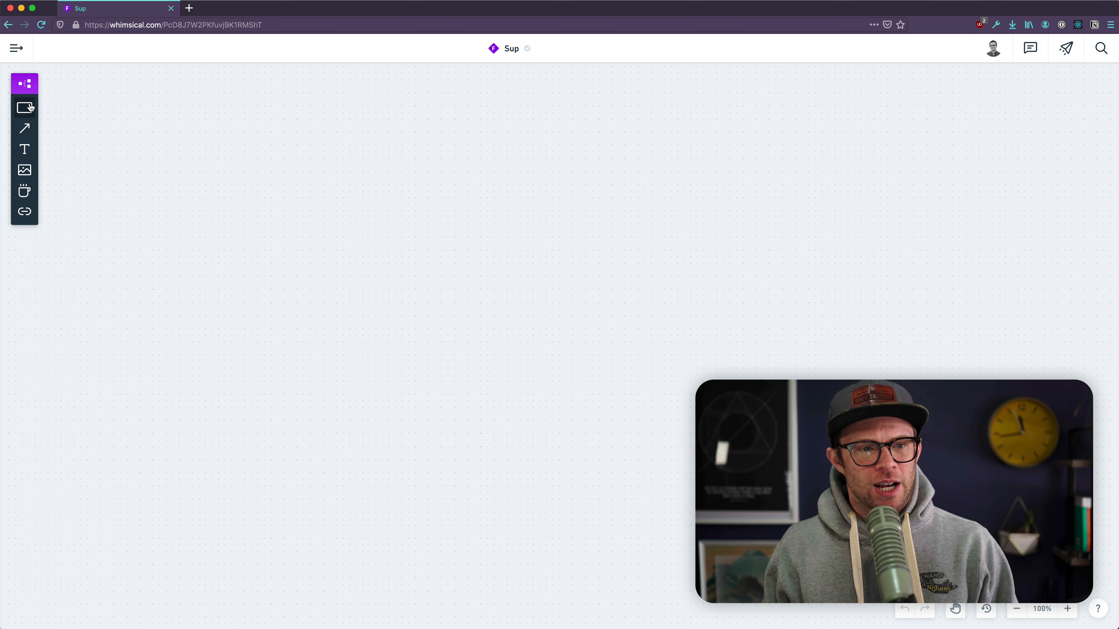
pyautogui.moveTo(305, 260)
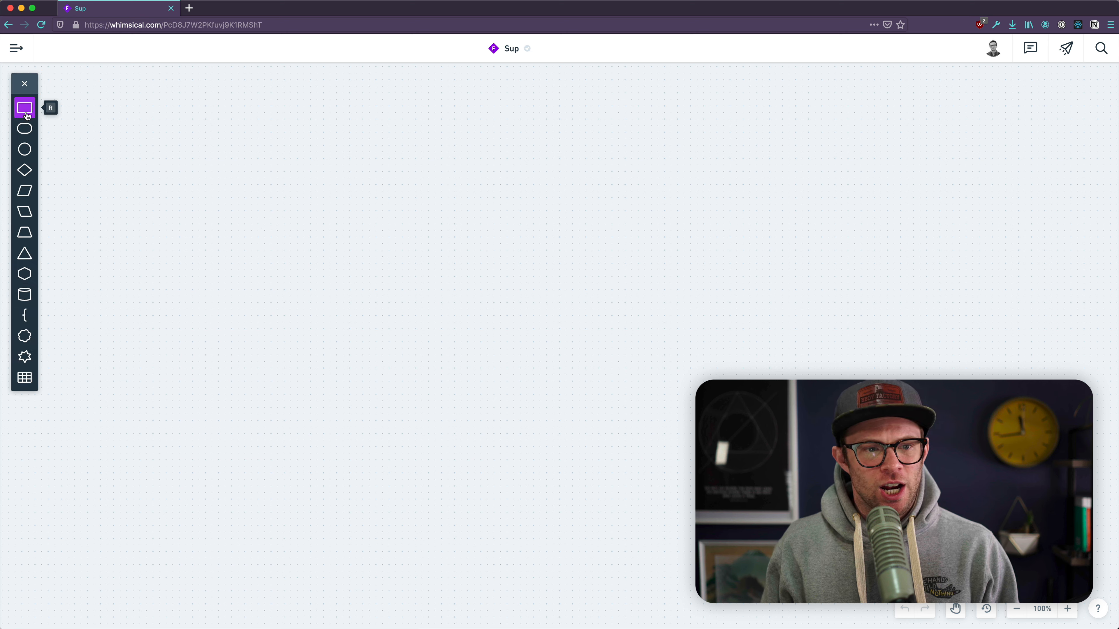
# Add Leader, Manager and Dev boxes linked top to bottom by arrows.
pyautogui.moveTo(705, 203); pyautogui.dragTo(808, 258)
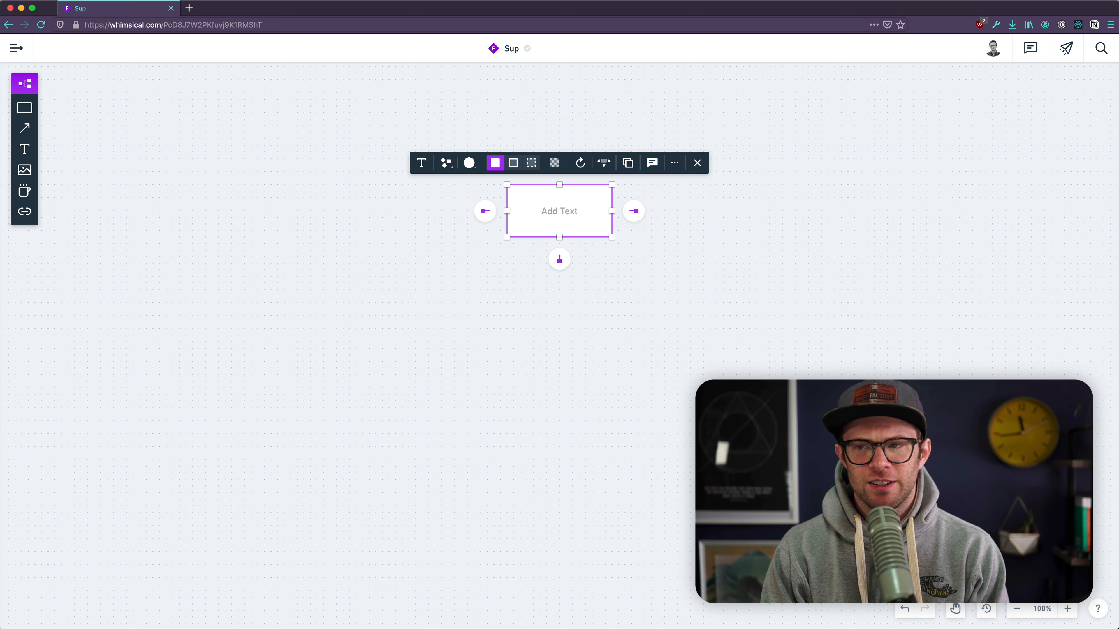
pyautogui.write('Leader')
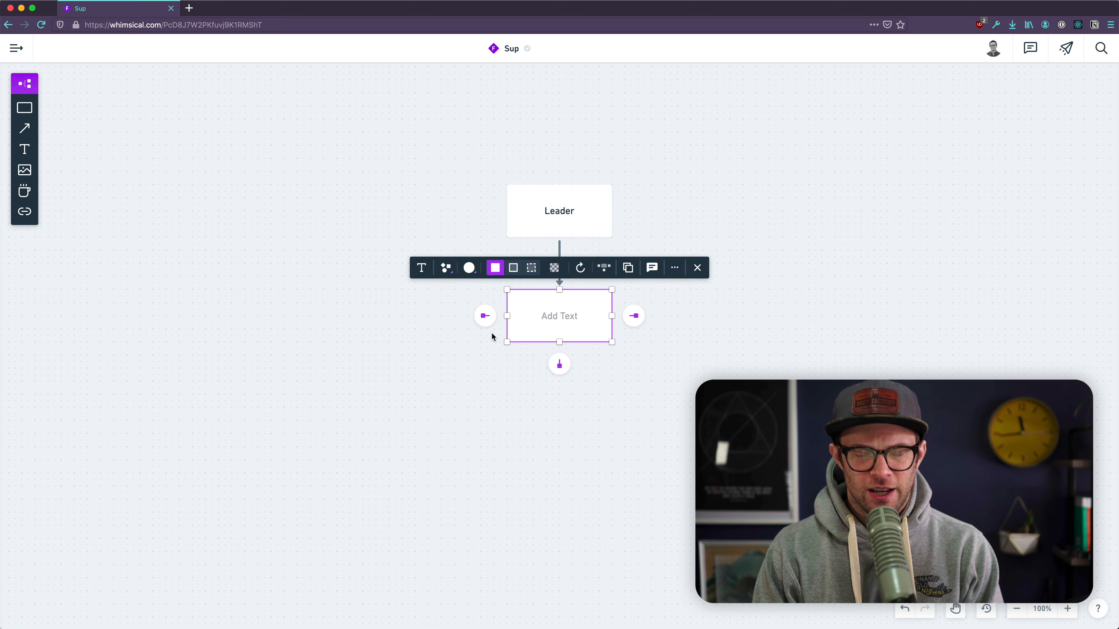
pyautogui.write('Manager')
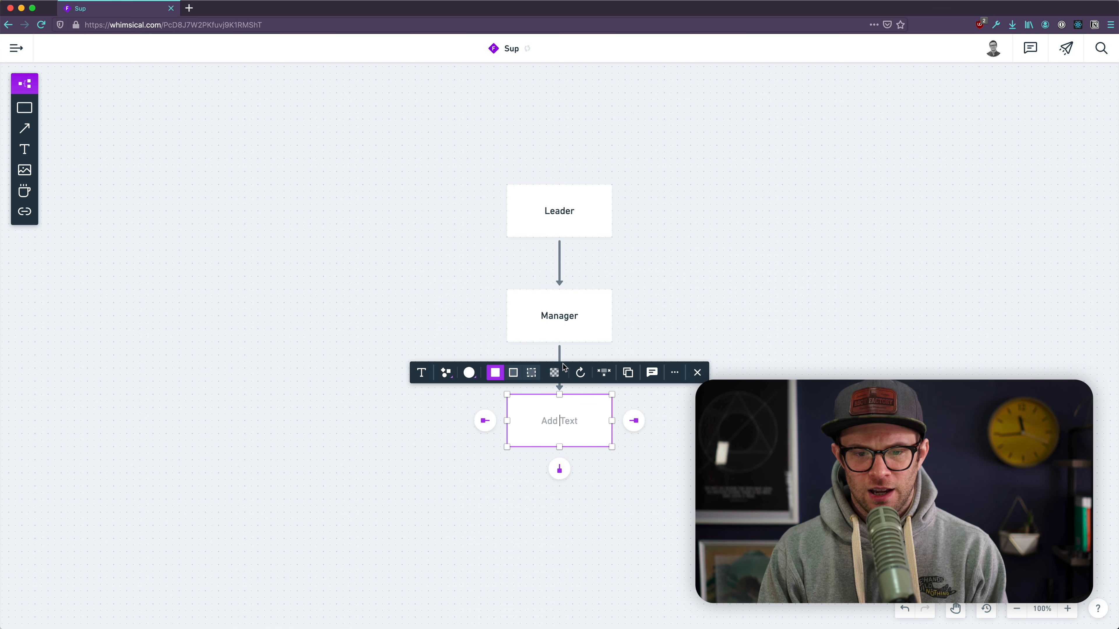
pyautogui.write('W')
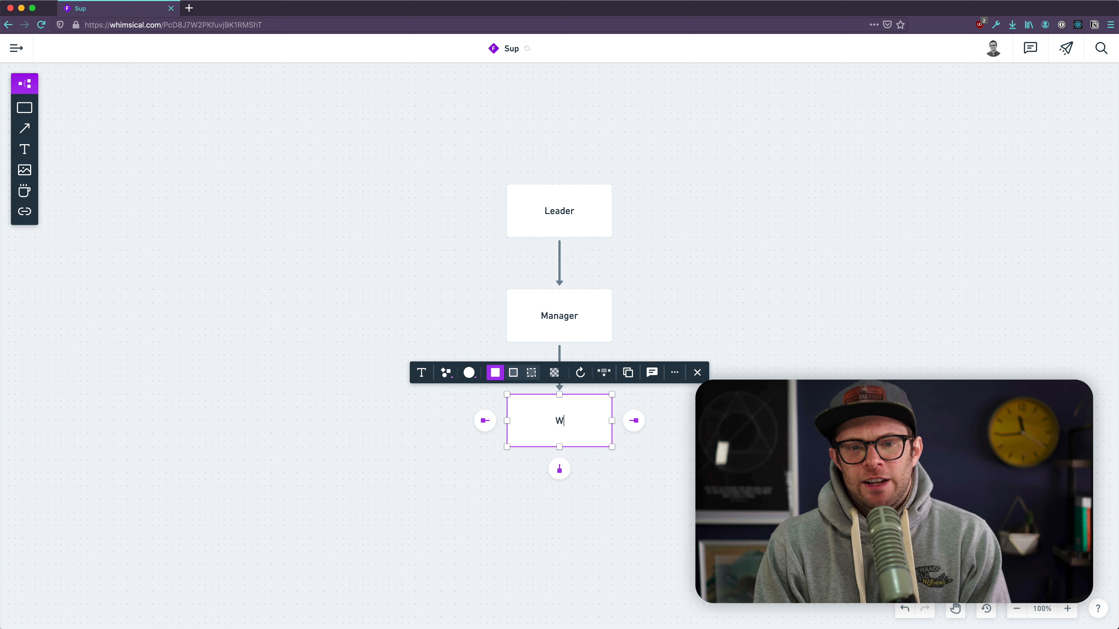
pyautogui.write('Dev')
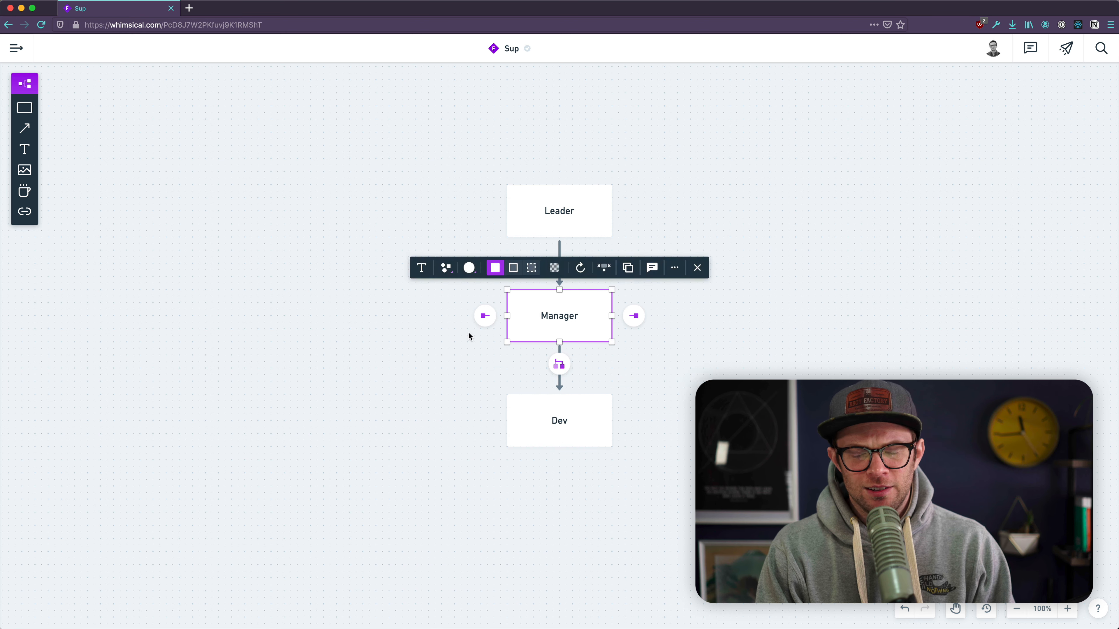
pyautogui.moveTo(646, 334)
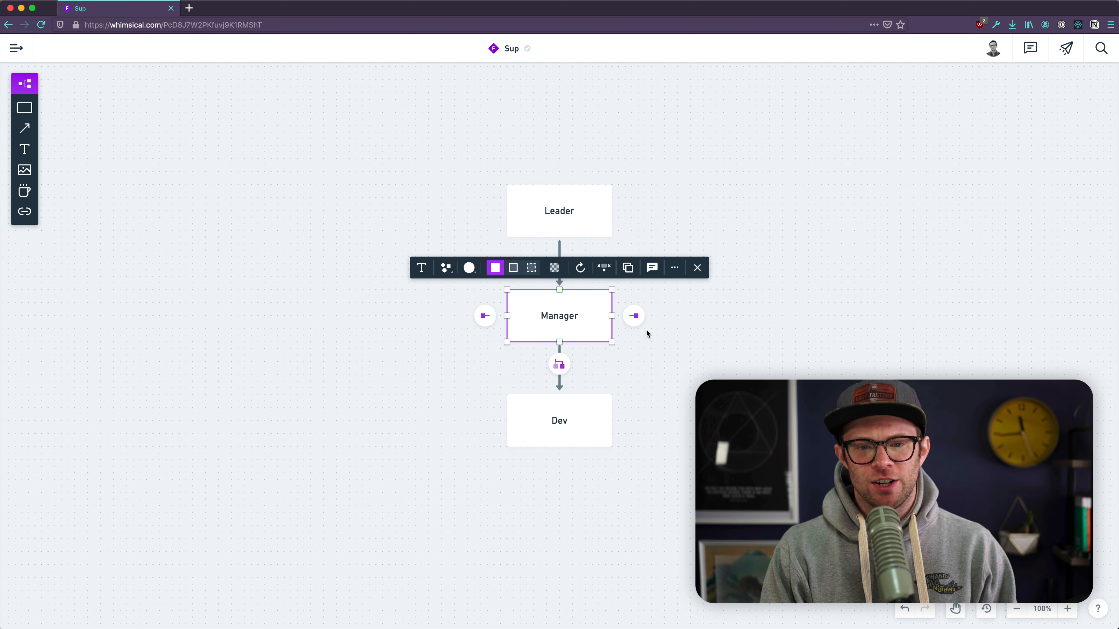
pyautogui.moveTo(496, 333)
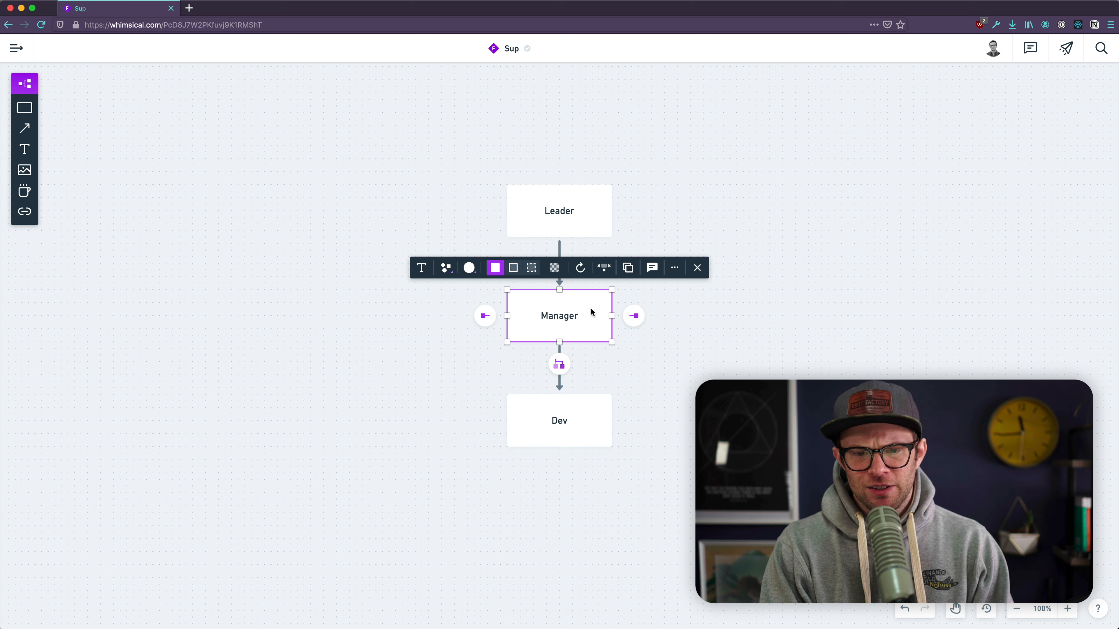
pyautogui.moveTo(633, 315); pyautogui.dragTo(716, 315)
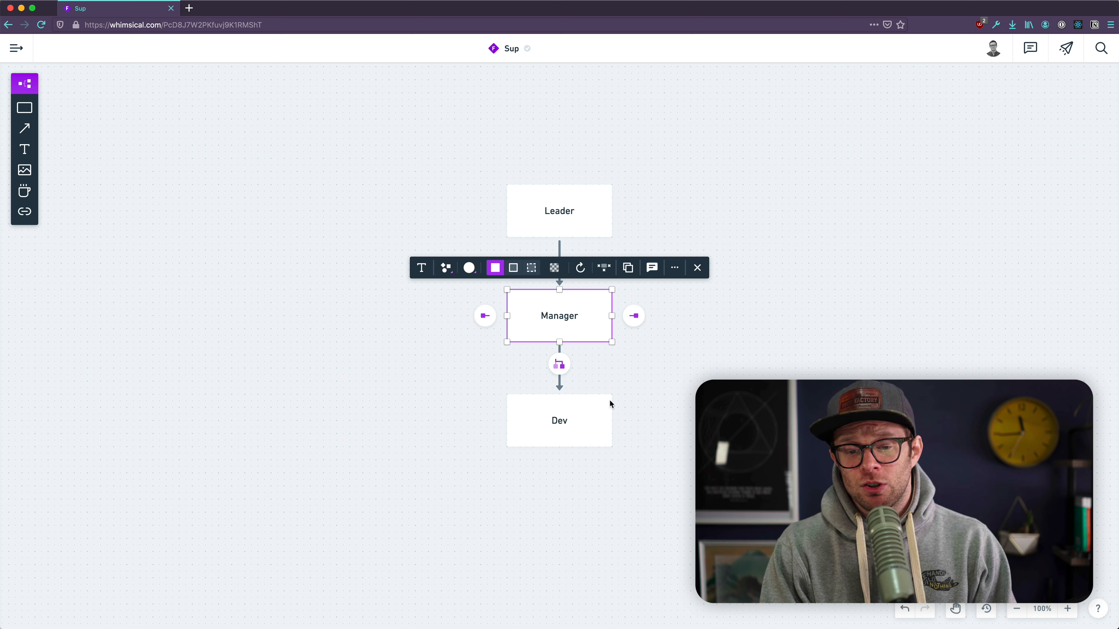
pyautogui.moveTo(553, 396)
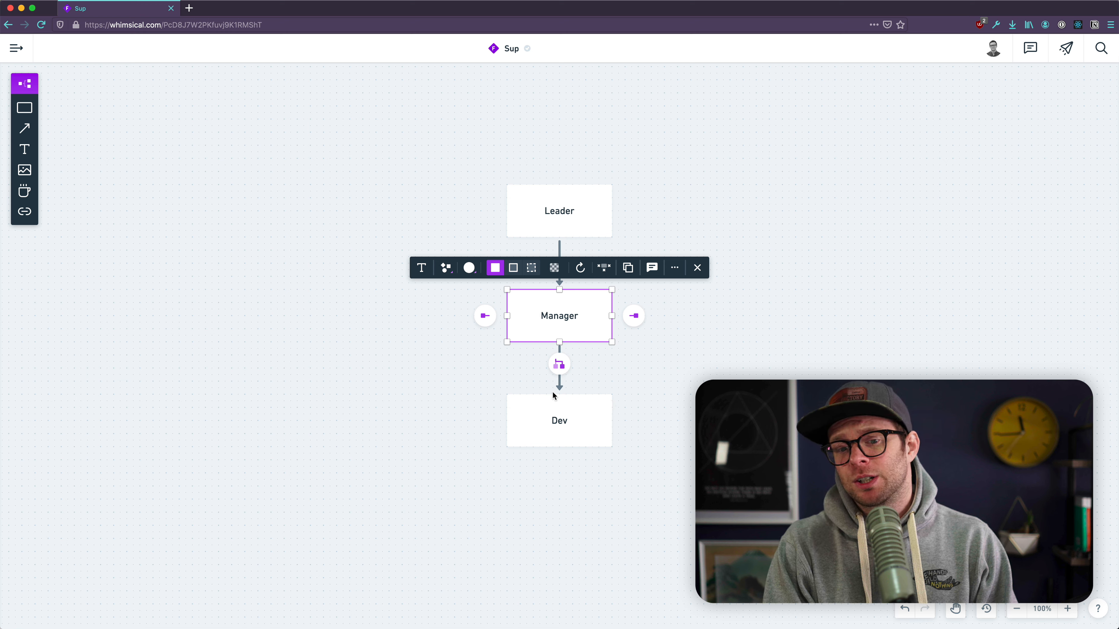
# Colour the Leader box purple.
pyautogui.click(558, 210)
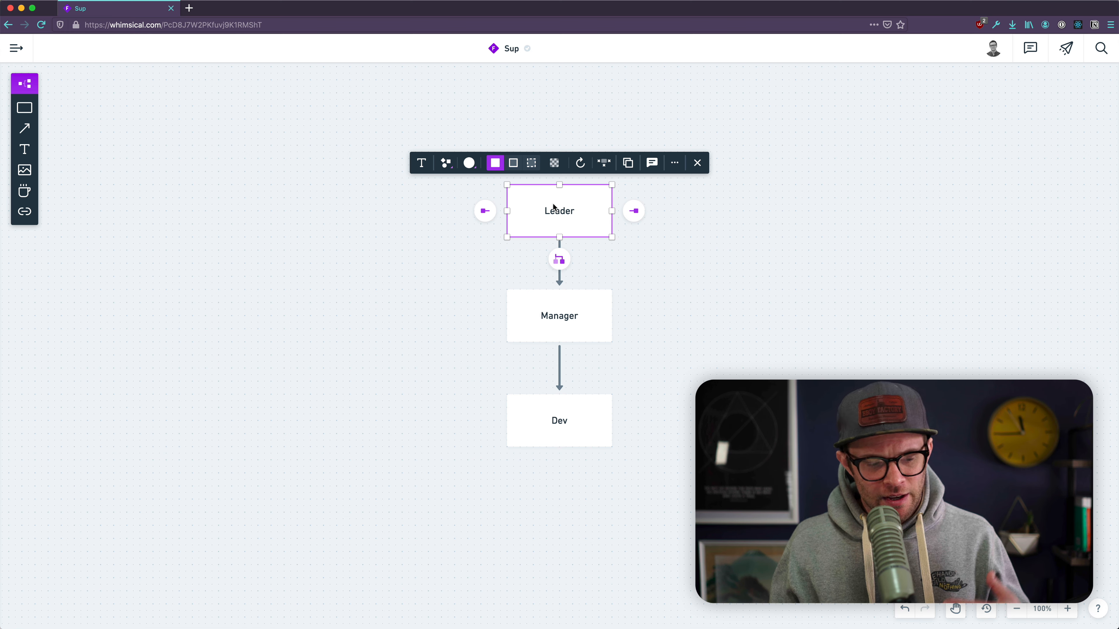
pyautogui.moveTo(509, 191)
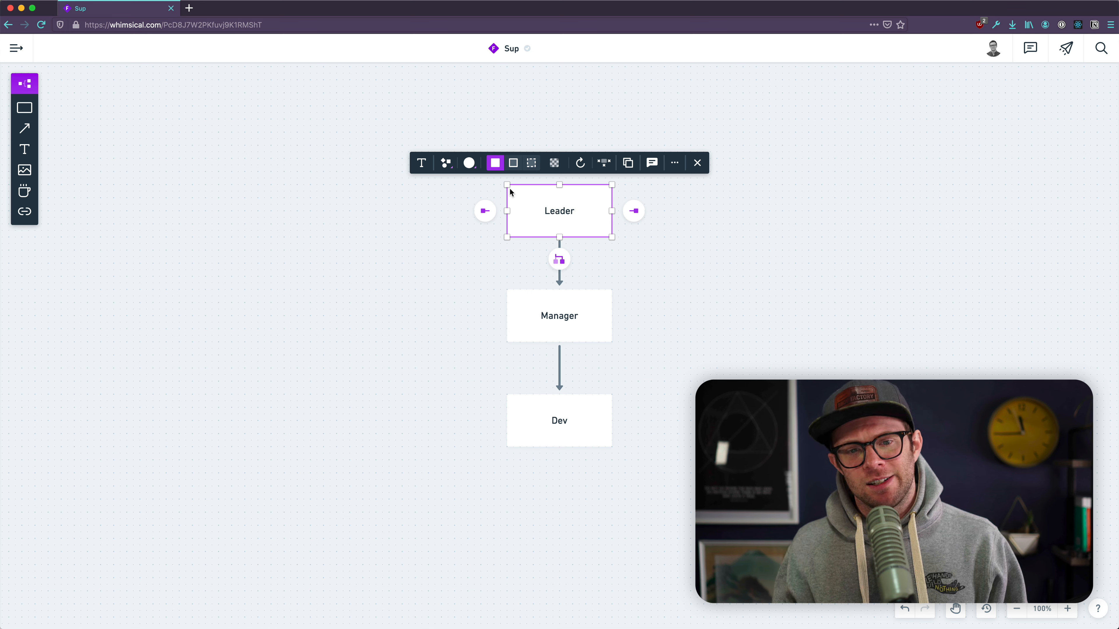
pyautogui.moveTo(460, 165)
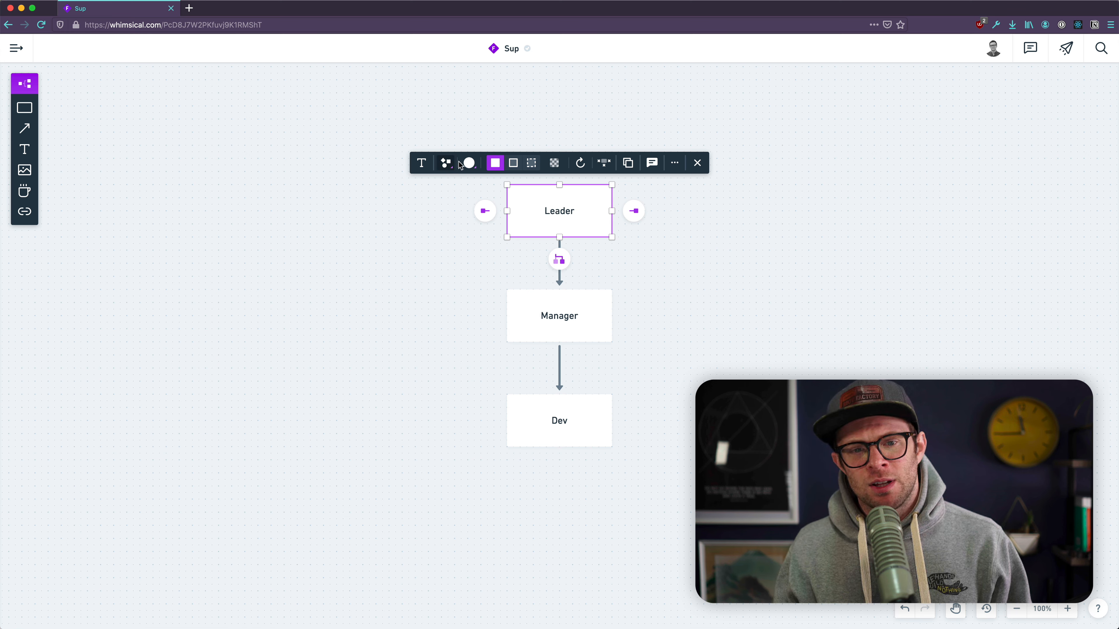
pyautogui.click(468, 162)
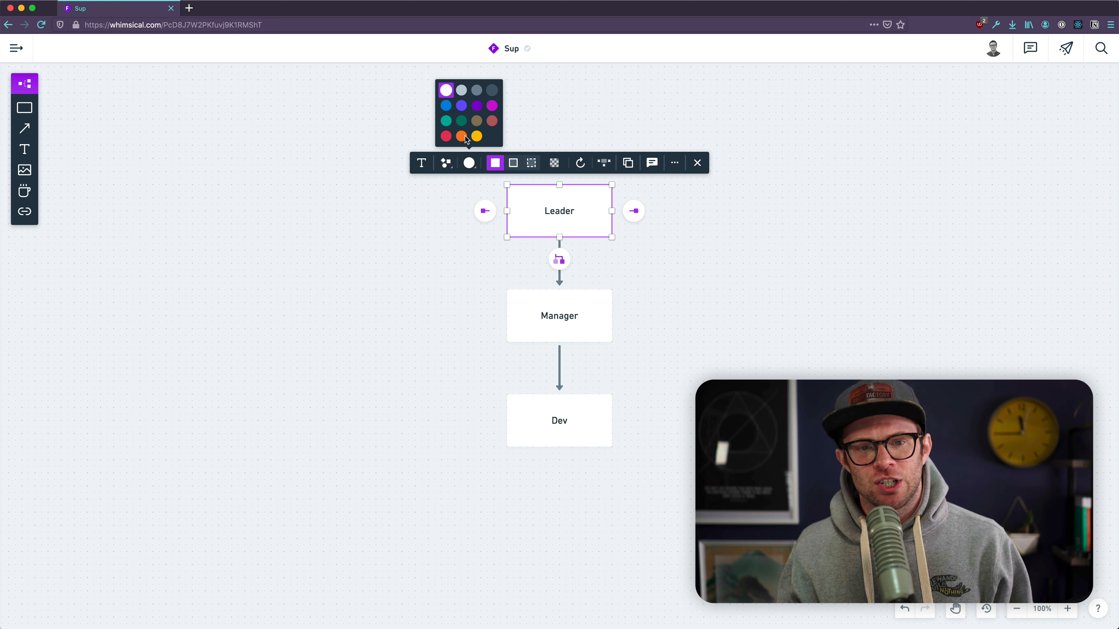
pyautogui.click(491, 106)
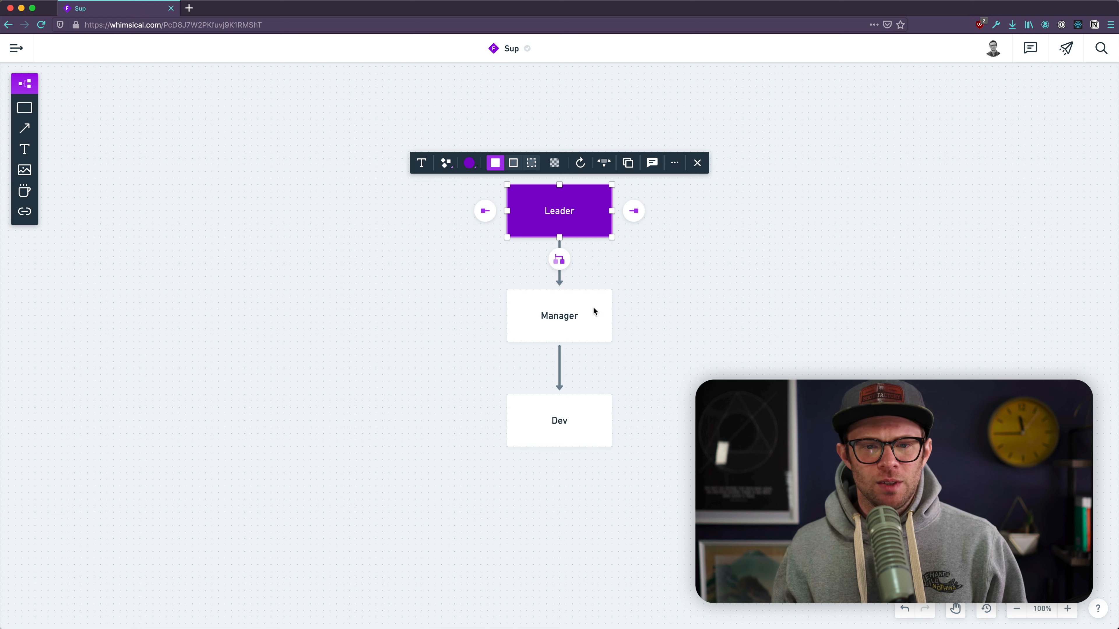
# Change the Dev box into a cylinder shape and colour it pink.
pyautogui.click(559, 316)
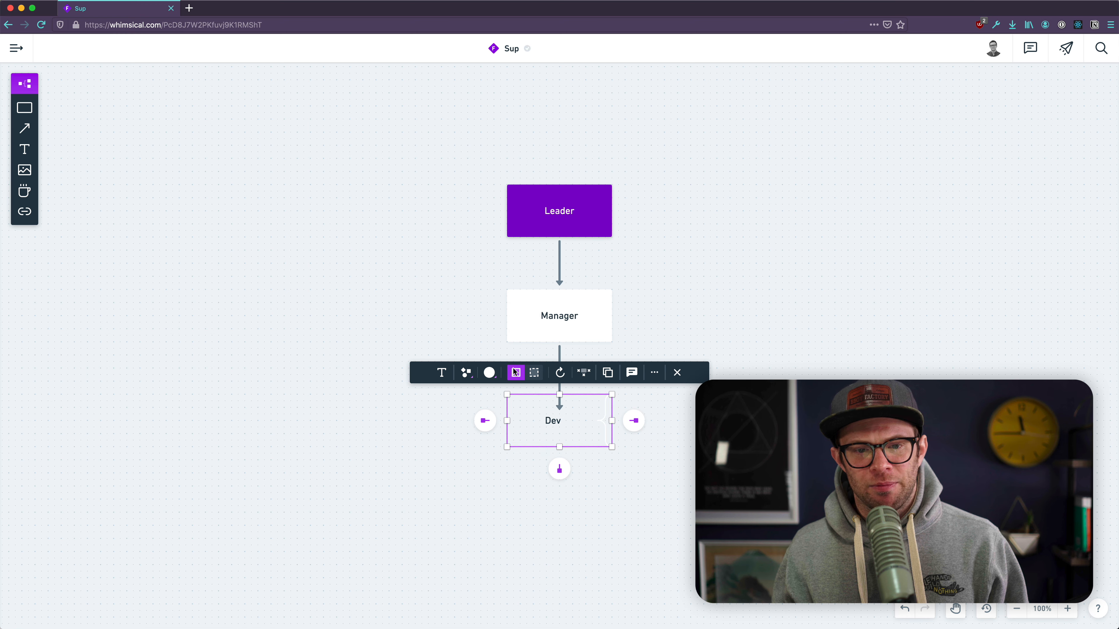
pyautogui.moveTo(465, 371)
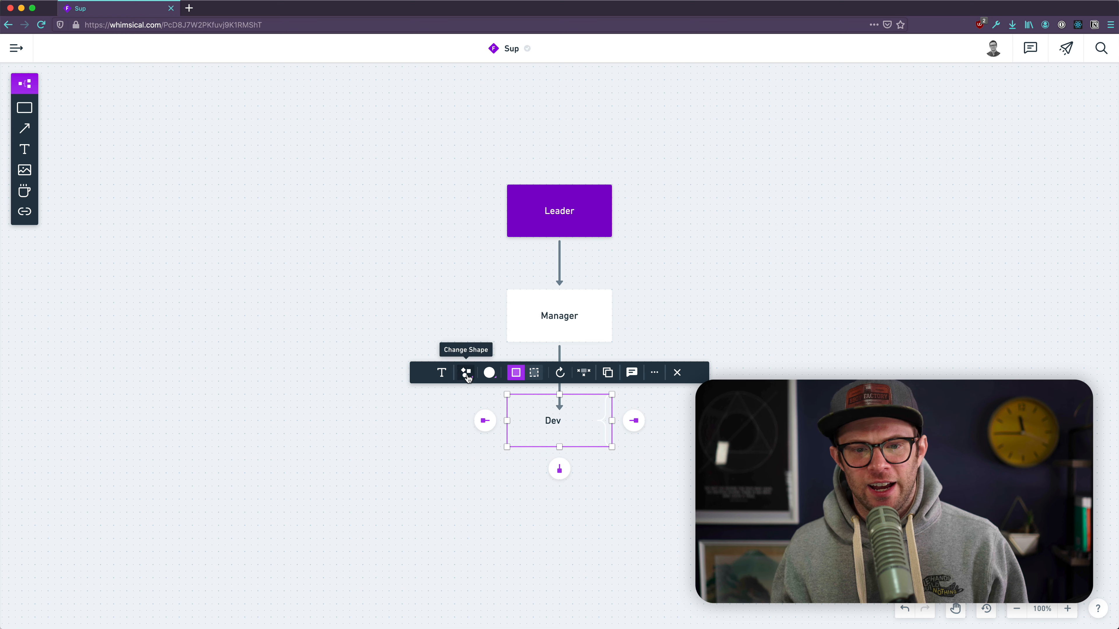
pyautogui.click(467, 372)
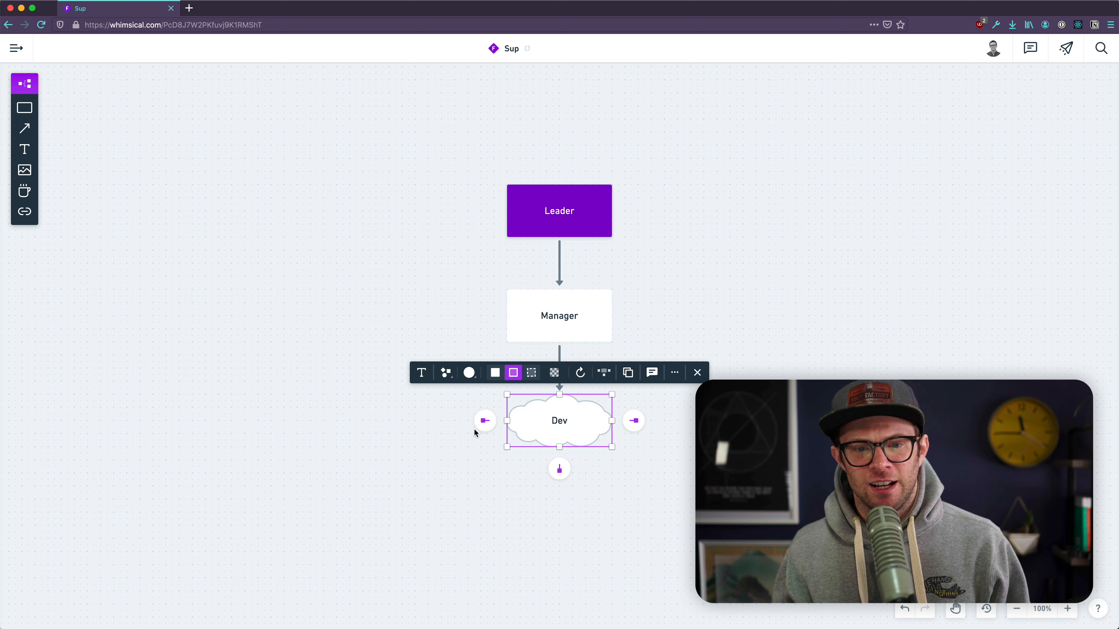
pyautogui.click(445, 373)
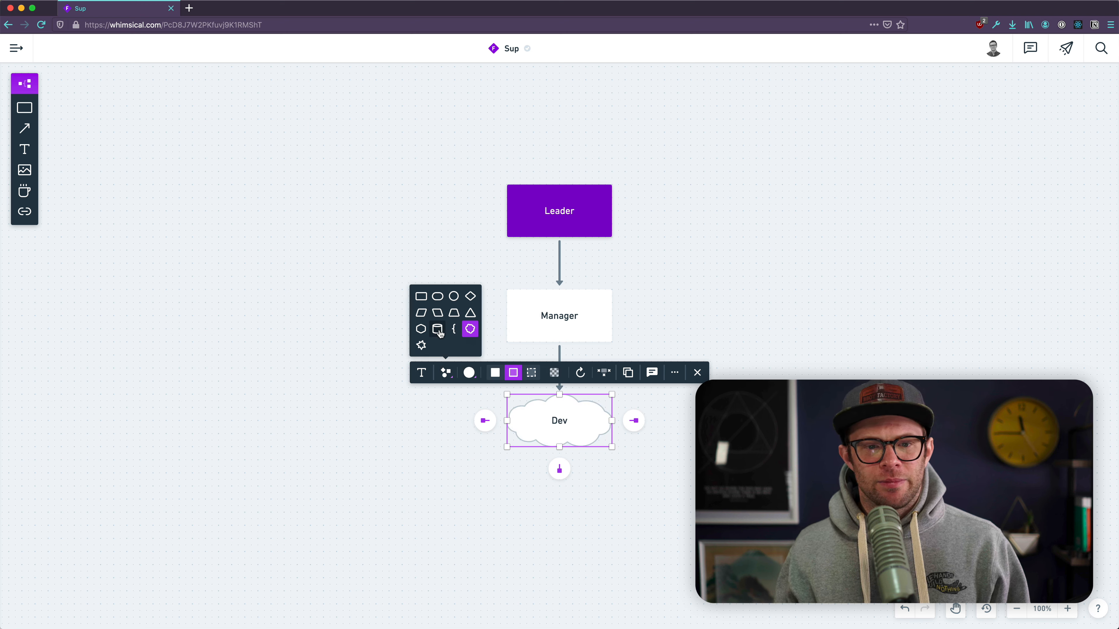
pyautogui.click(436, 313)
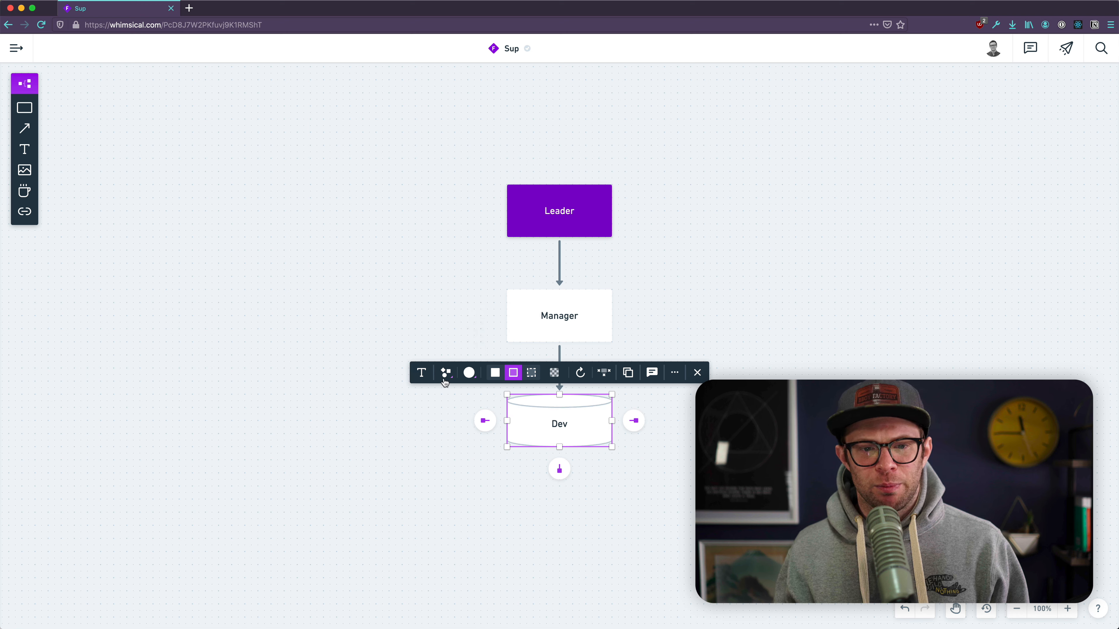
pyautogui.click(468, 372)
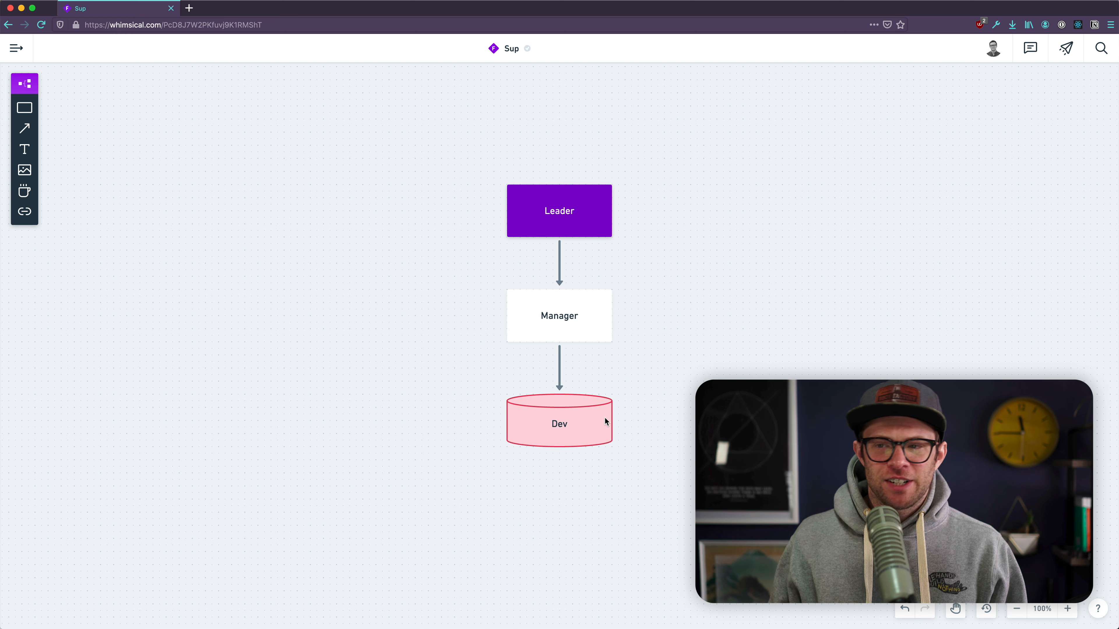
pyautogui.moveTo(560, 318)
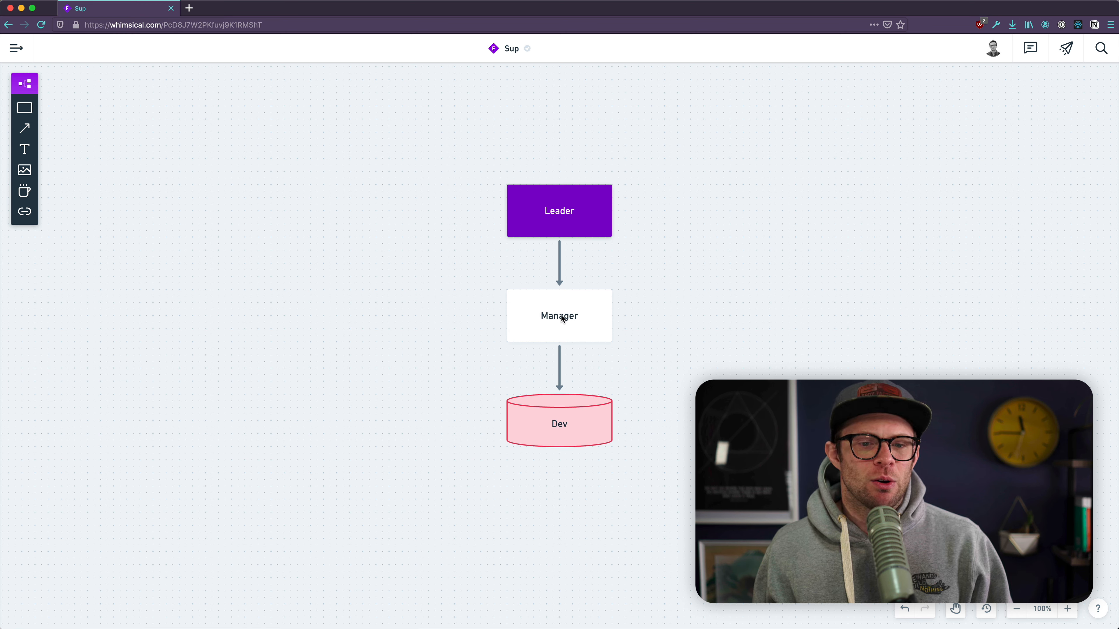
# Drag the Manager box left, above Leader and to the right, letting arrows re-route.
pyautogui.moveTo(559, 315); pyautogui.dragTo(368, 296)
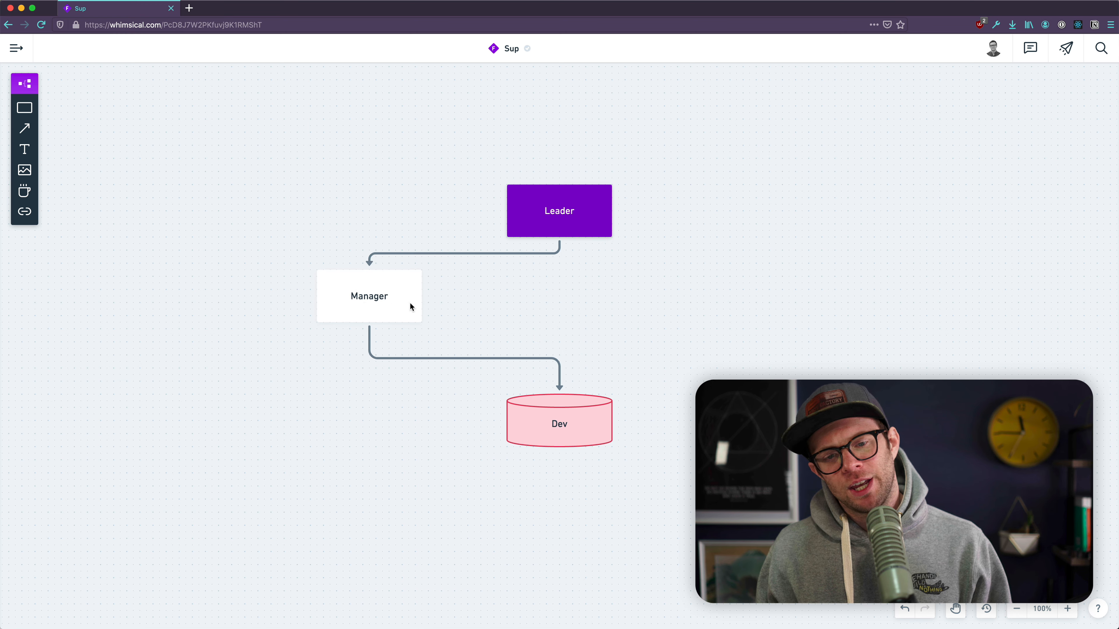
pyautogui.moveTo(368, 296); pyautogui.dragTo(296, 237)
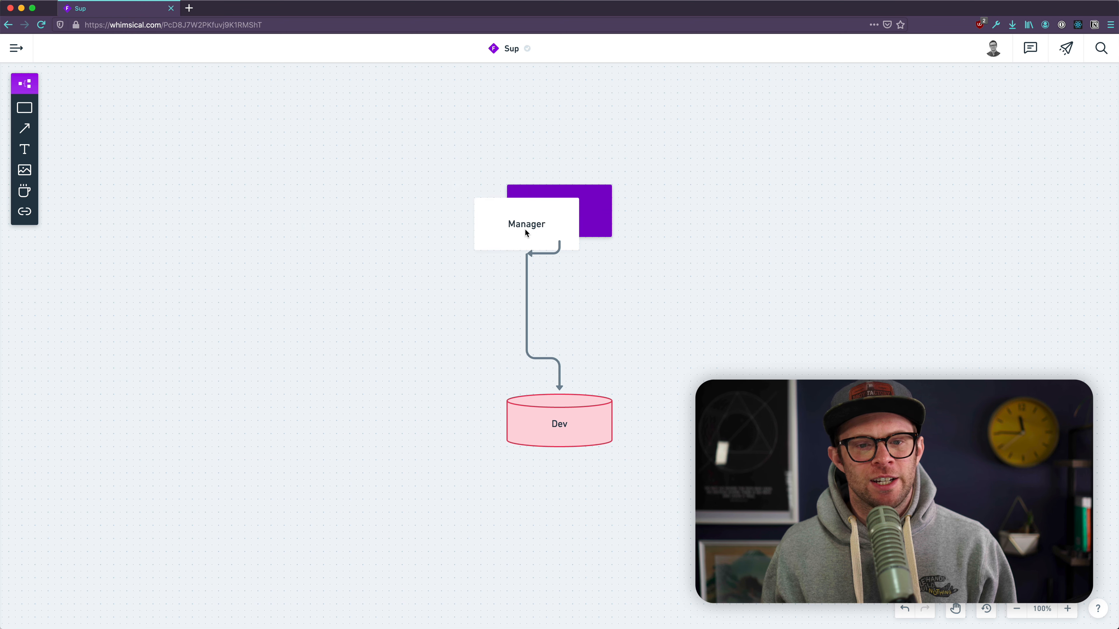
pyautogui.click(525, 223)
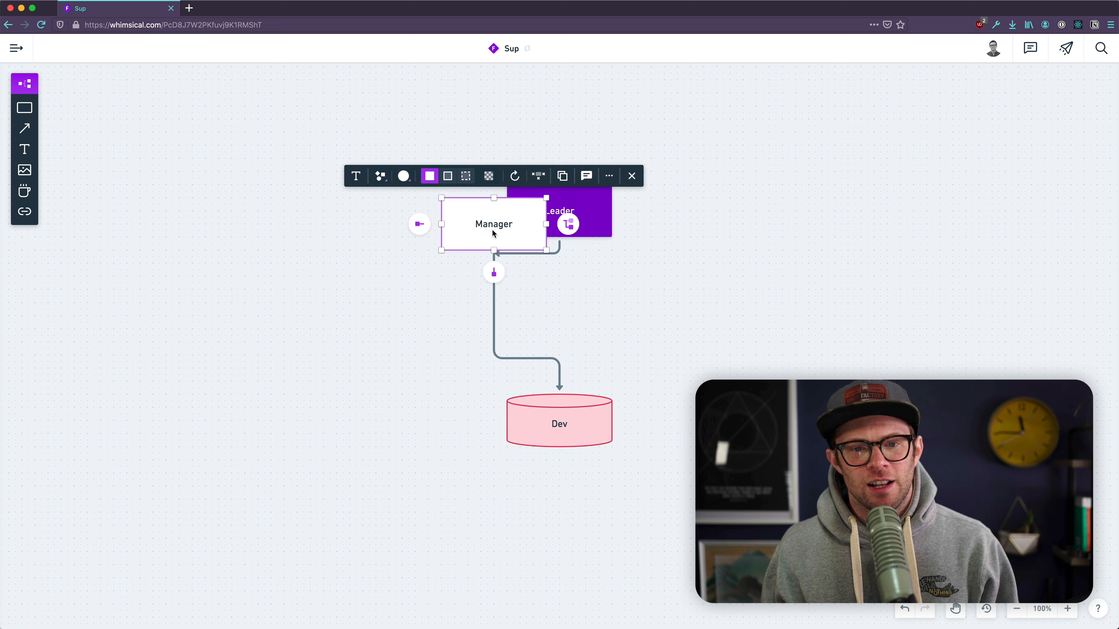
pyautogui.moveTo(493, 224); pyautogui.dragTo(696, 315)
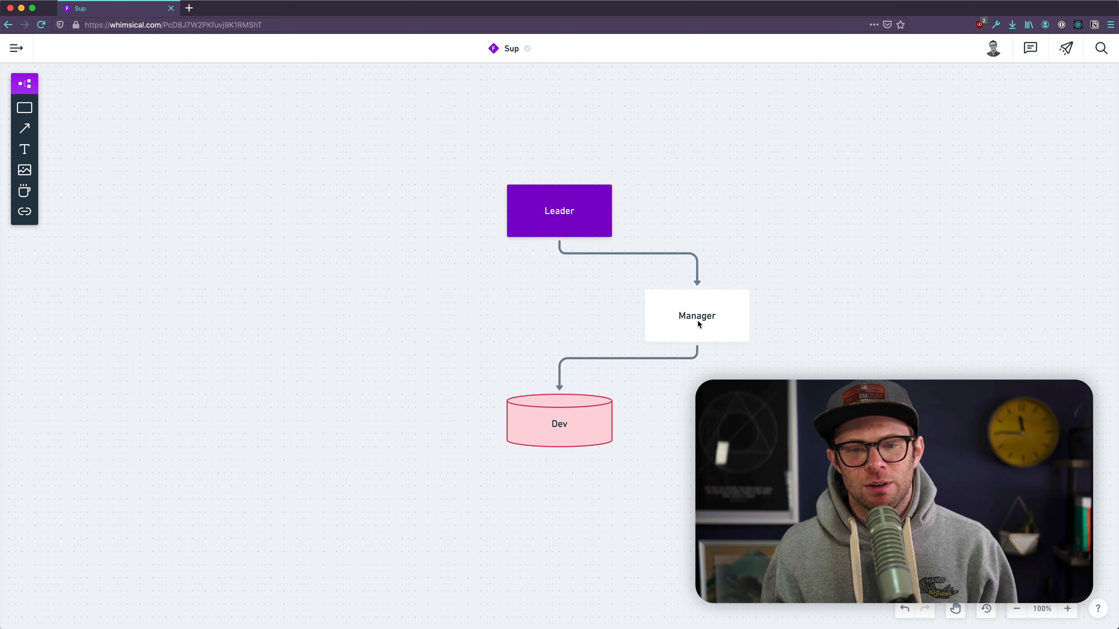
pyautogui.click(696, 315)
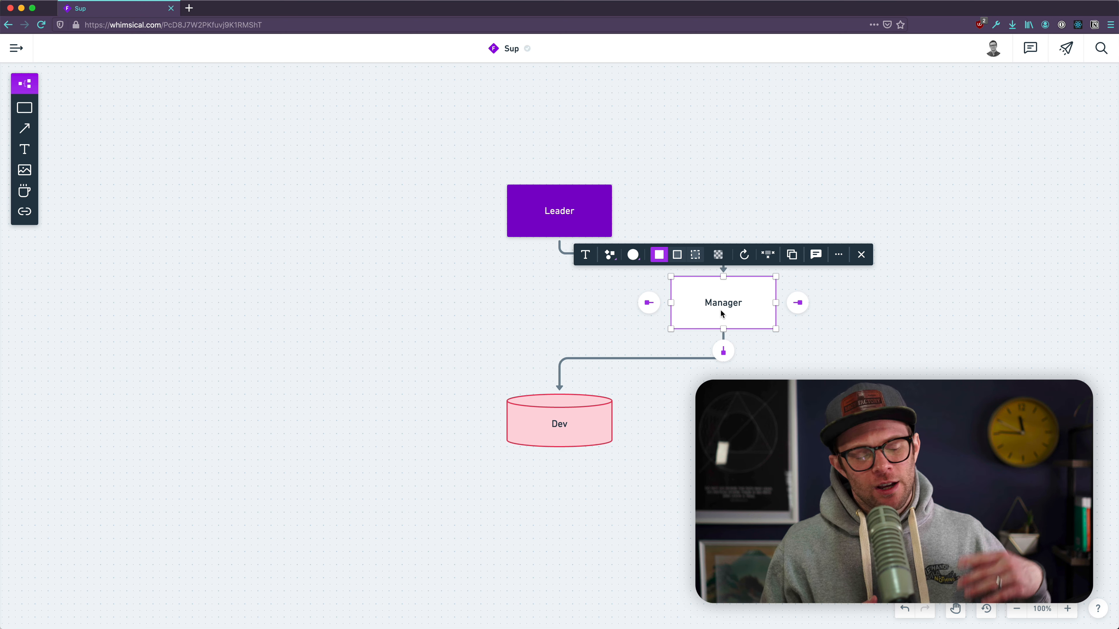
pyautogui.moveTo(648, 391)
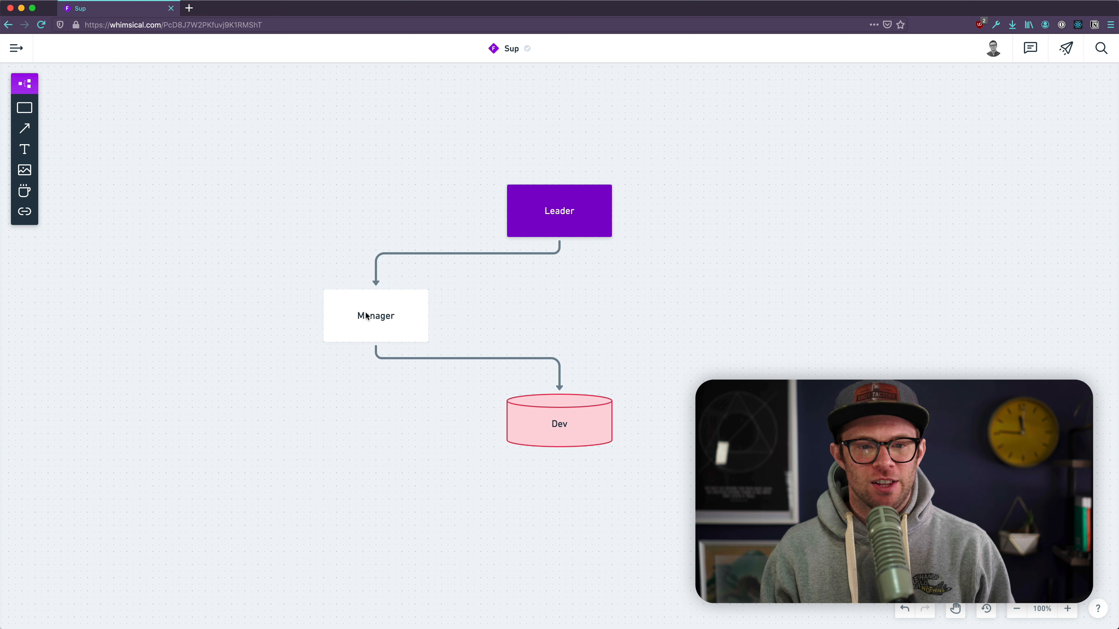
# Keep moving Manager around and beside Leader to watch the connectors auto-route.
pyautogui.moveTo(375, 315); pyautogui.dragTo(453, 270)
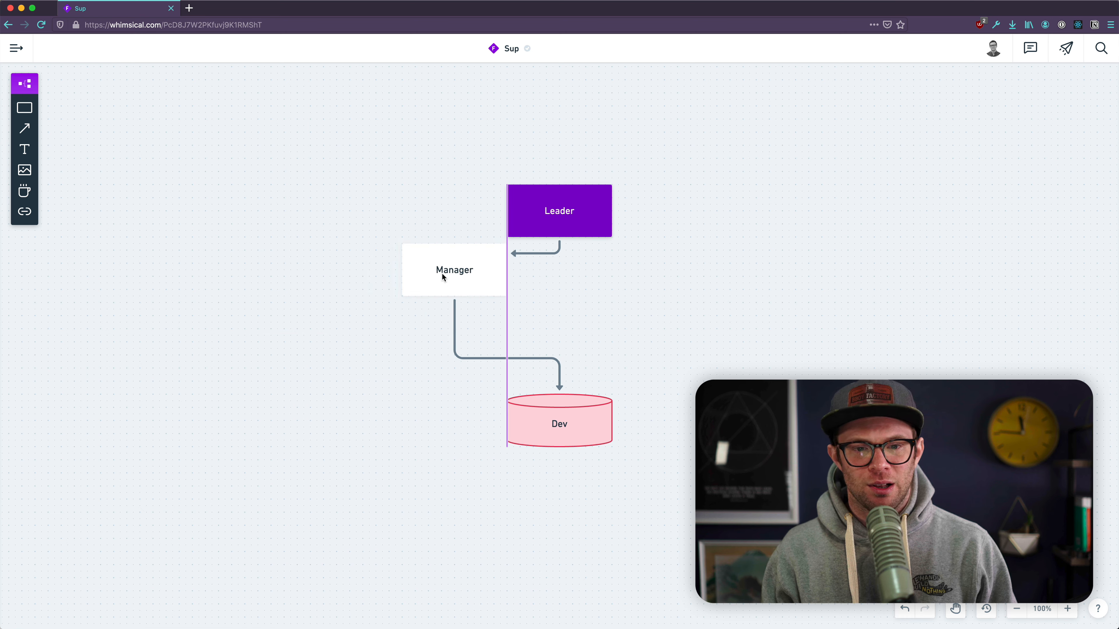
pyautogui.moveTo(454, 270); pyautogui.dragTo(382, 336)
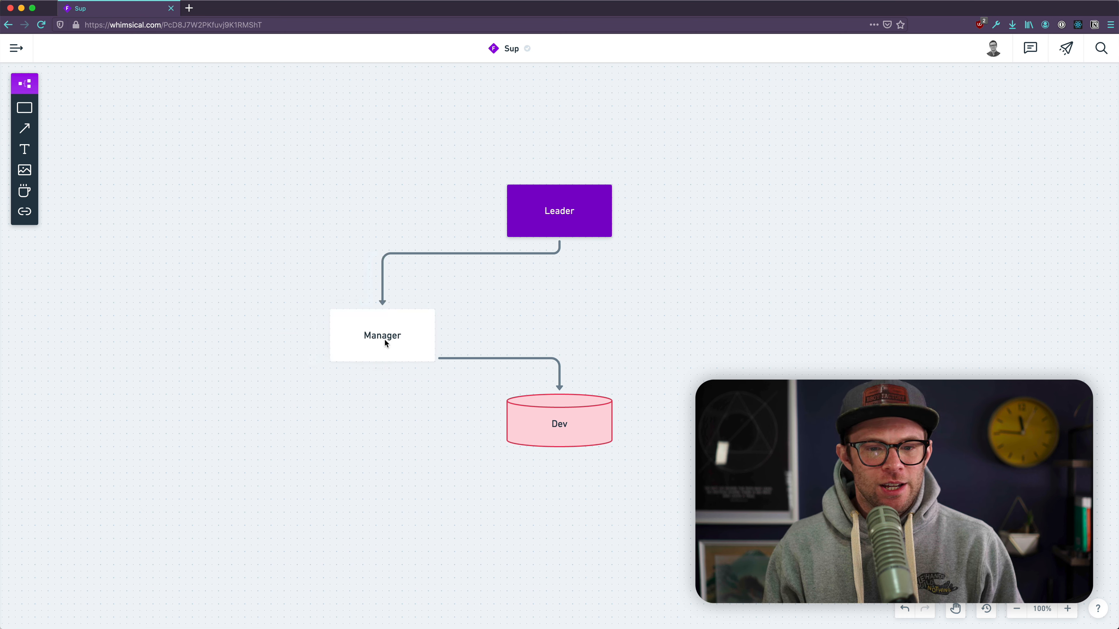
pyautogui.moveTo(382, 336); pyautogui.dragTo(722, 322)
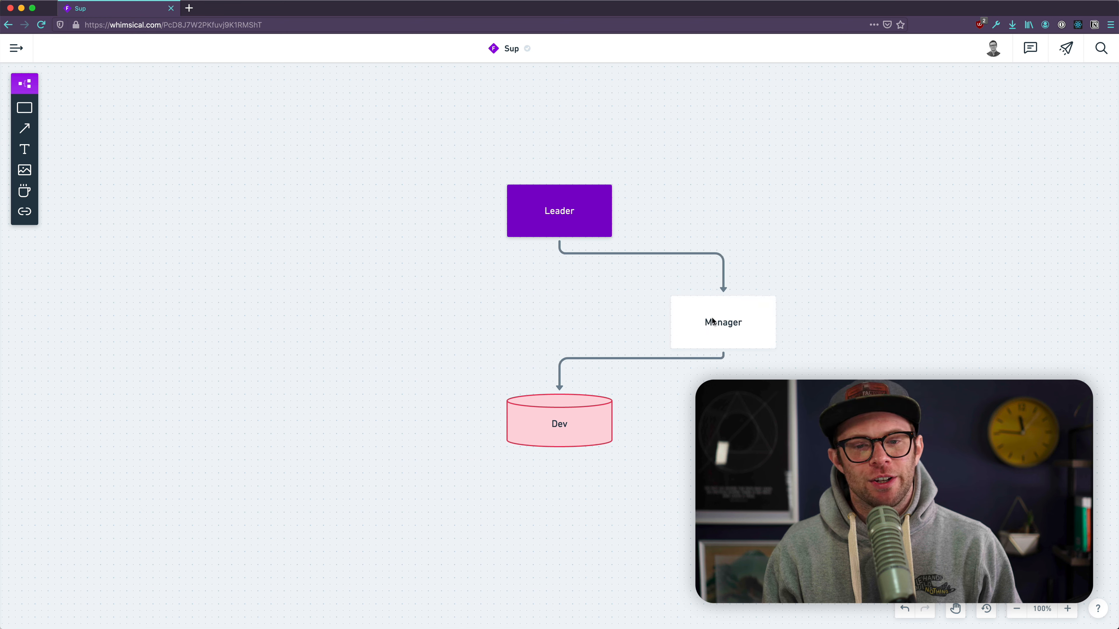
pyautogui.moveTo(721, 321); pyautogui.dragTo(755, 276)
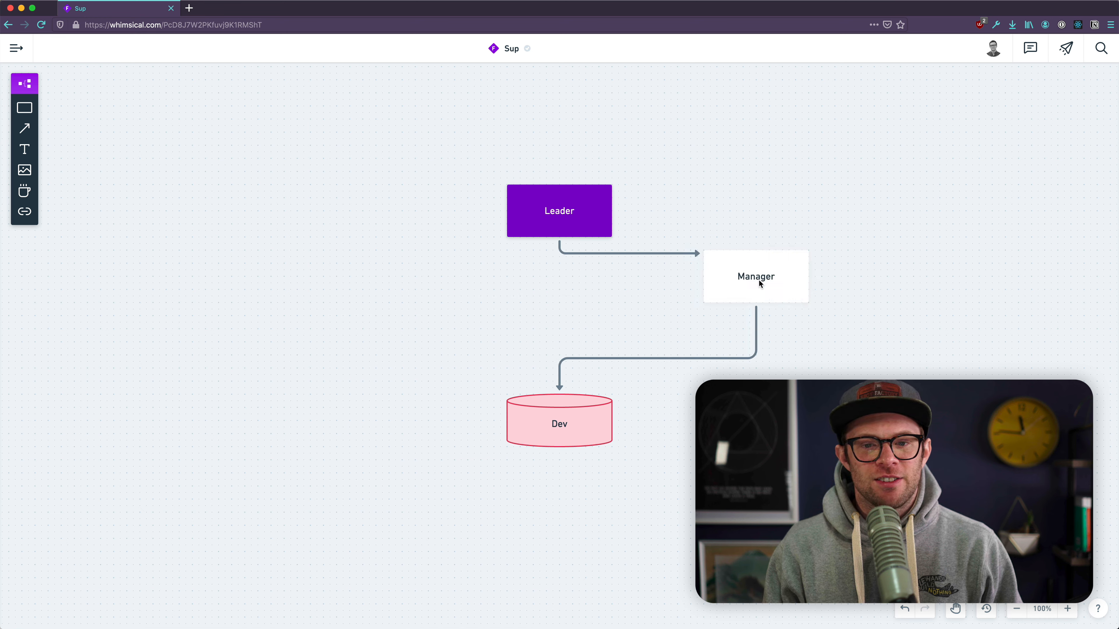
pyautogui.moveTo(755, 276); pyautogui.dragTo(689, 263)
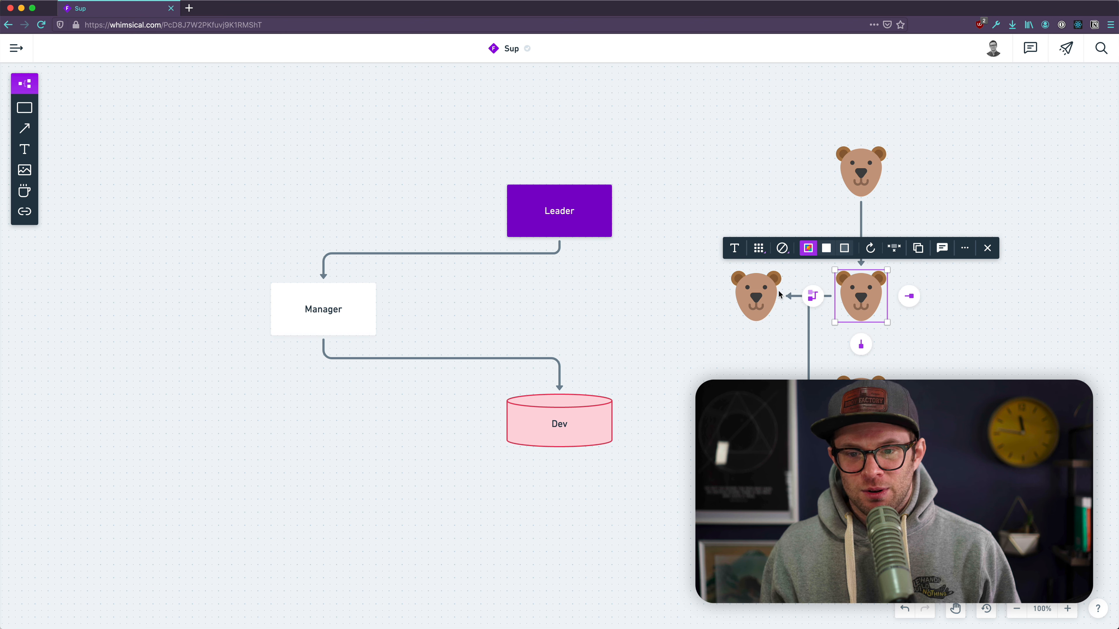
pyautogui.moveTo(810, 356)
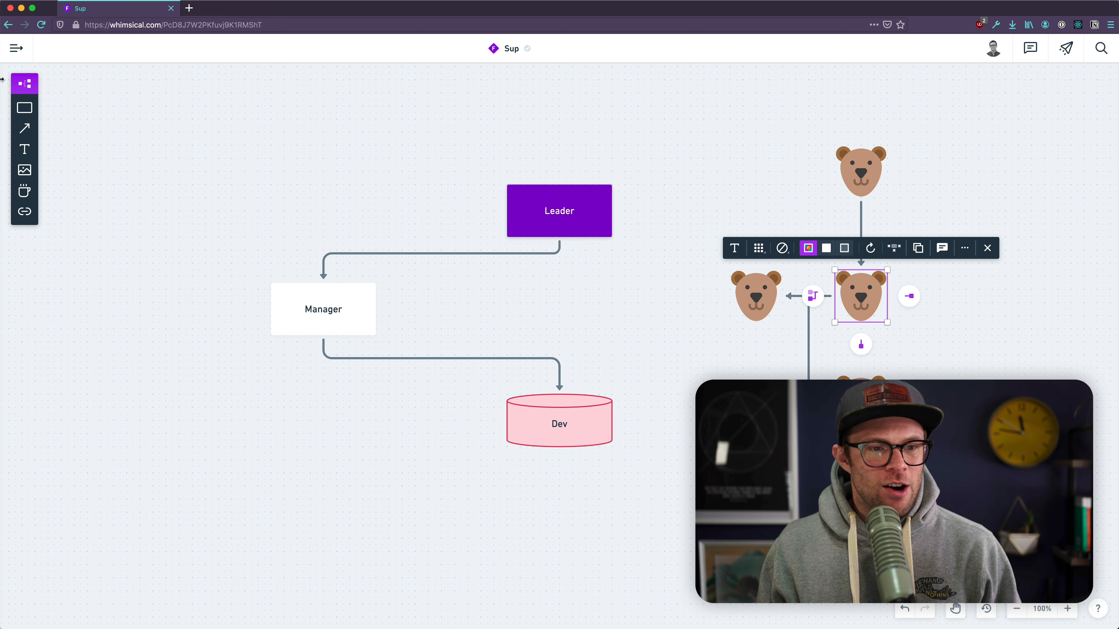
# Go to the Examples folder and open the Yelp Wireframes board.
pyautogui.click(17, 47)
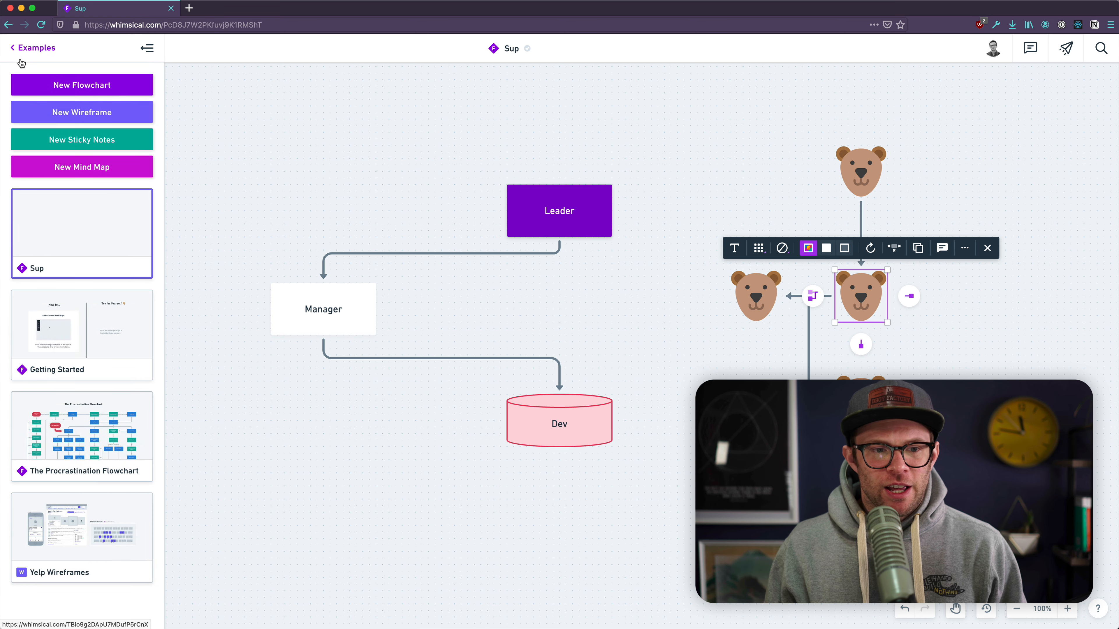
pyautogui.click(32, 48)
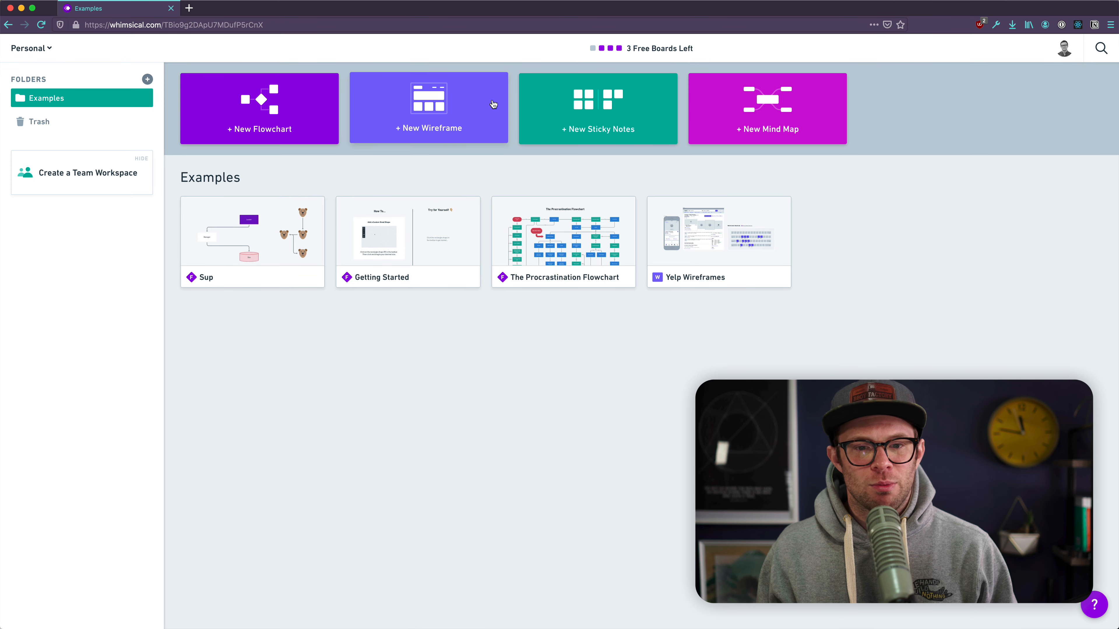
pyautogui.click(719, 232)
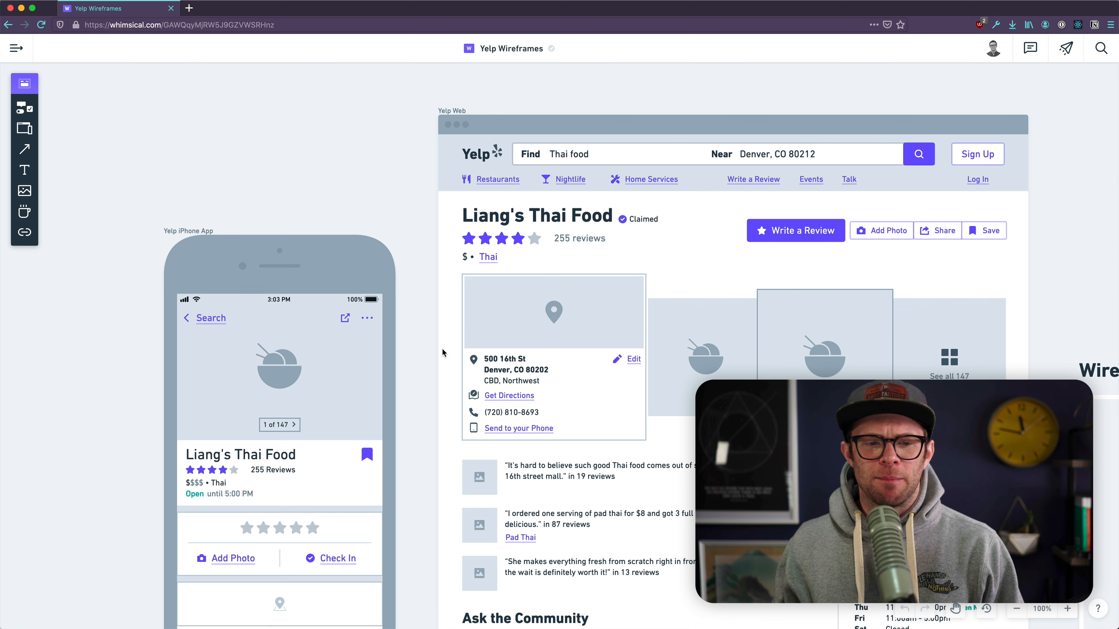
pyautogui.moveTo(122, 263)
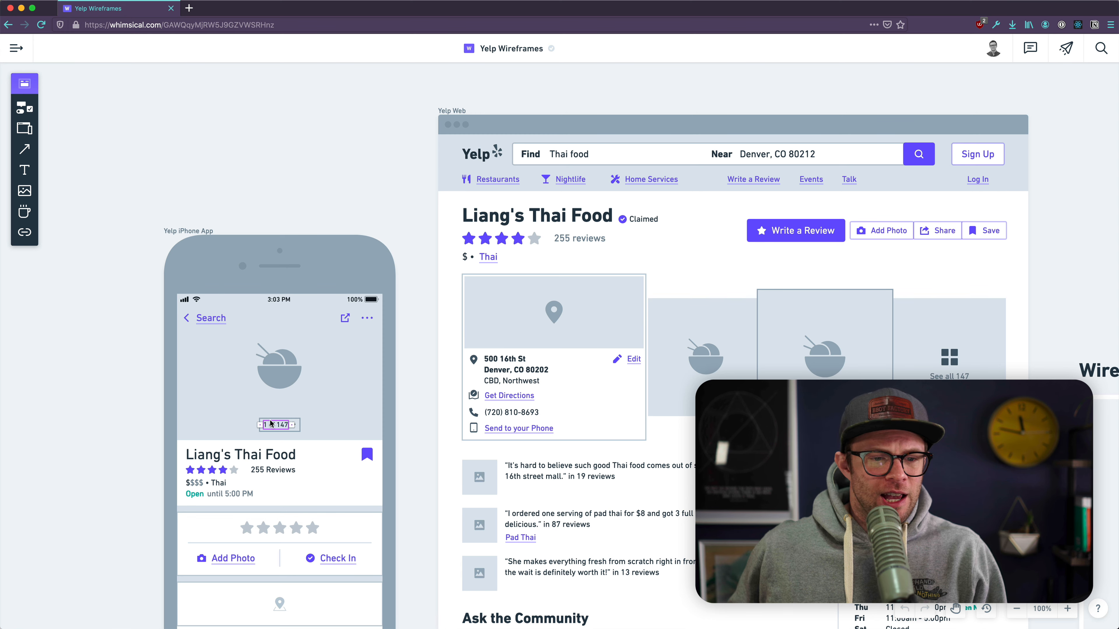
pyautogui.click(210, 318)
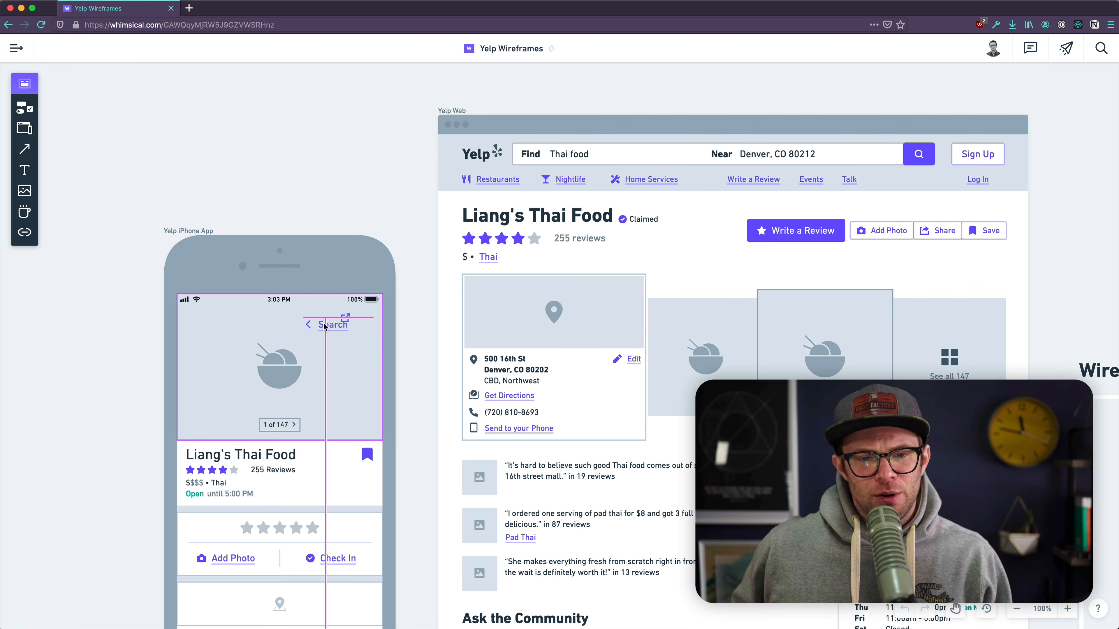
pyautogui.click(333, 325)
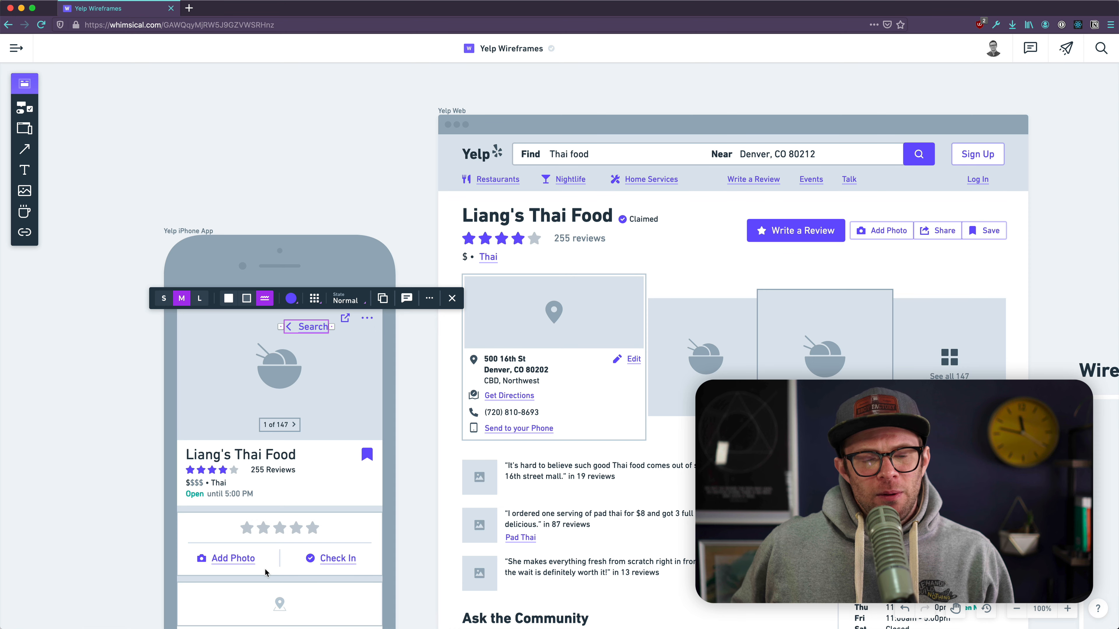
pyautogui.moveTo(181, 298)
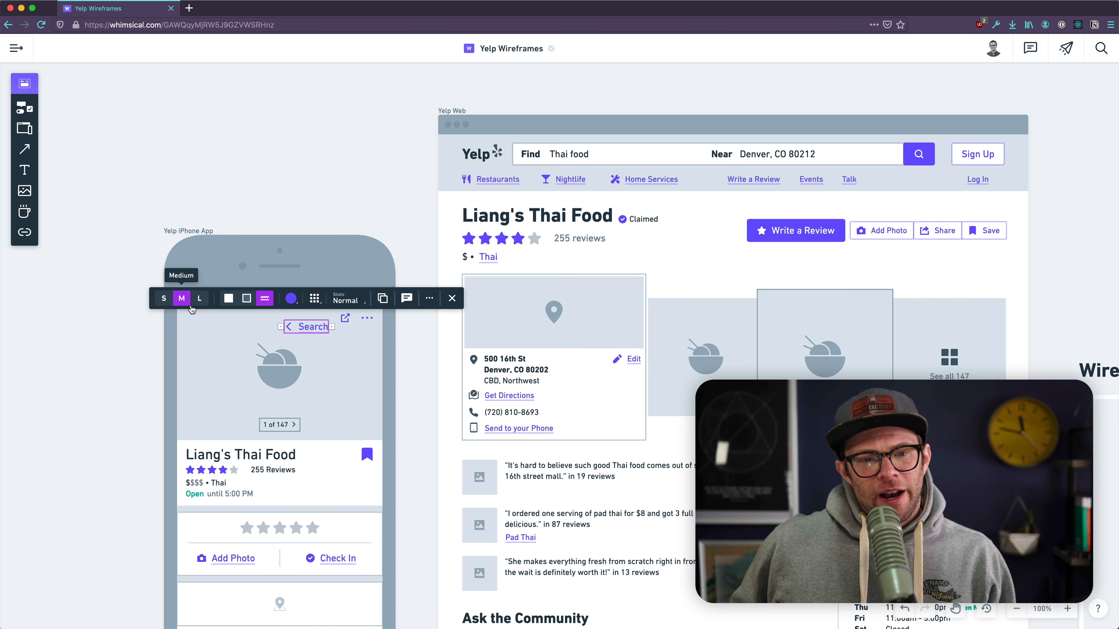
pyautogui.moveTo(257, 275)
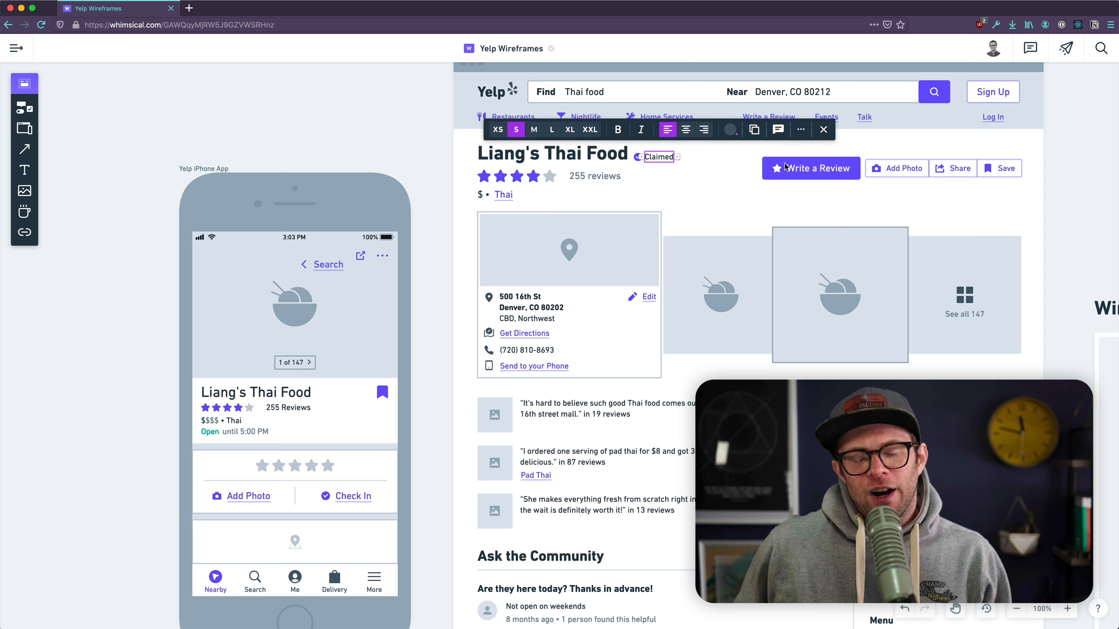
pyautogui.click(810, 168)
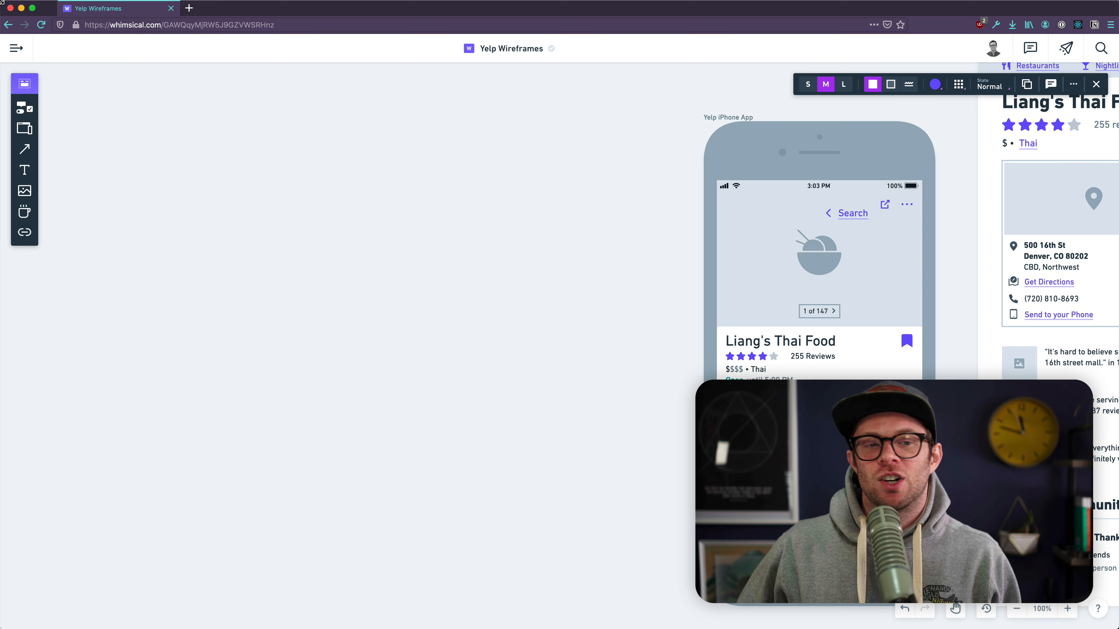
pyautogui.moveTo(25, 108)
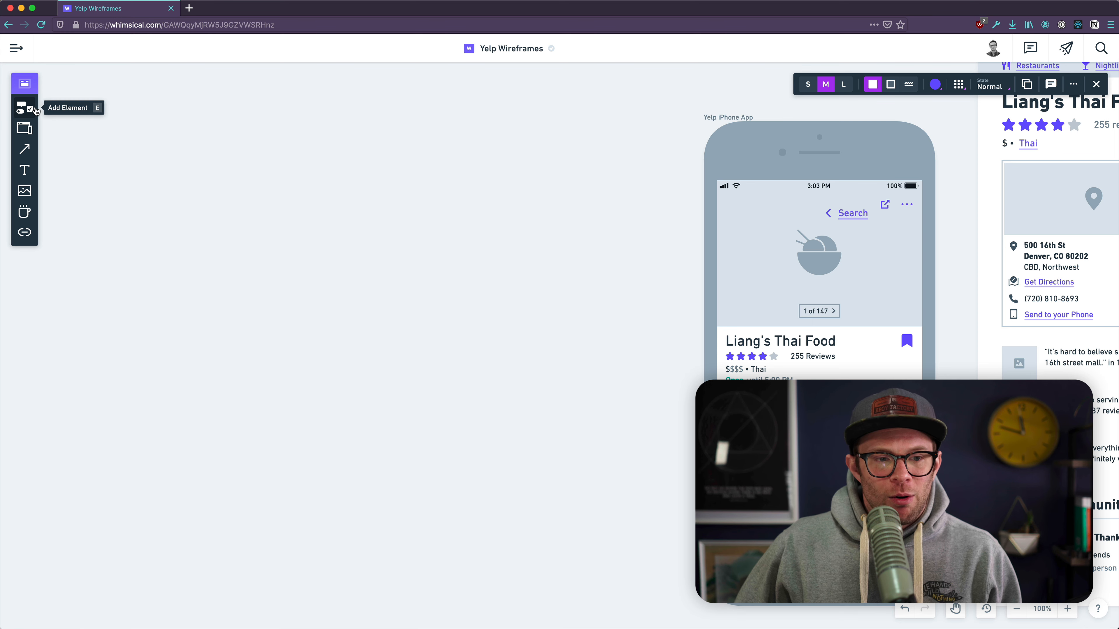
# Pick the Avatar element from the catalogue and place it in the window's top-right corner.
pyautogui.click(24, 84)
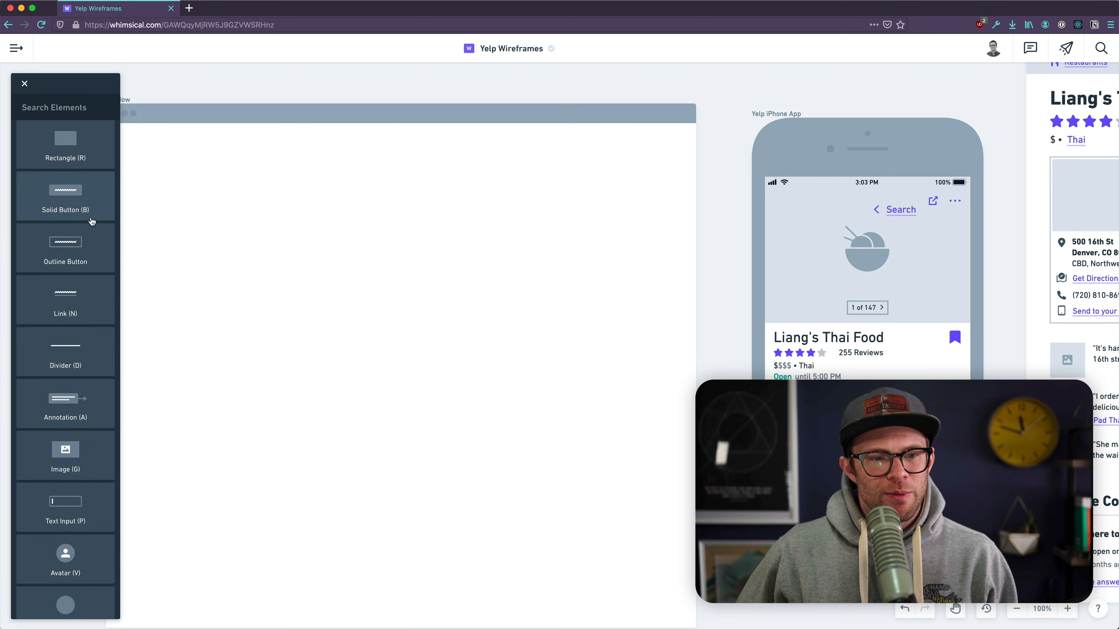
pyautogui.scroll(-3)
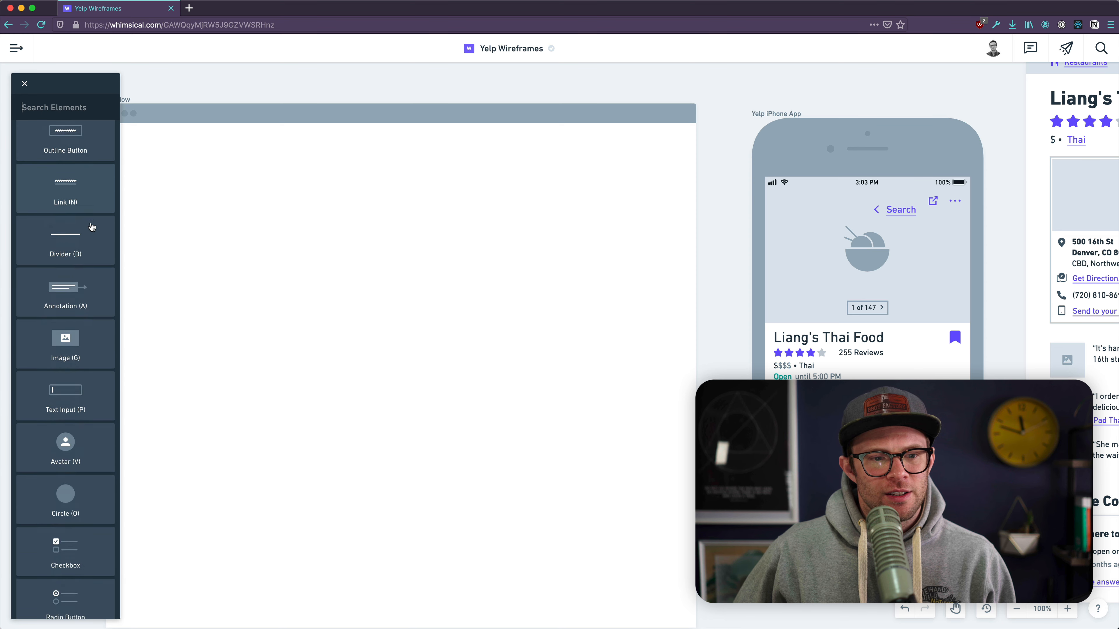
pyautogui.scroll(-3)
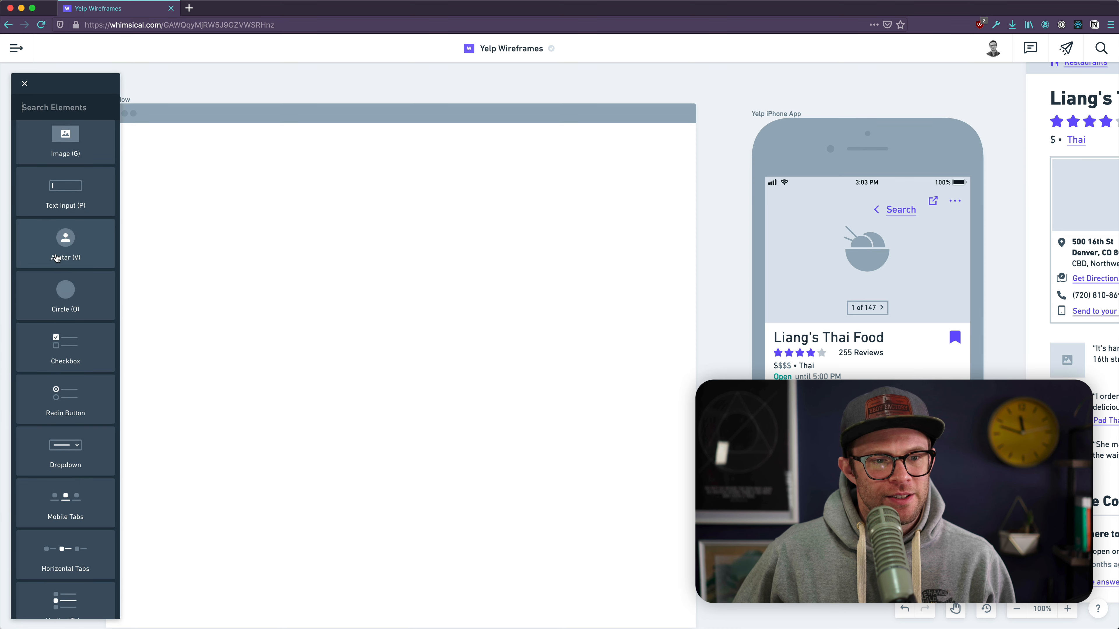
pyautogui.click(64, 244)
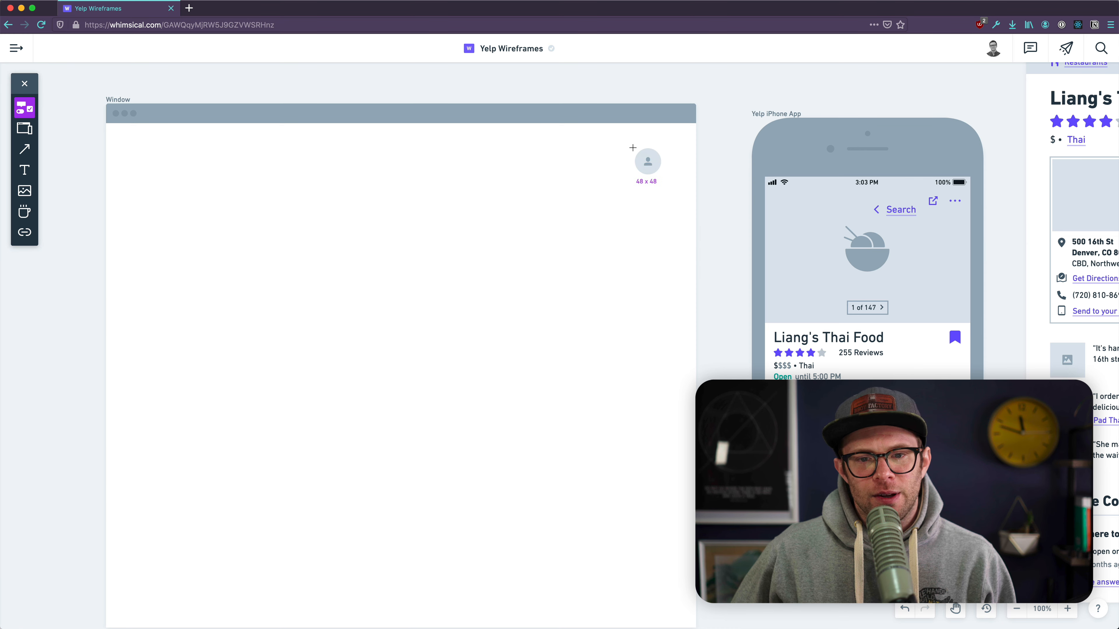
pyautogui.click(25, 108)
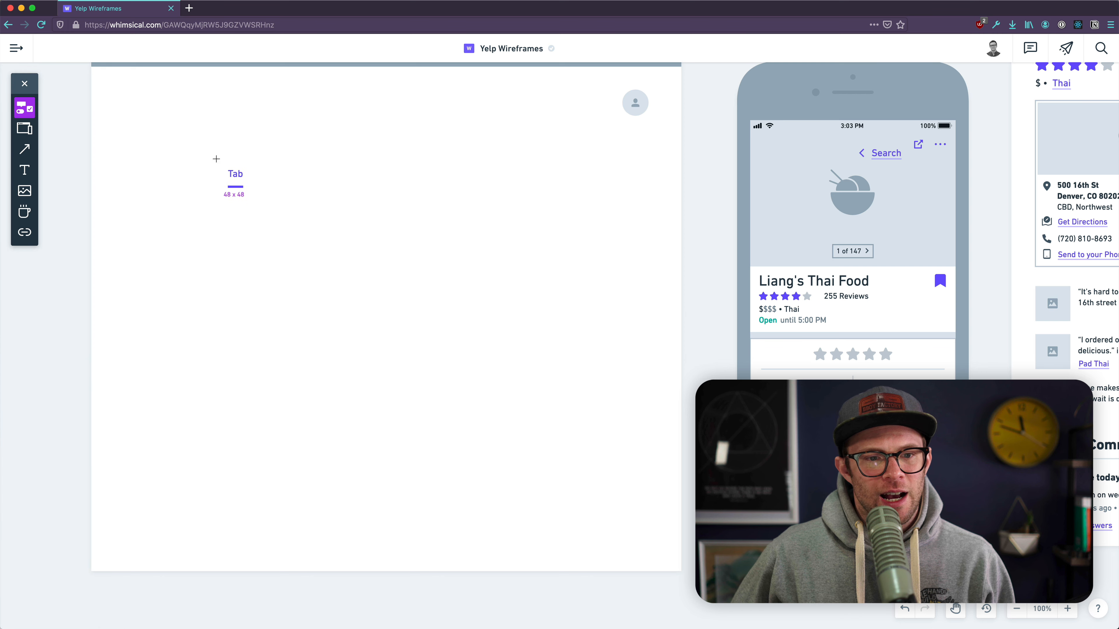
pyautogui.click(235, 173)
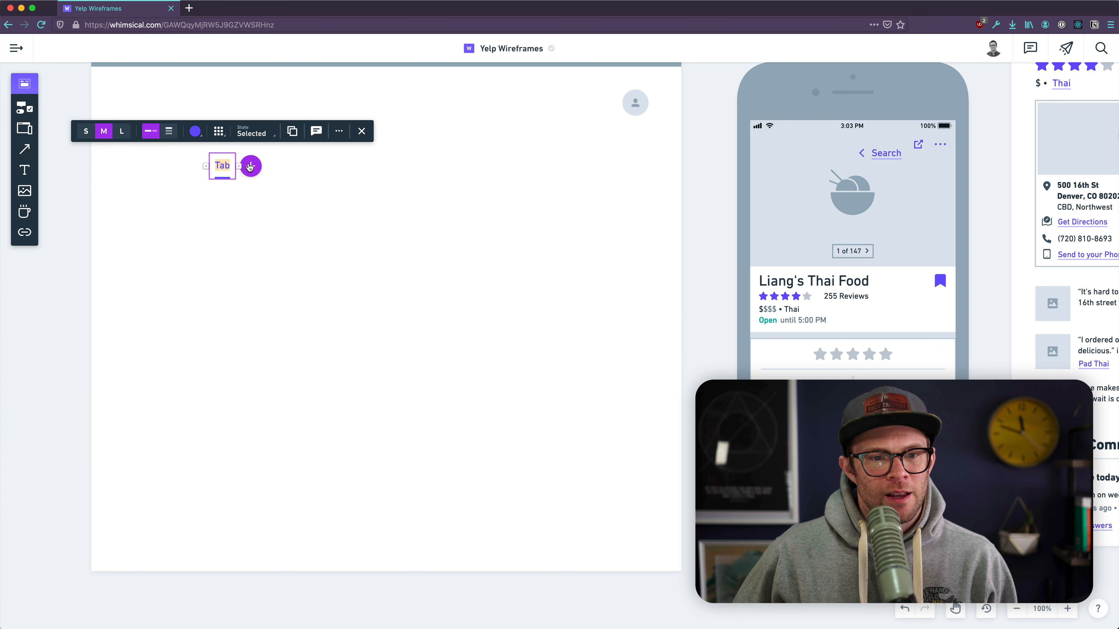
pyautogui.click(250, 166)
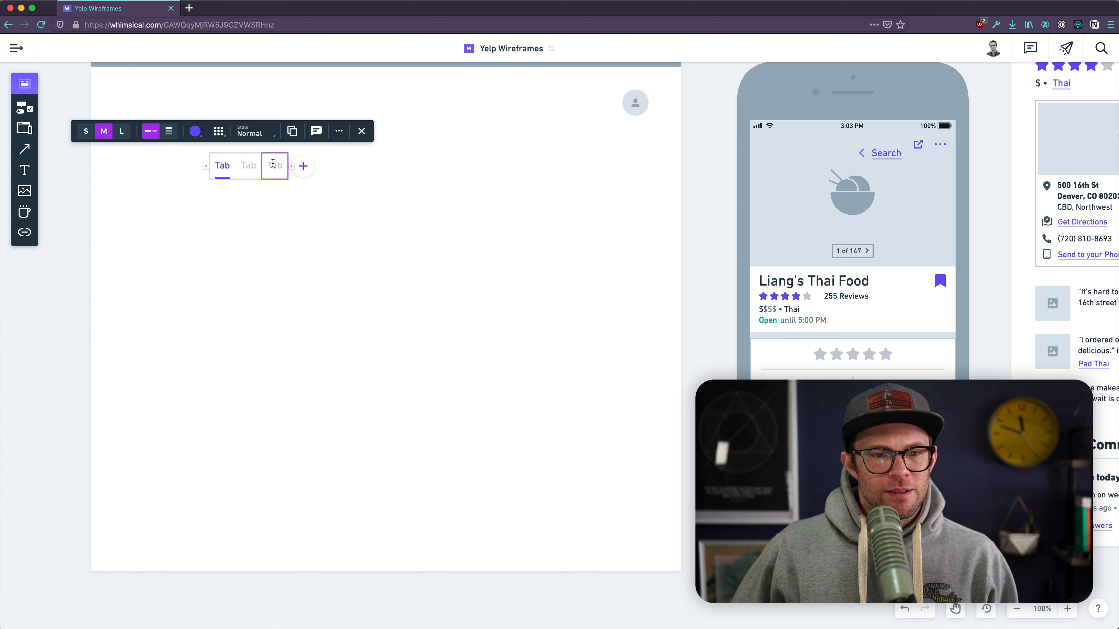
pyautogui.click(302, 165)
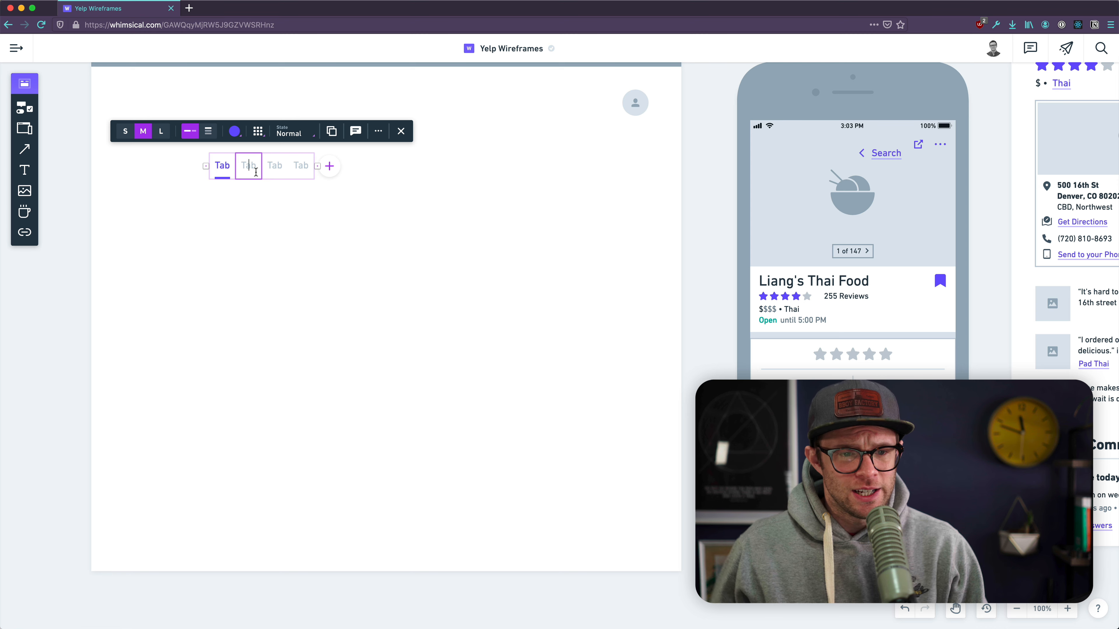
pyautogui.write('TRI')
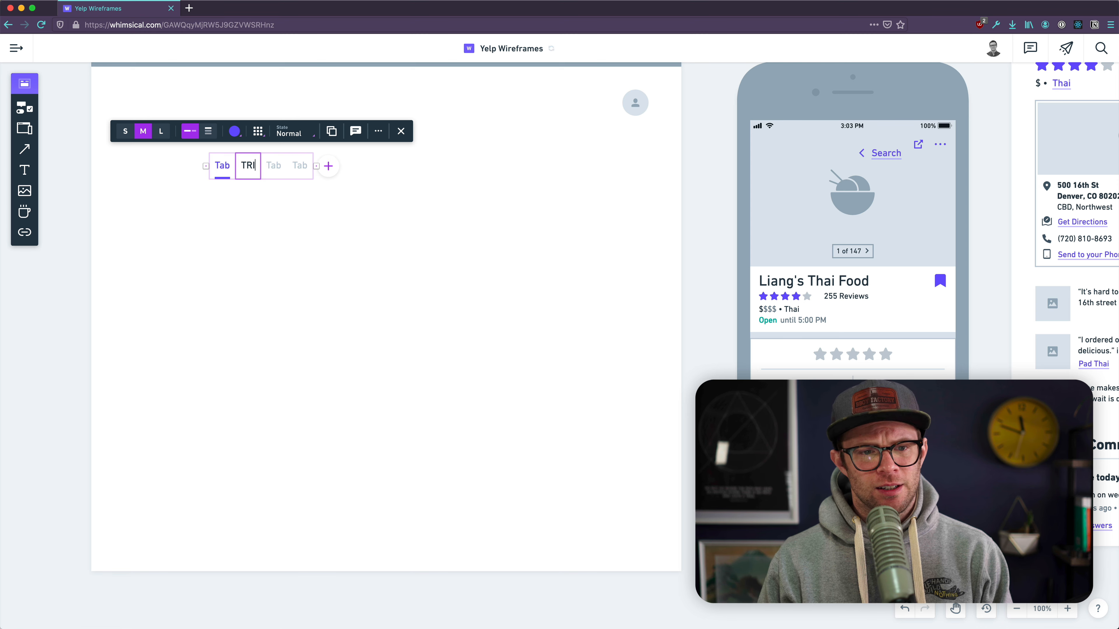
pyautogui.write('Title')
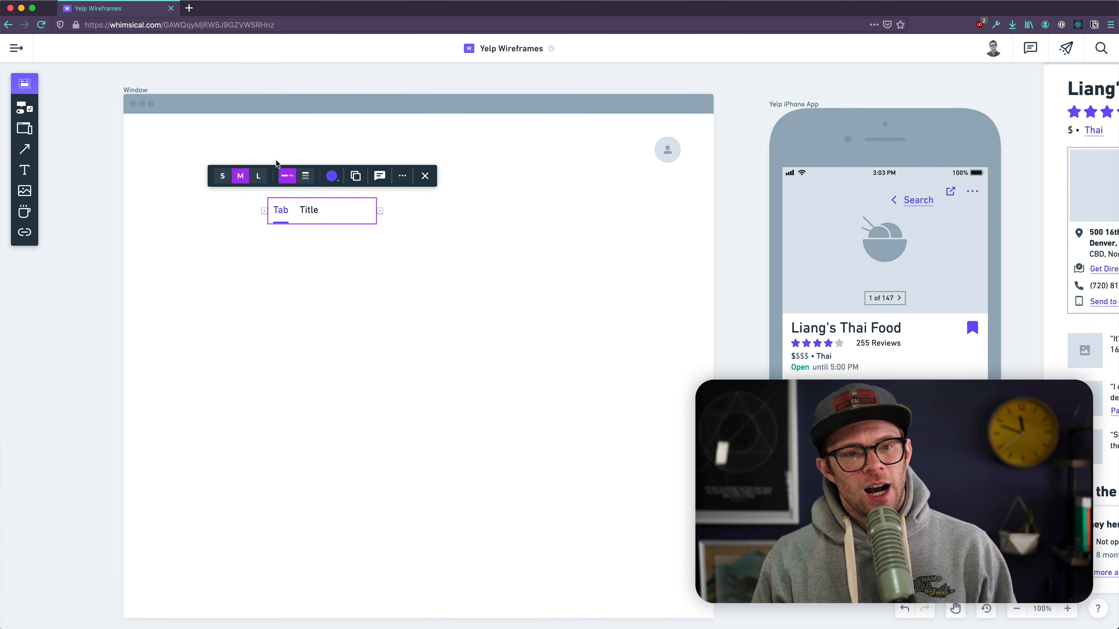
pyautogui.moveTo(152, 222)
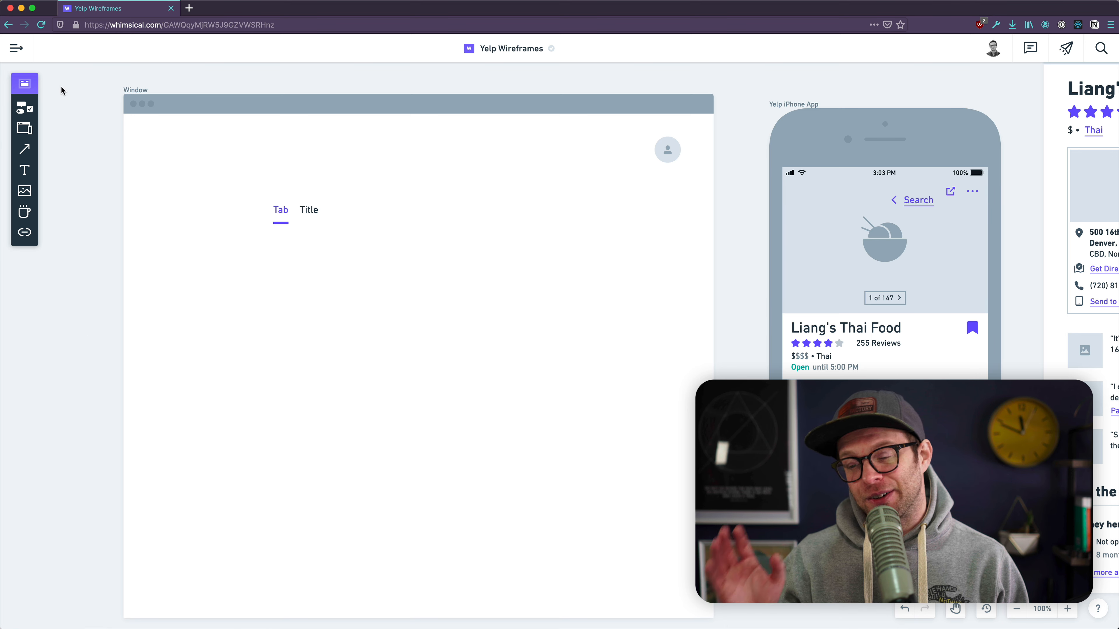
pyautogui.moveTo(23, 129)
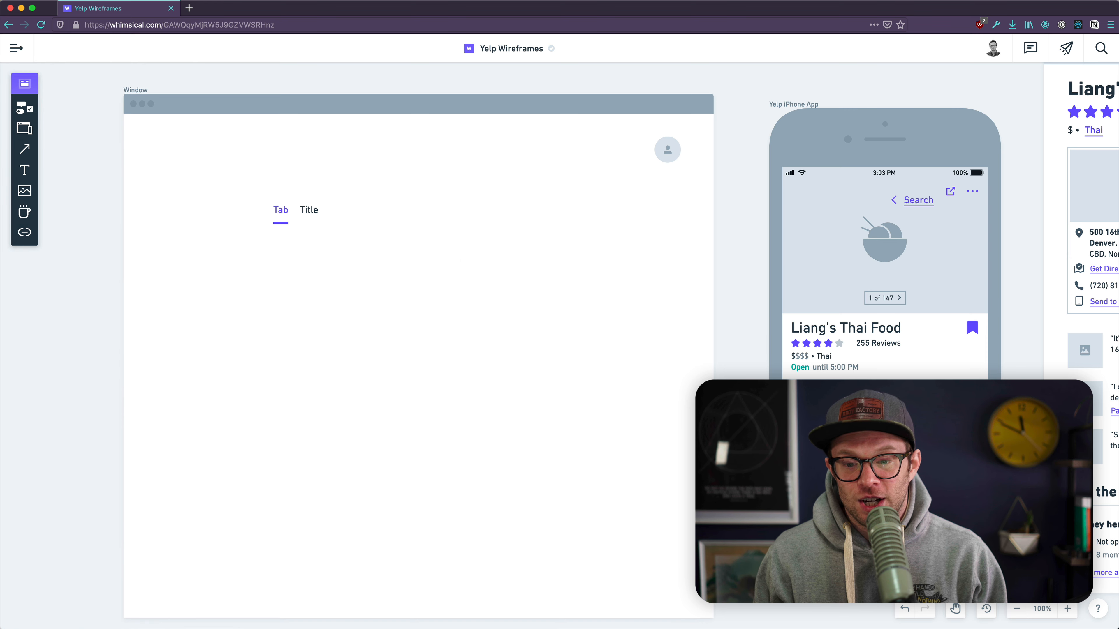
pyautogui.click(17, 48)
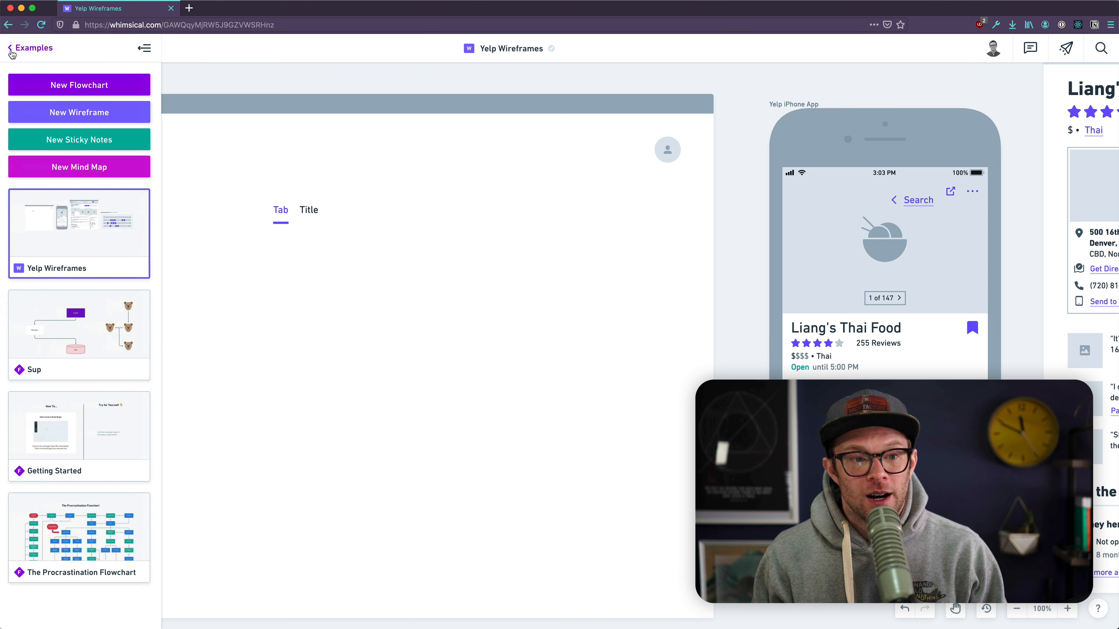
pyautogui.click(12, 48)
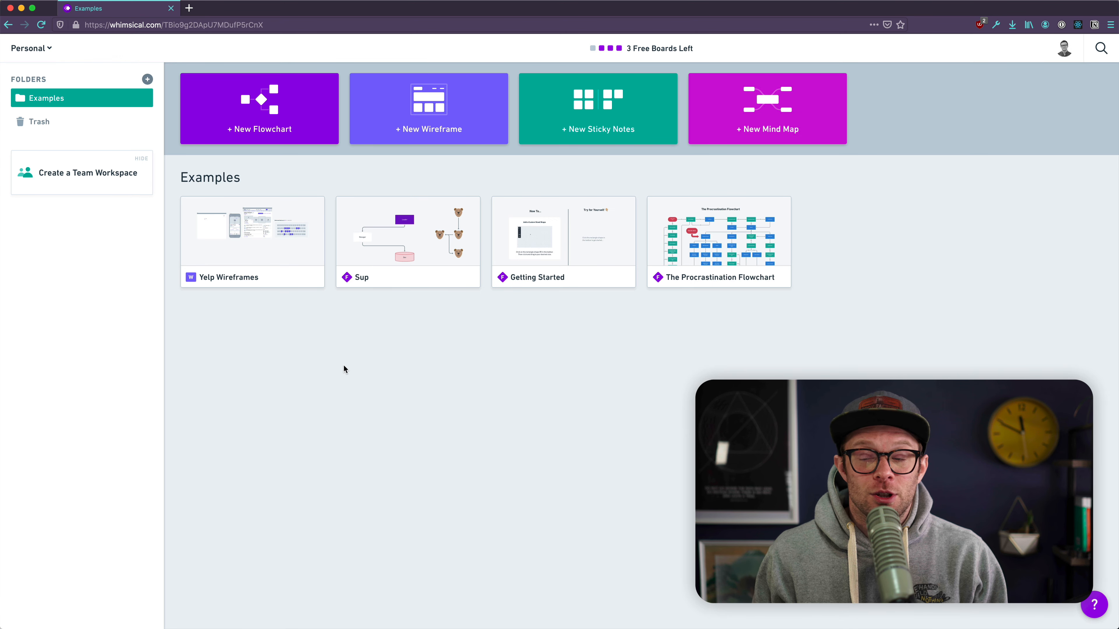
pyautogui.moveTo(454, 356)
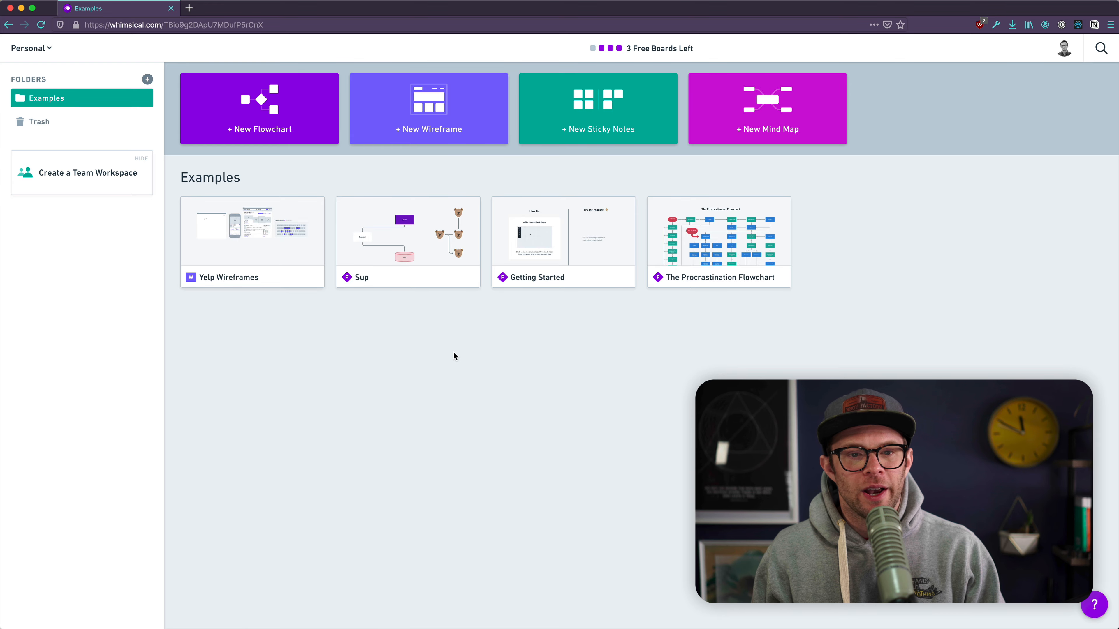
# Create a new sticky-notes board titled Test and draw a card titled Idea on it.
pyautogui.click(597, 109)
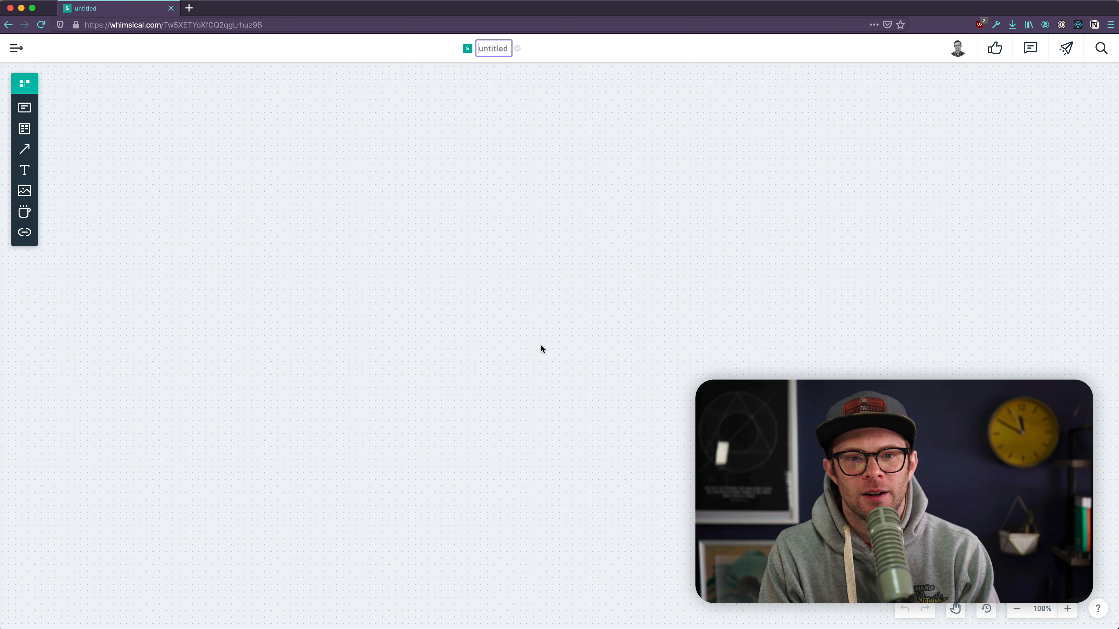
pyautogui.write('Test')
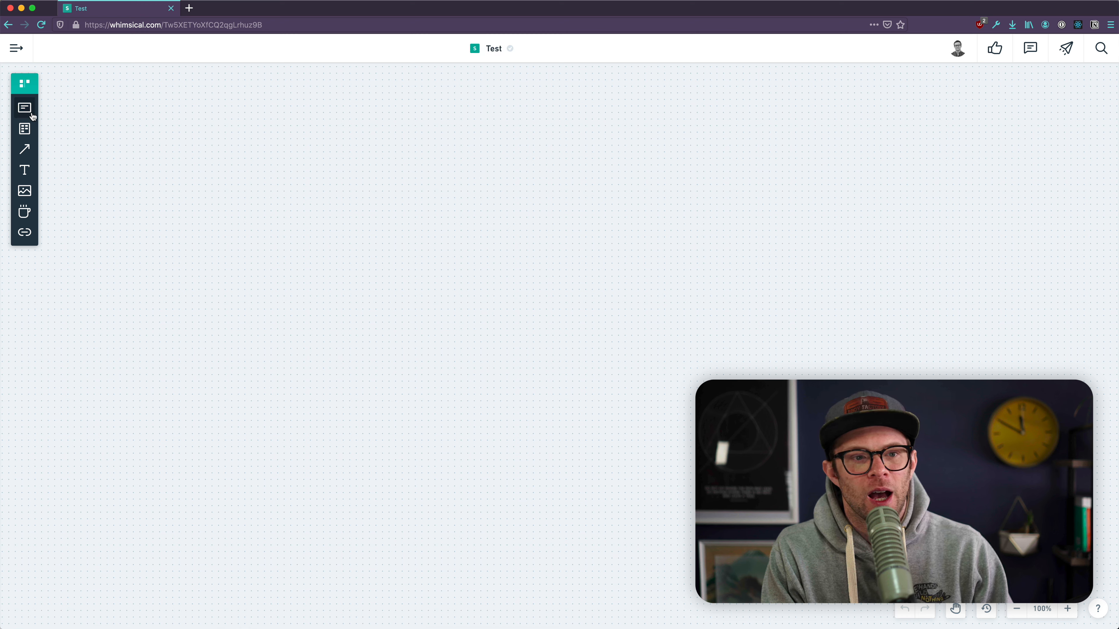
pyautogui.moveTo(396, 165); pyautogui.dragTo(512, 224)
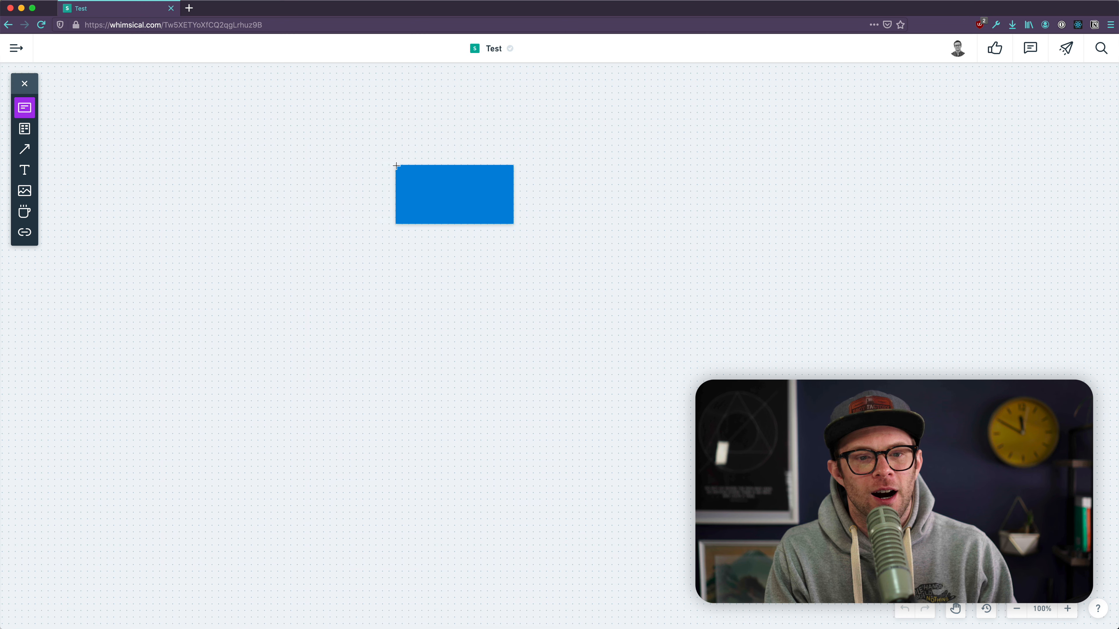
pyautogui.click(454, 195)
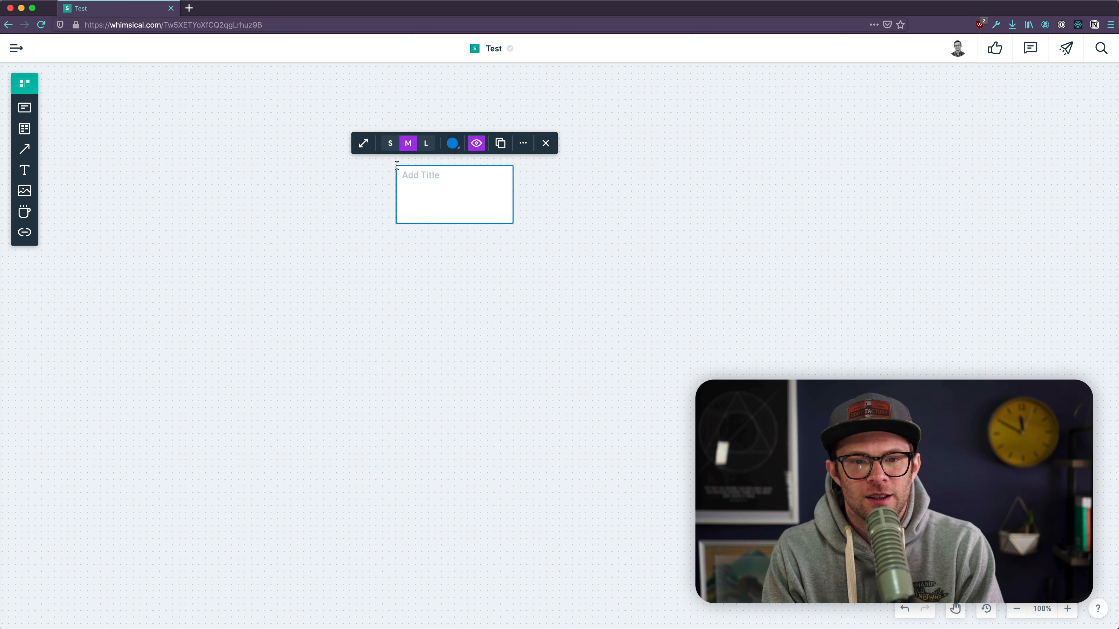
pyautogui.write('Idea')
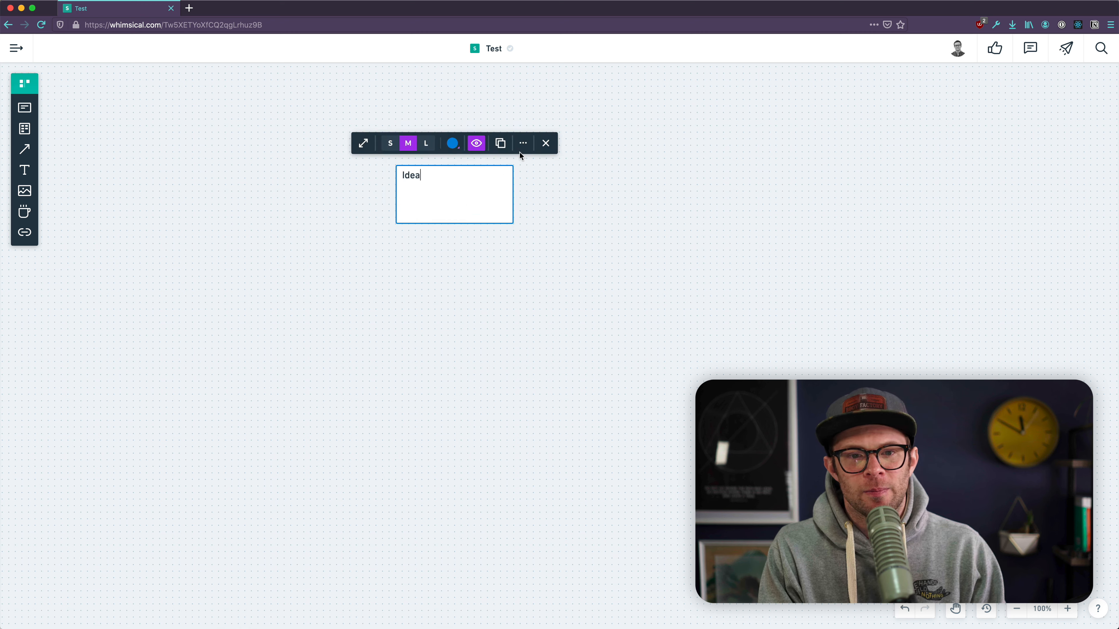
pyautogui.moveTo(476, 144)
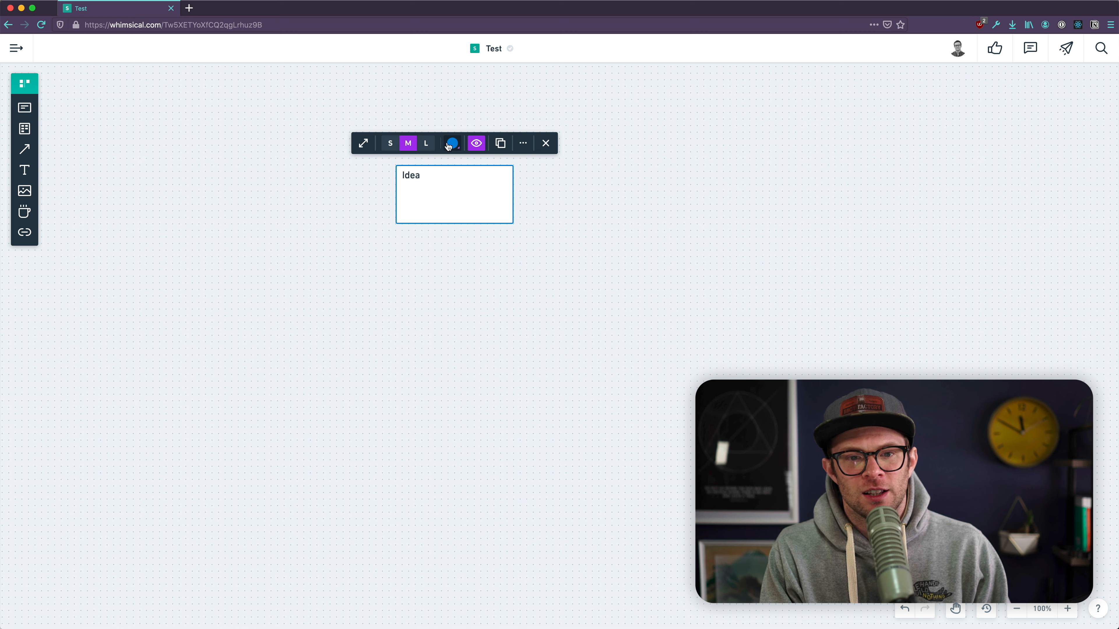
# Set the Idea card's size to L and expand it into its detail view.
pyautogui.click(391, 144)
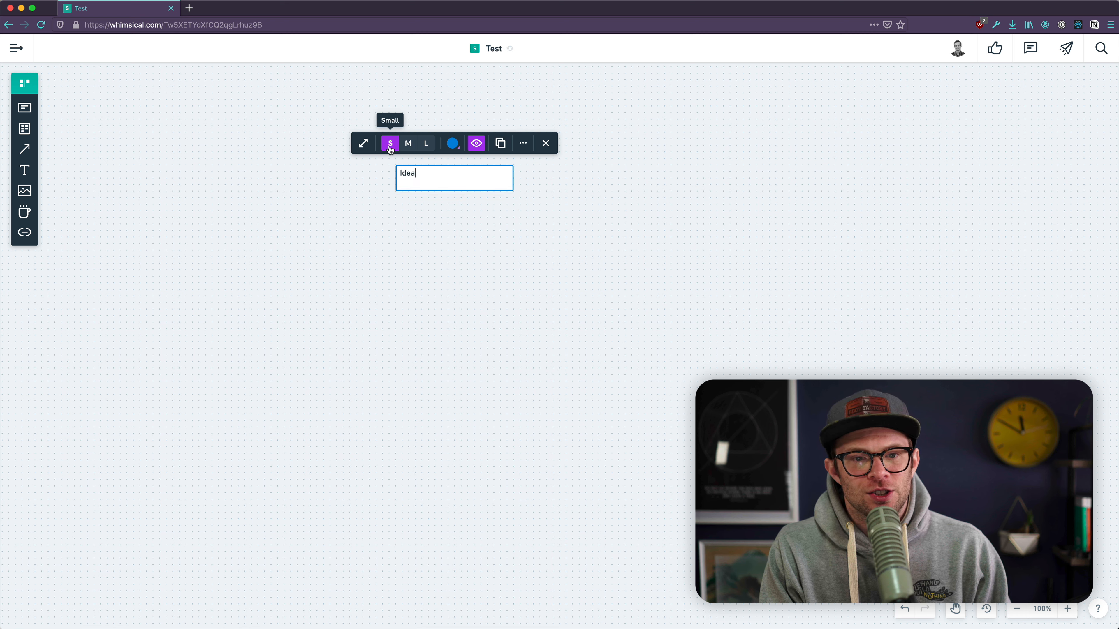
pyautogui.click(425, 143)
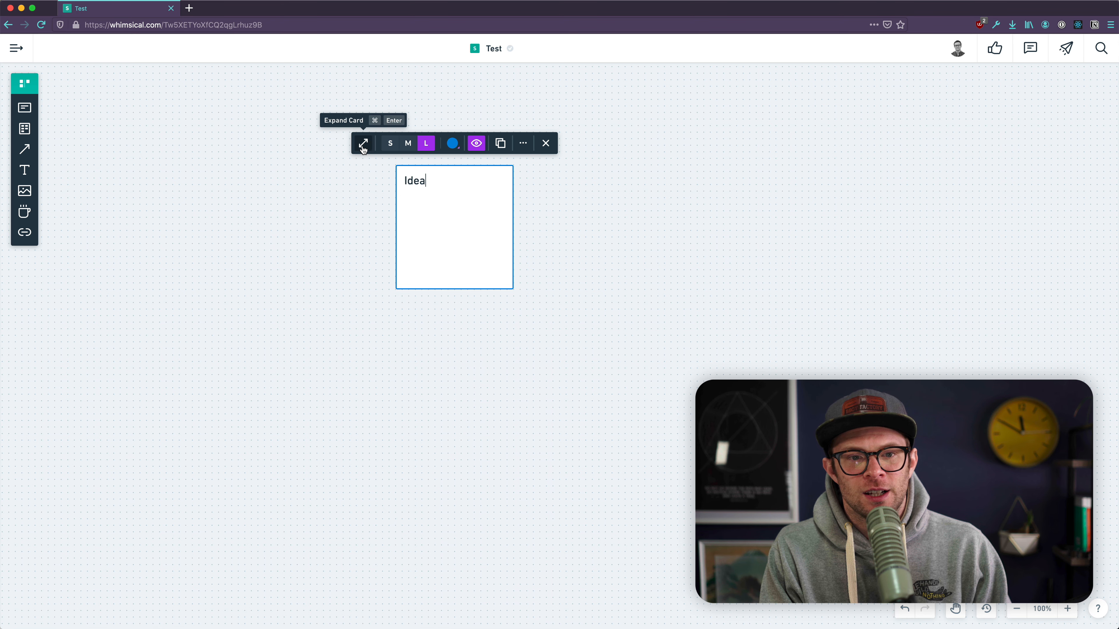
pyautogui.click(362, 143)
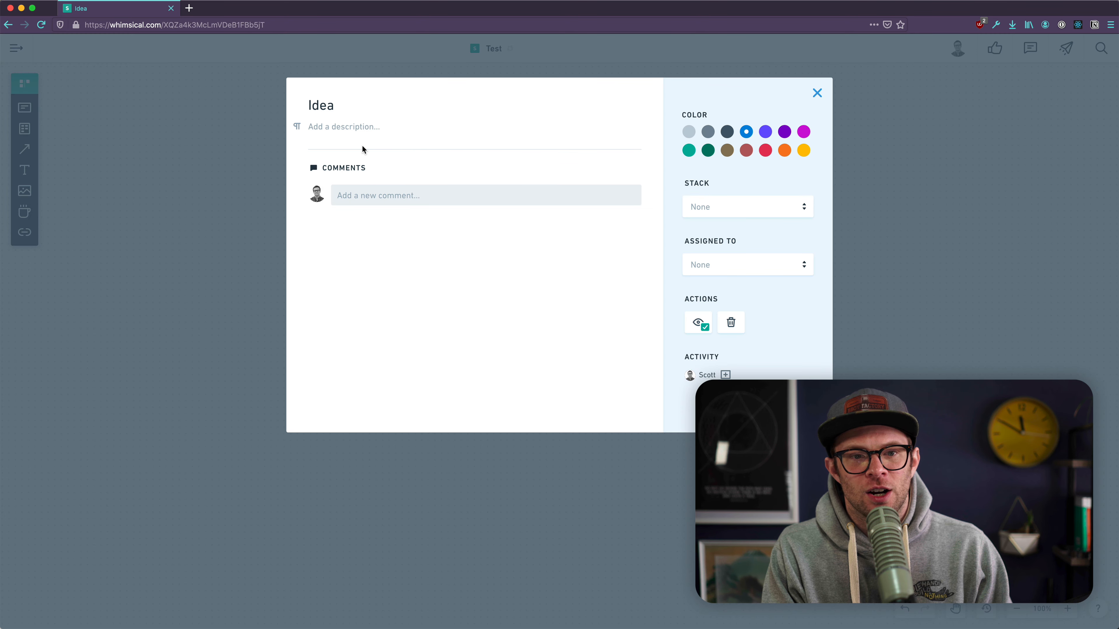
# Give the Idea card the description "What's up with the new design?".
pyautogui.click(343, 126)
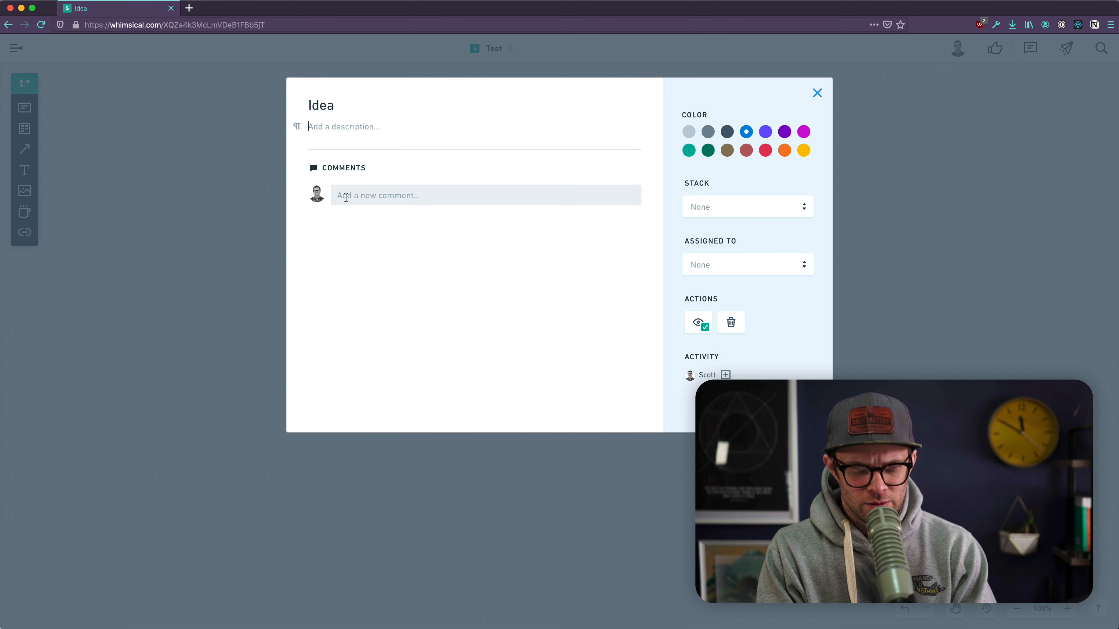
pyautogui.write('W')
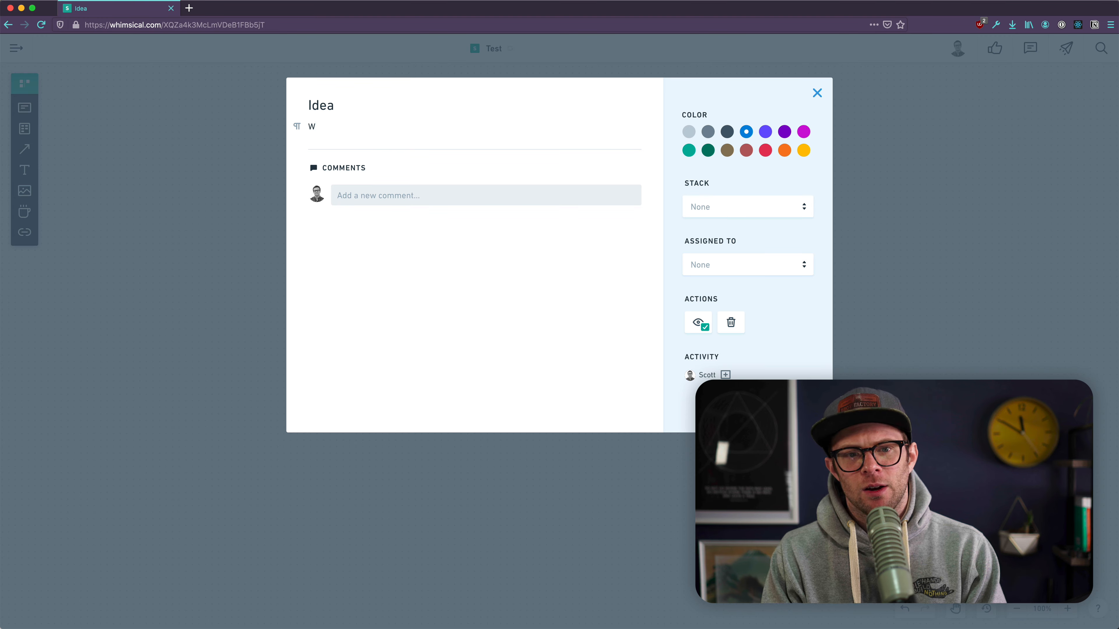
pyautogui.write("hat's up wit")
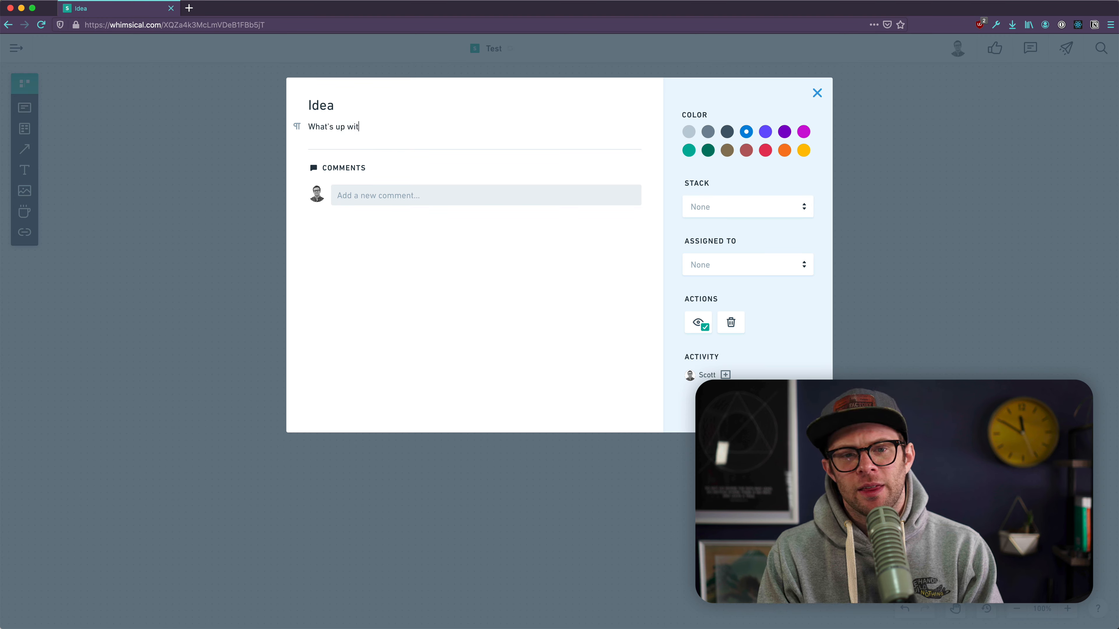
pyautogui.press('Backspace')
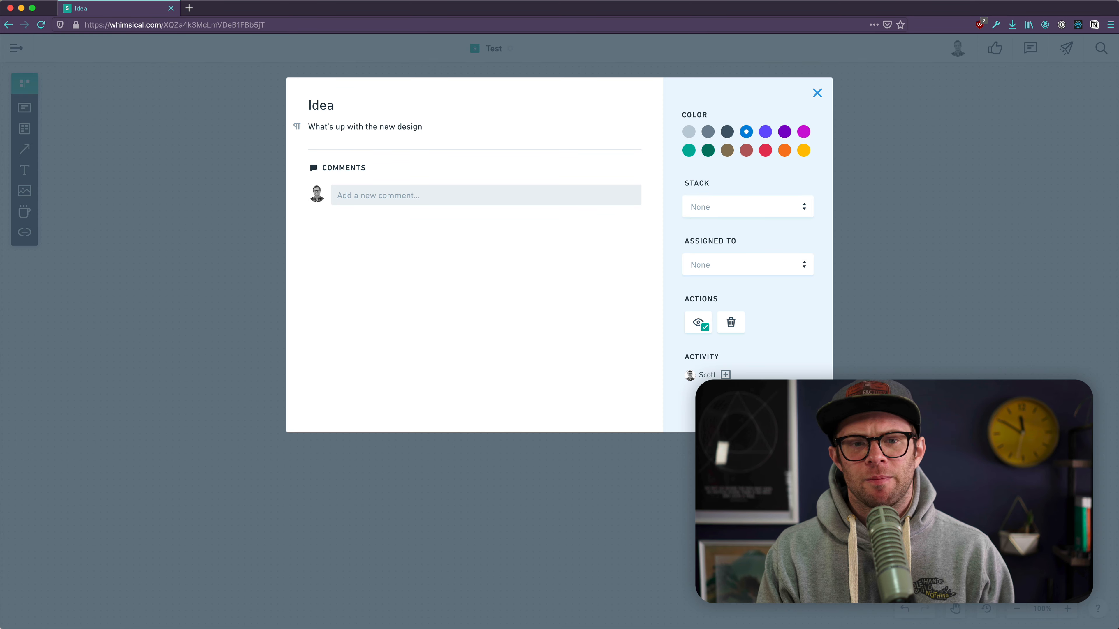
# Post the comment "It stinks!", colour the card purple via its options, and return to the board.
pyautogui.click(486, 195)
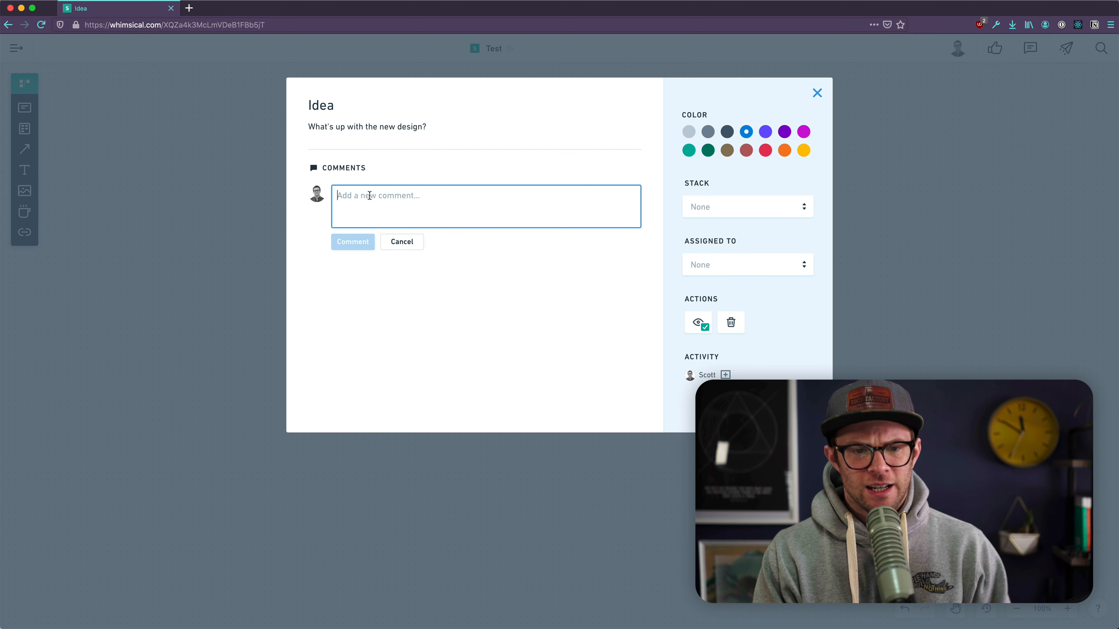
pyautogui.write('It stinks!')
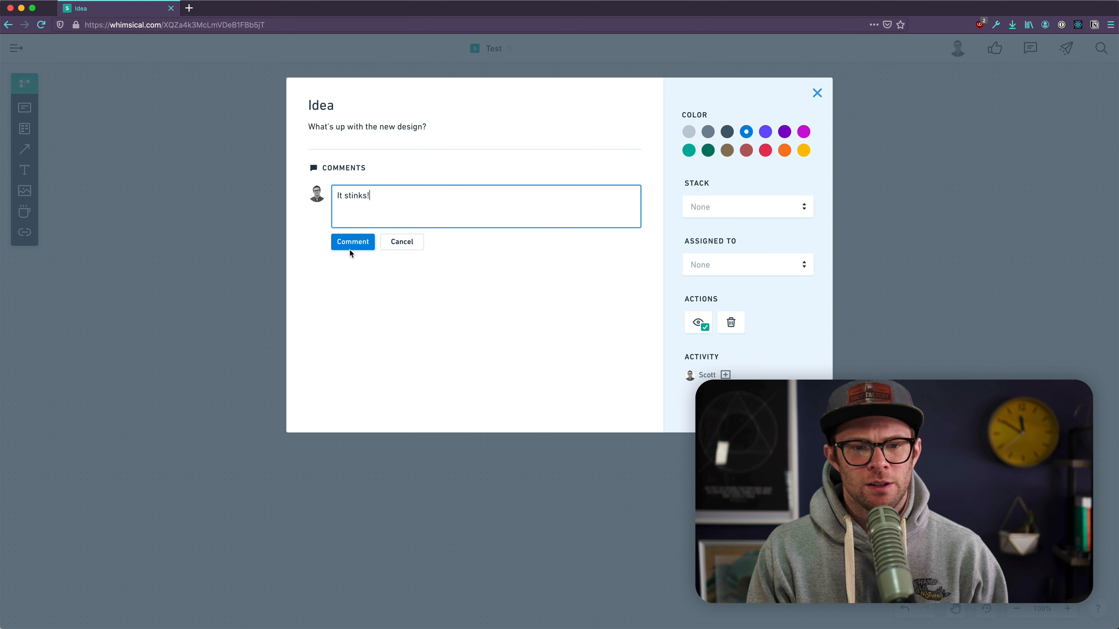
pyautogui.click(352, 242)
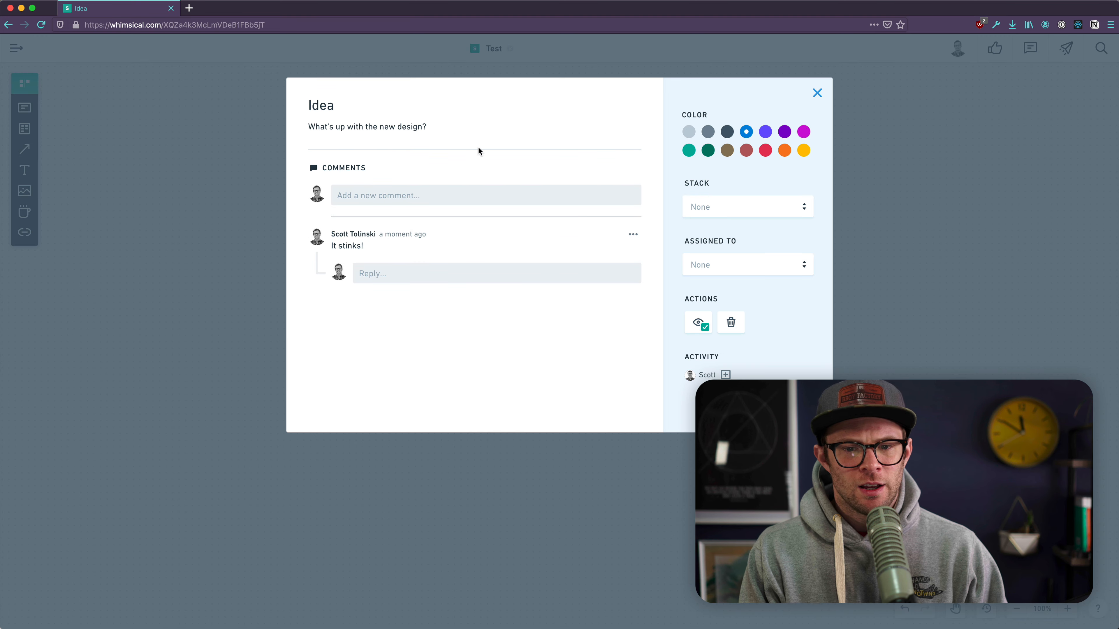
pyautogui.click(747, 265)
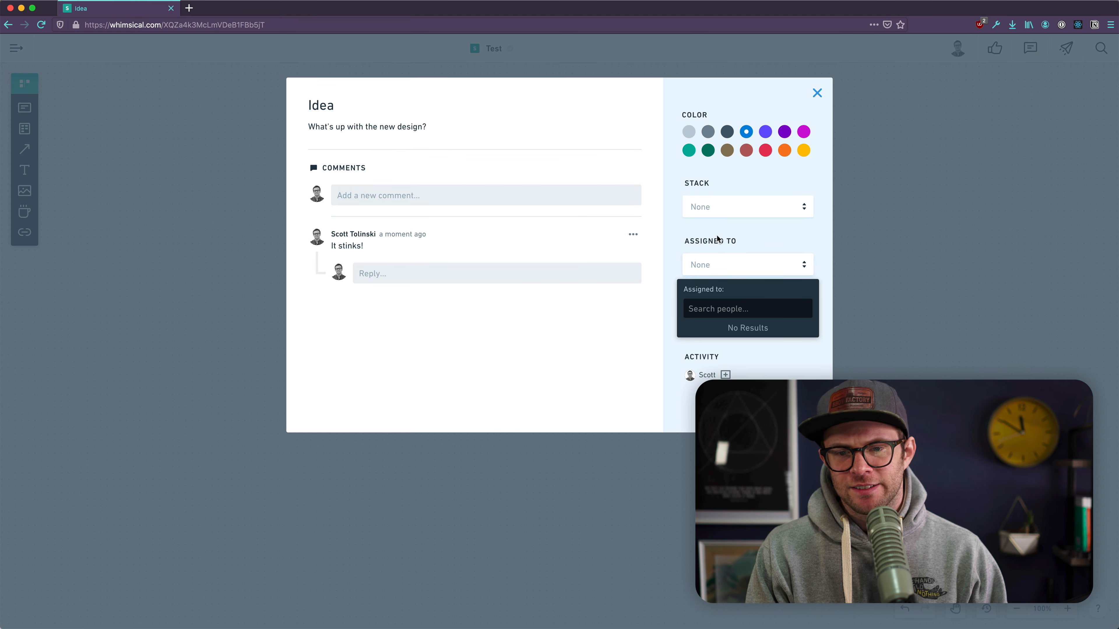
pyautogui.click(747, 206)
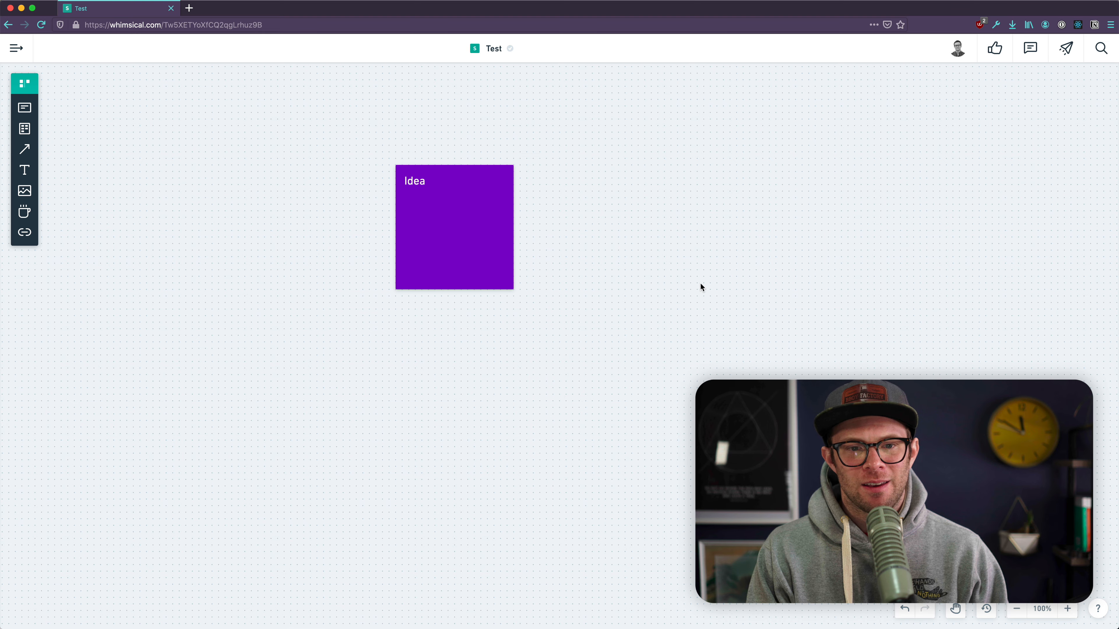
pyautogui.moveTo(93, 211)
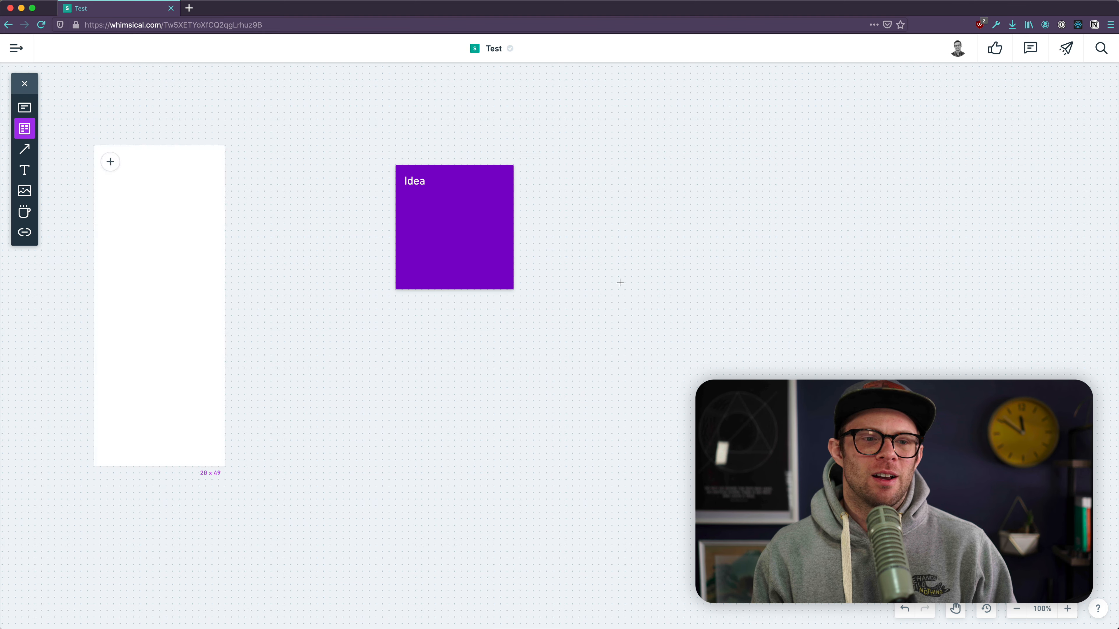
# Add a stack column, move the blue card beside the Idea card, widen the stack, and go back to the dashboard.
pyautogui.click(619, 283)
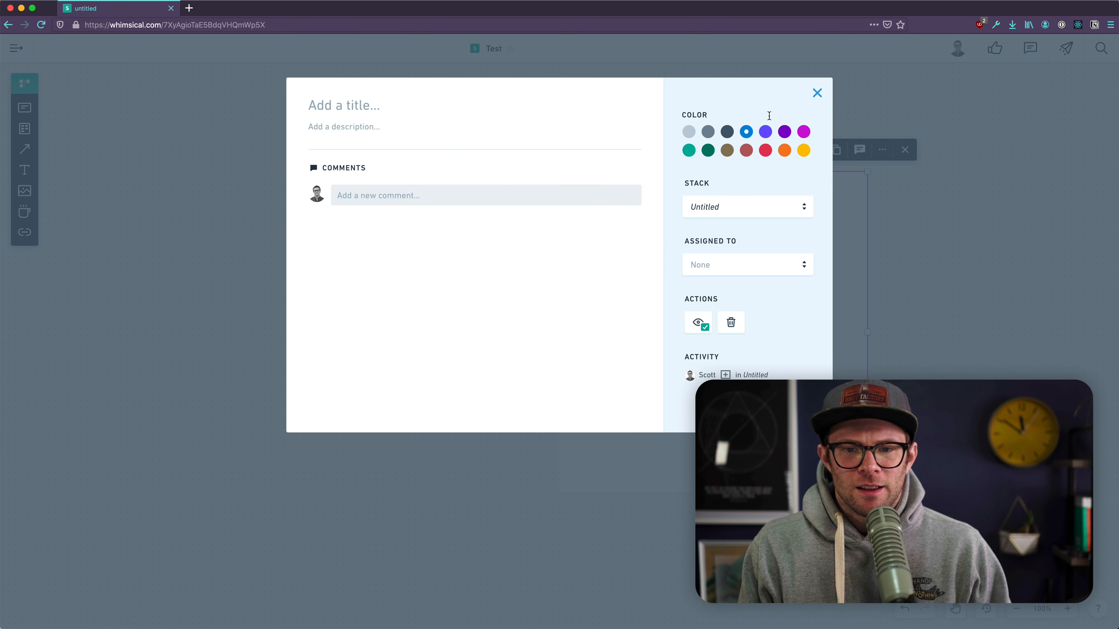
pyautogui.click(817, 93)
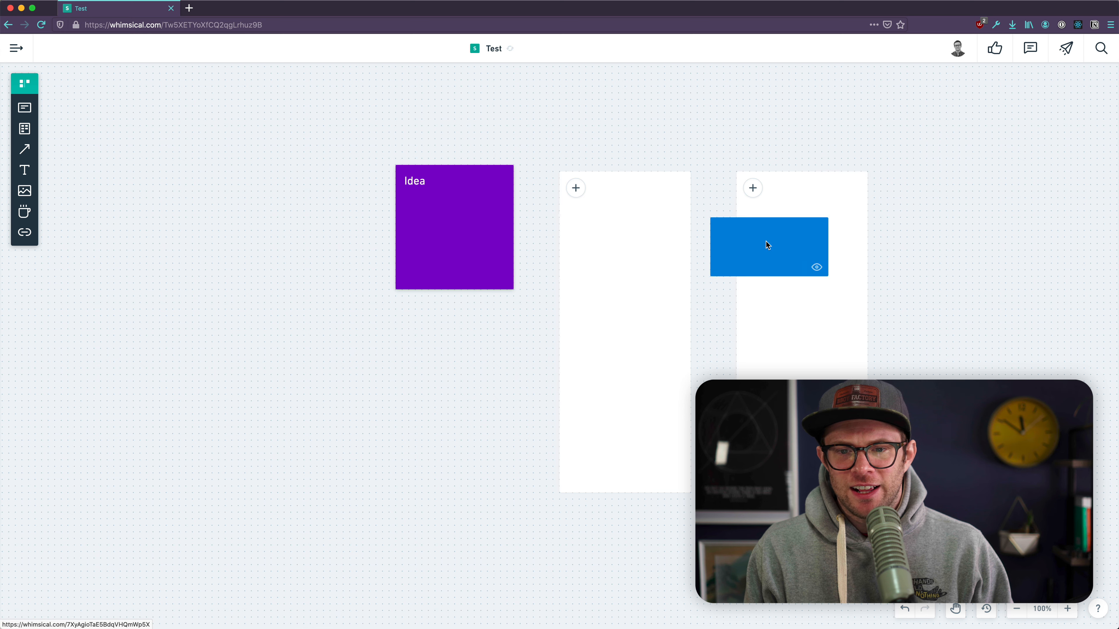
pyautogui.moveTo(768, 246); pyautogui.dragTo(642, 231)
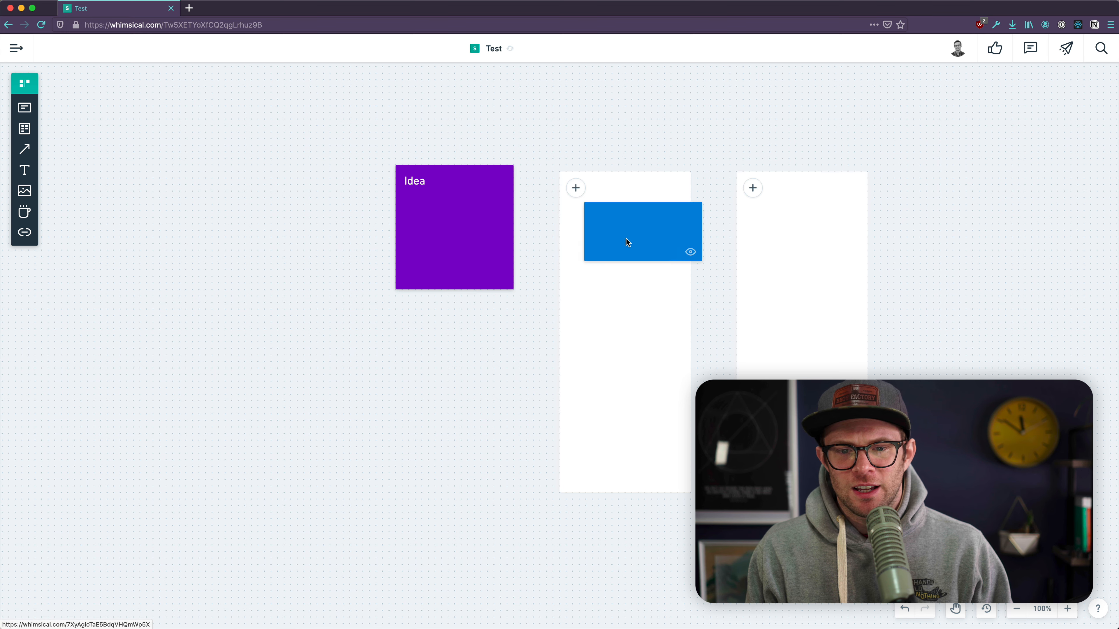
pyautogui.moveTo(642, 230); pyautogui.dragTo(801, 233)
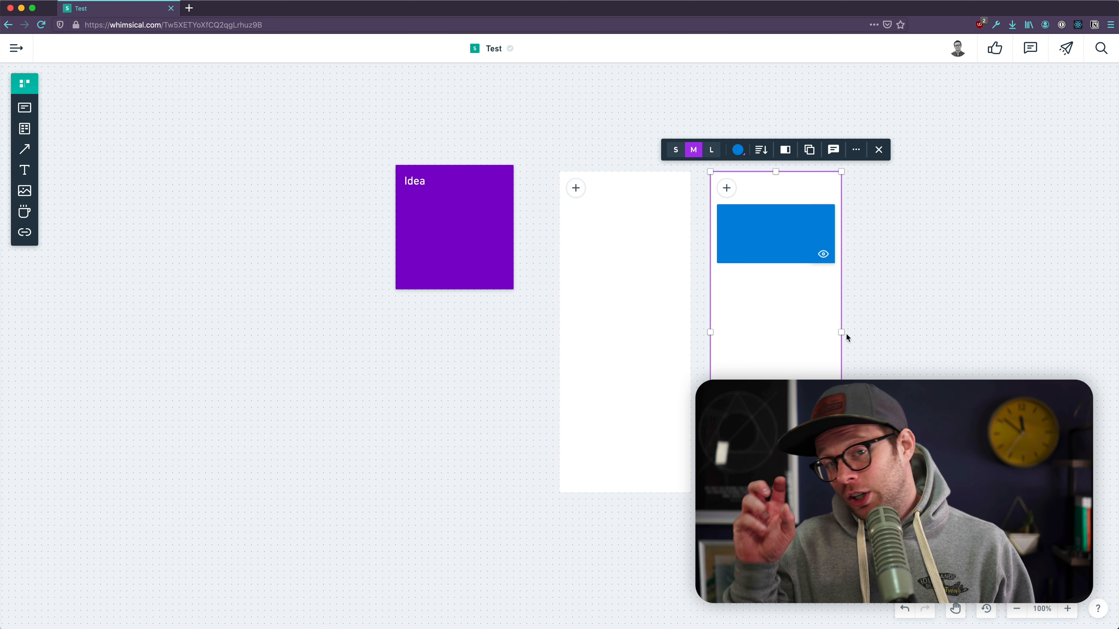
pyautogui.moveTo(840, 336); pyautogui.dragTo(921, 331)
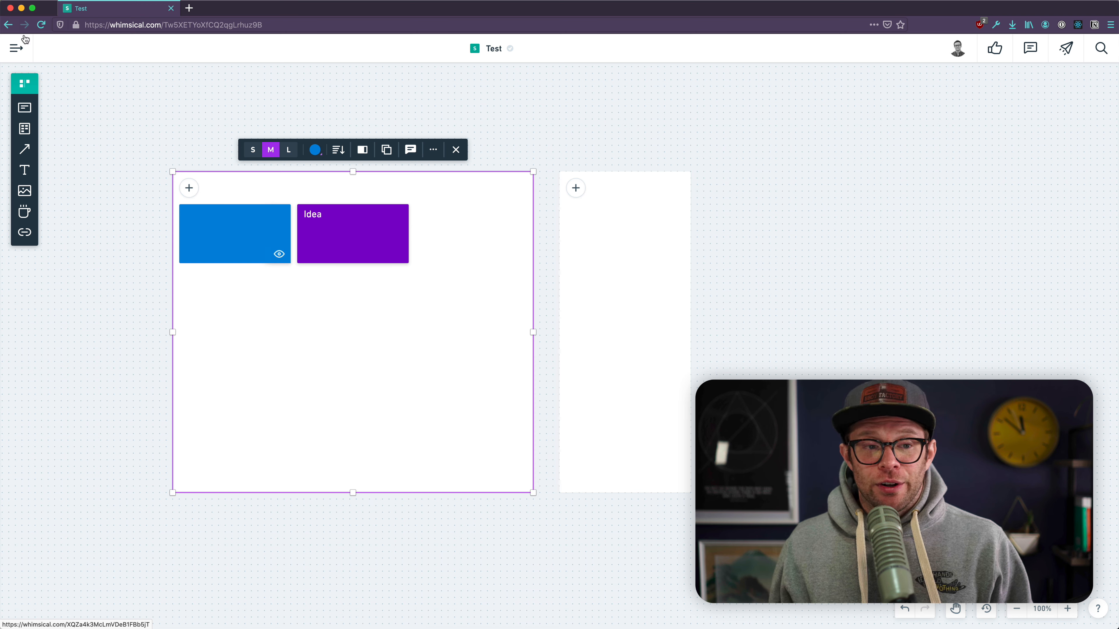
pyautogui.click(17, 47)
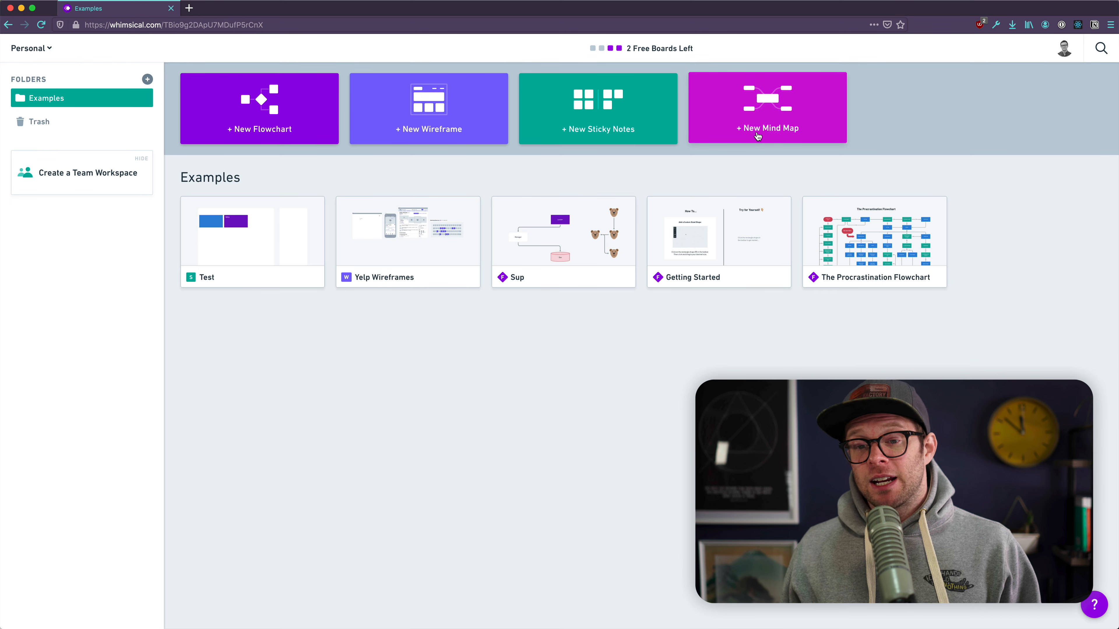
# Create a mind map with root Quizzes, child Community Driven, and its child Pay per quiz.
pyautogui.click(767, 108)
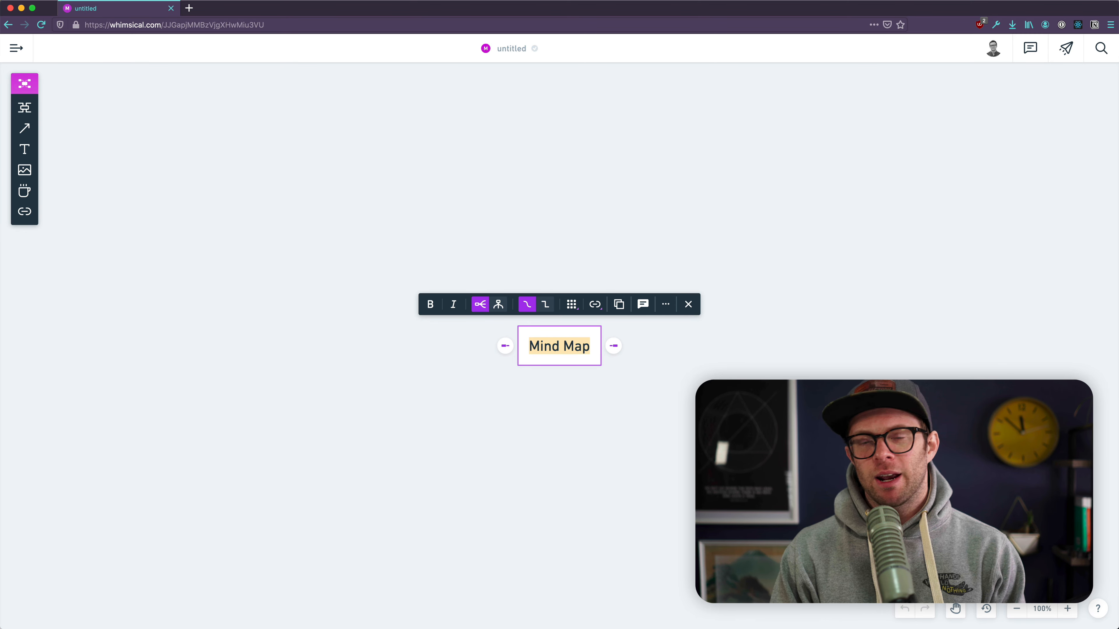
pyautogui.write('Quiz')
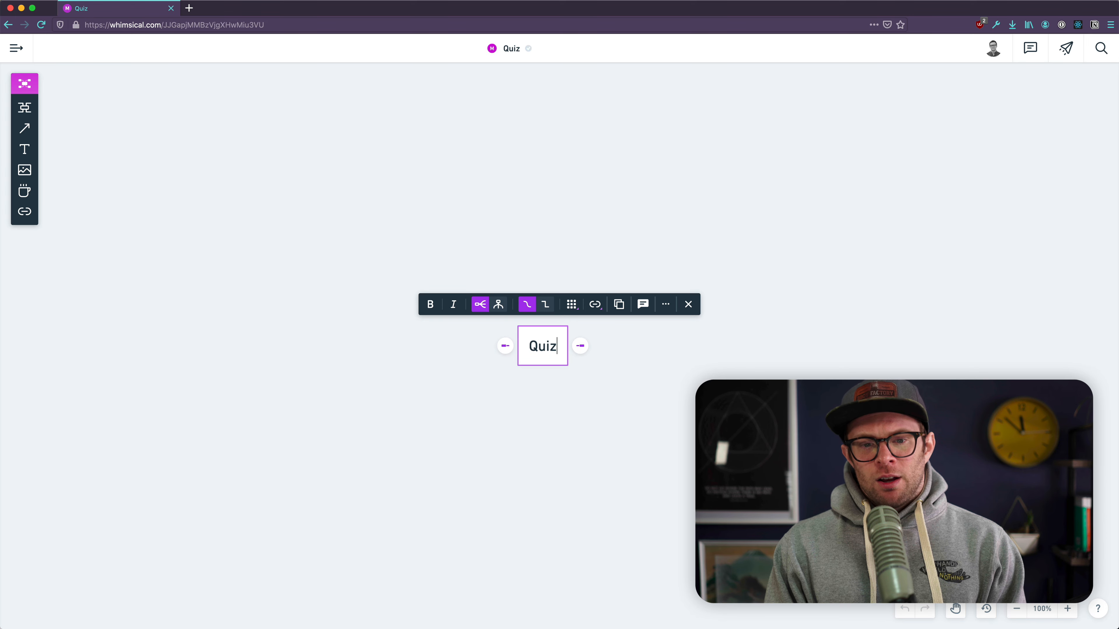
pyautogui.write('zes')
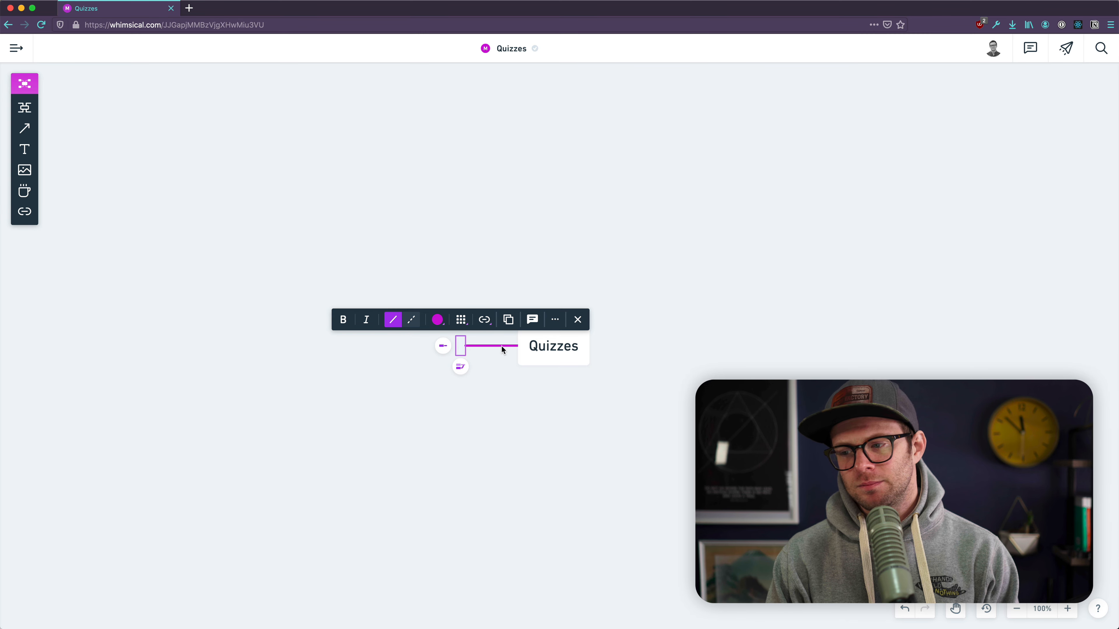
pyautogui.write('Community Driven')
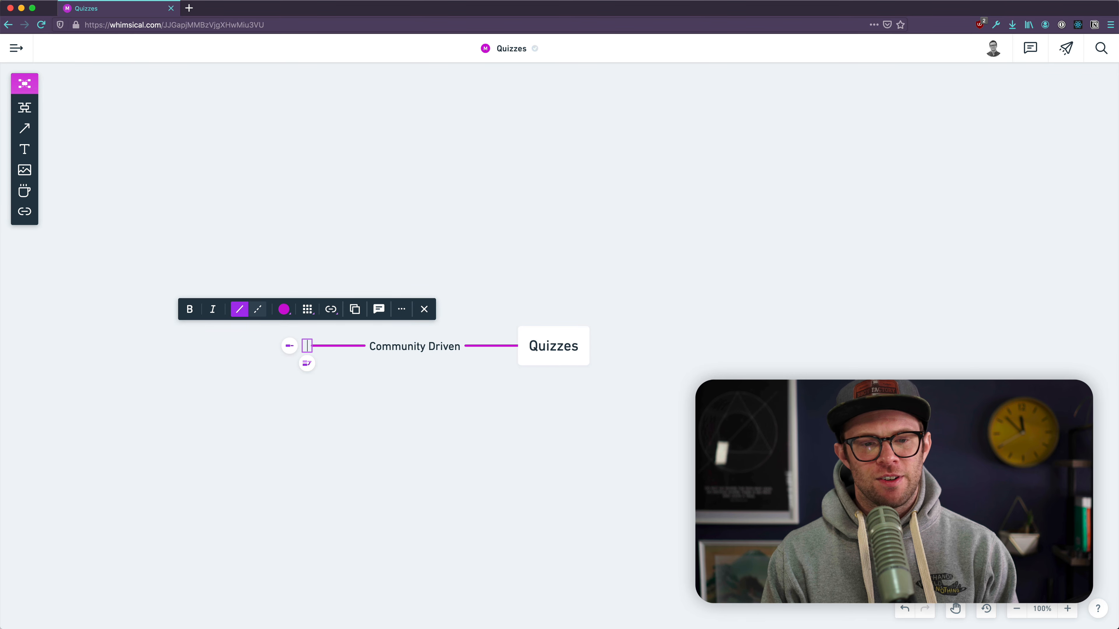
pyautogui.write('Pay per quiz')
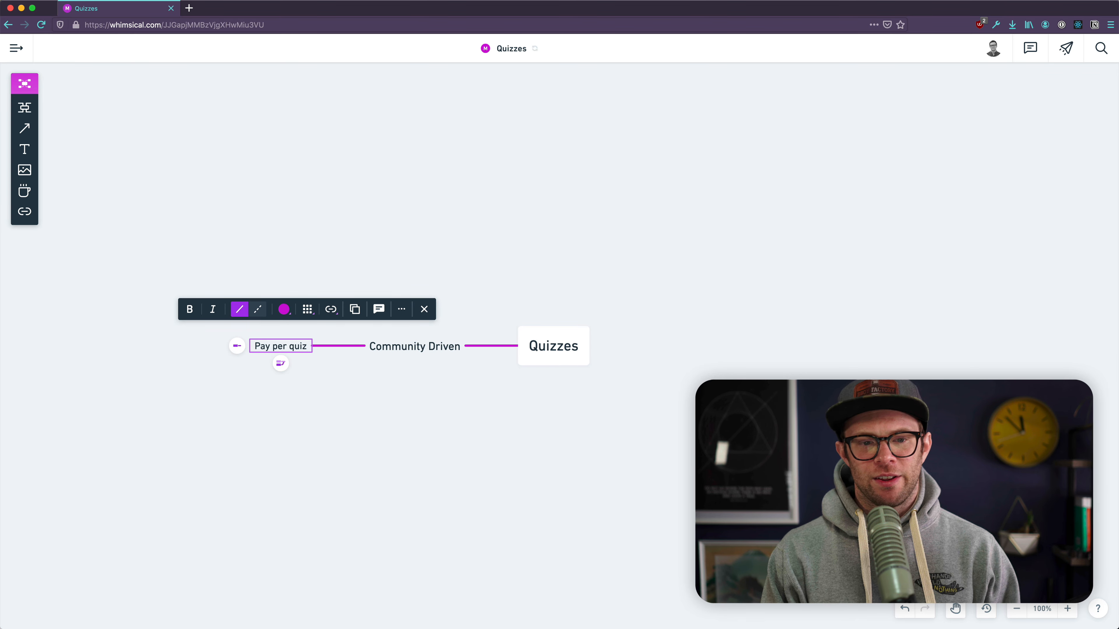
pyautogui.click(414, 346)
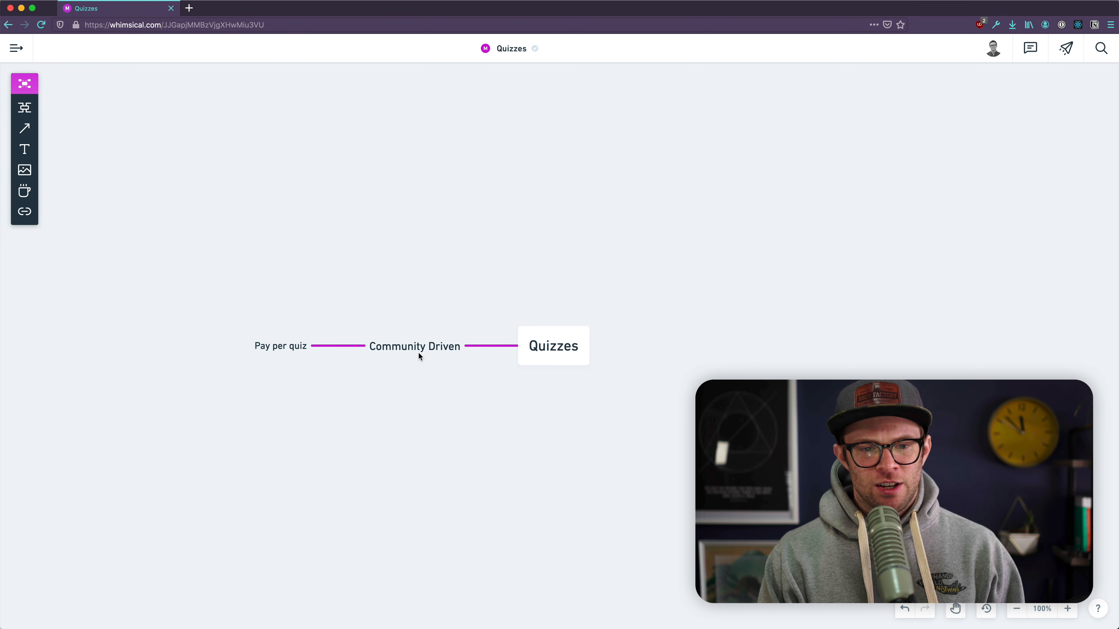
# Add Quiz submit process and Author Role under Community Driven, then start a right-side Properties node from Quizzes.
pyautogui.click(355, 347)
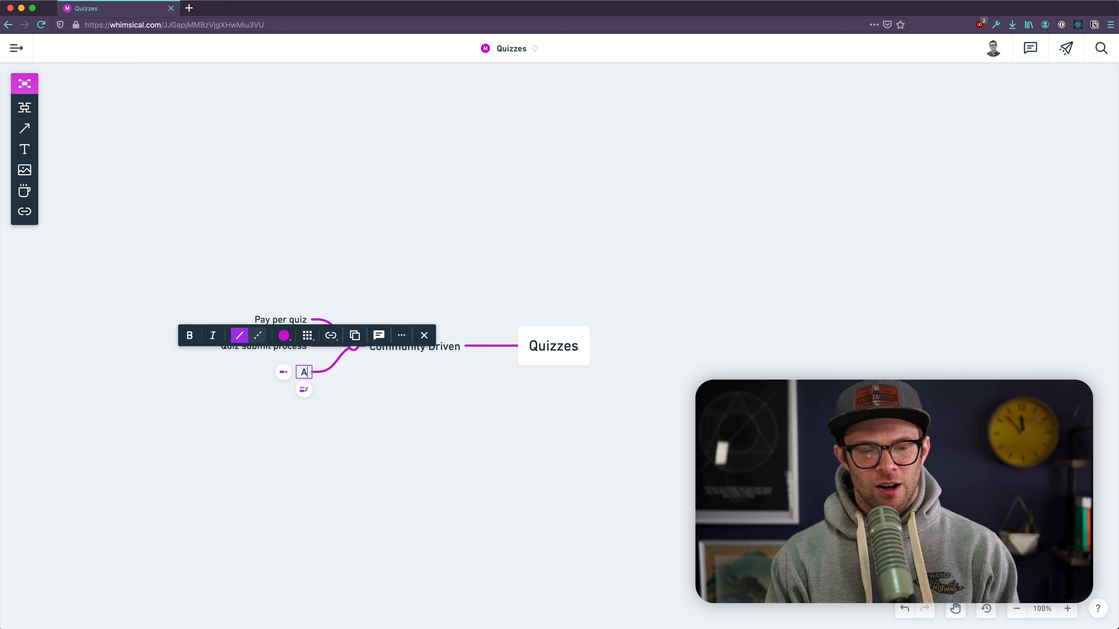
pyautogui.write('Author Role')
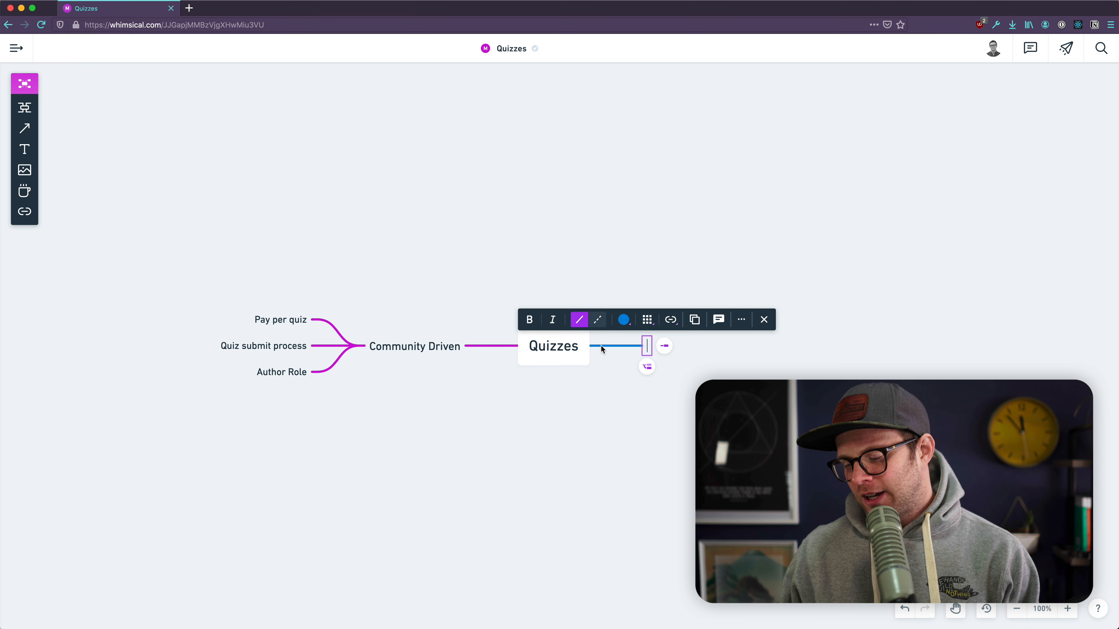
pyautogui.write('Properties')
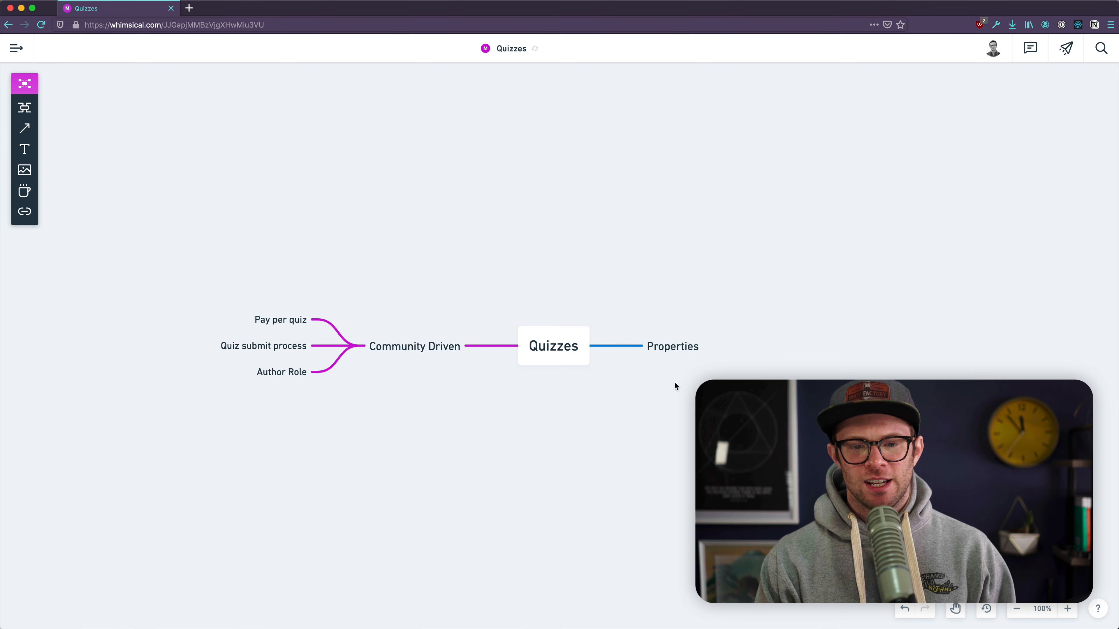
# Add child nodes Difficult, Educational, Short and 10 questions under the Properties branch.
pyautogui.click(671, 346)
pyautogui.write('Difficult')
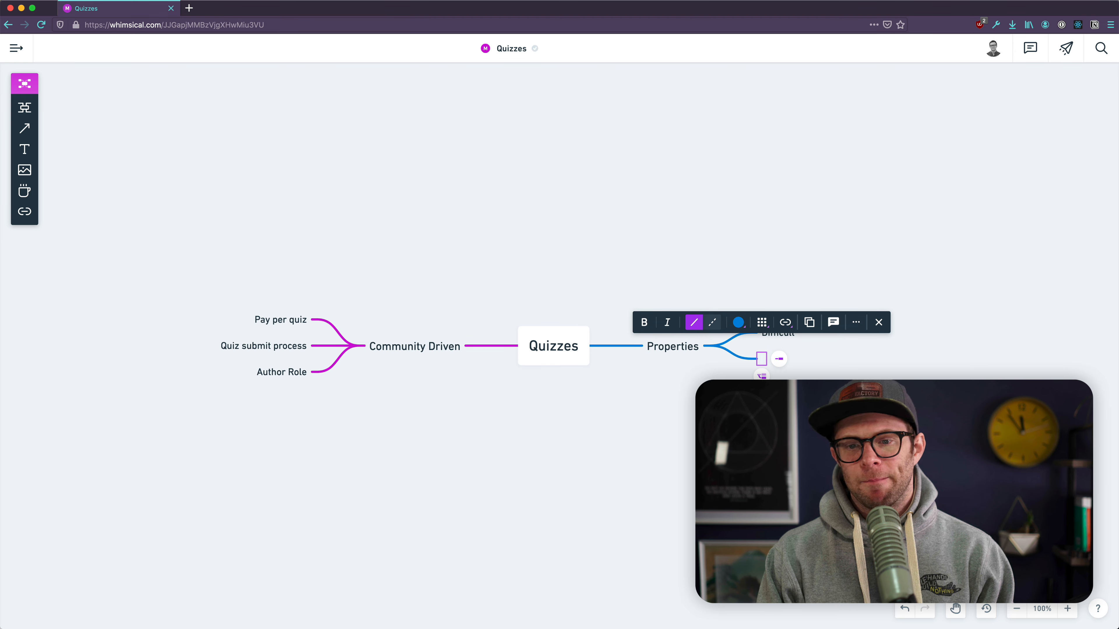
pyautogui.write('Educational')
pyautogui.write('10 questions')
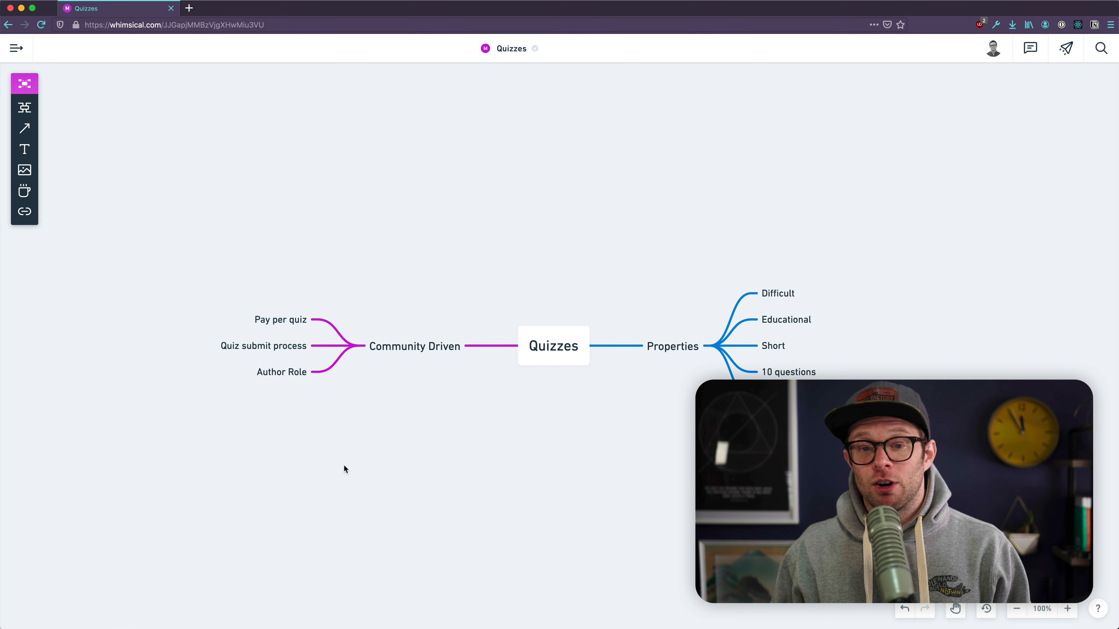
pyautogui.moveTo(52, 273)
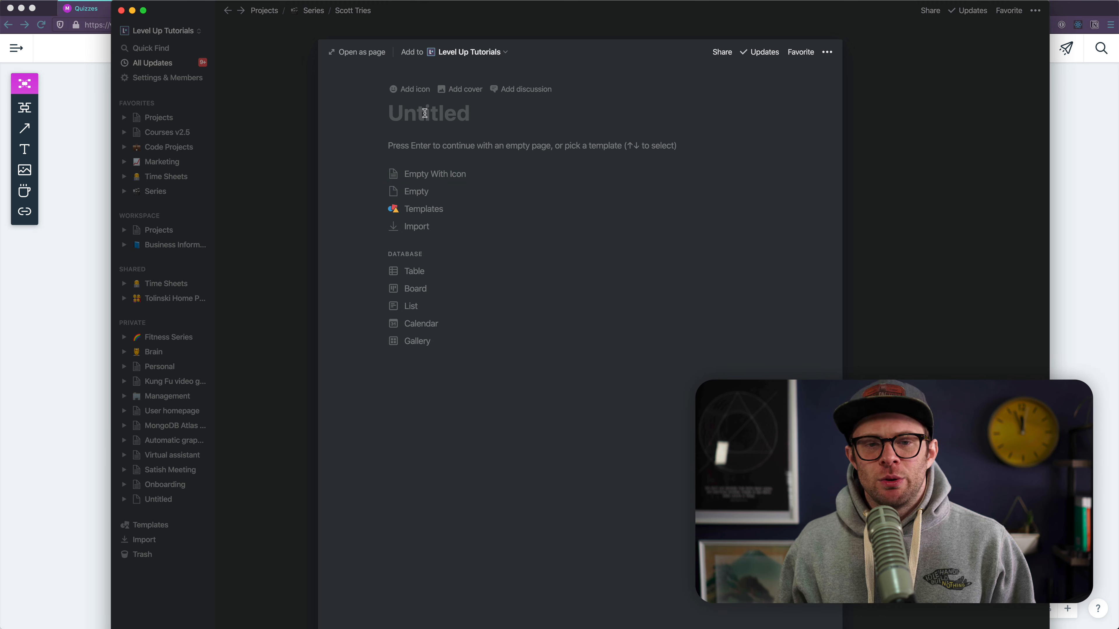
pyautogui.moveTo(421, 174)
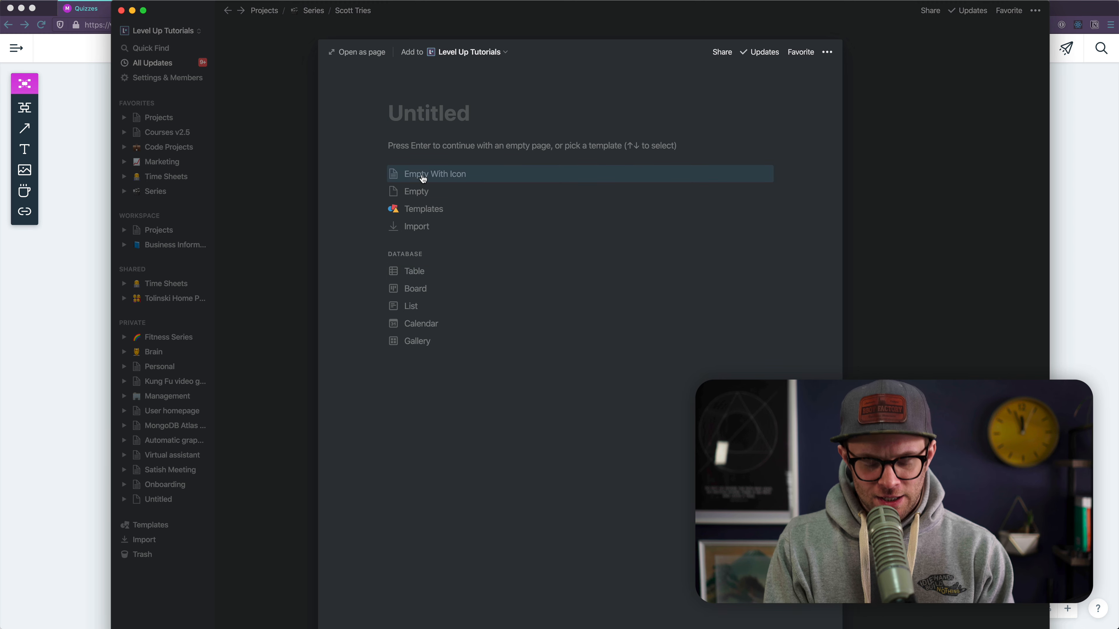
# Title the new Notion page Quizzes Chart.
pyautogui.write('Chart')
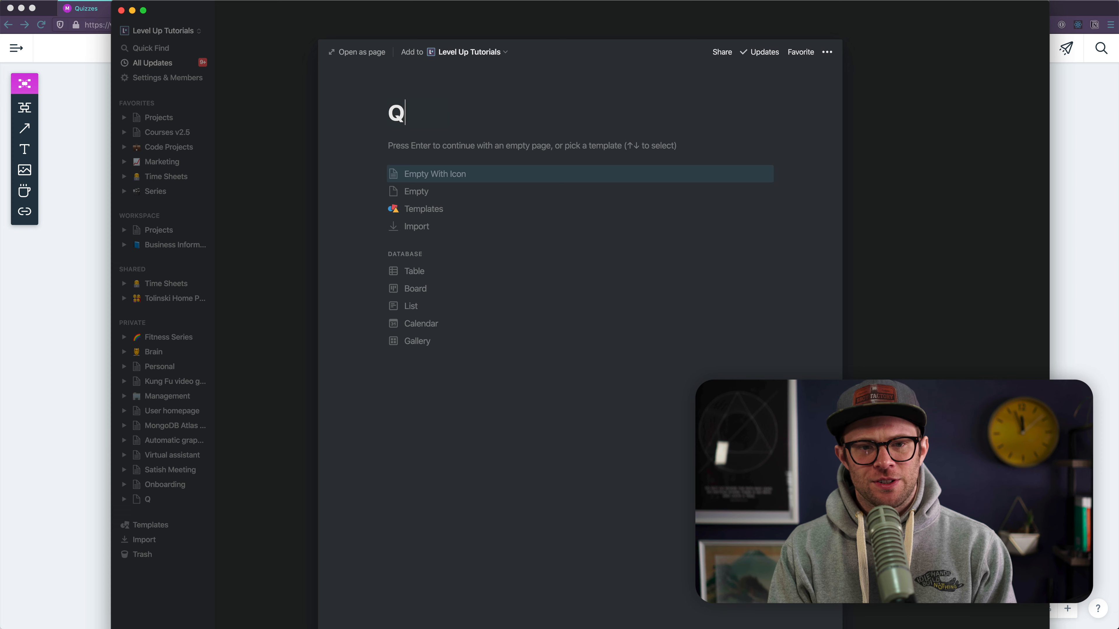
pyautogui.write('uizzes')
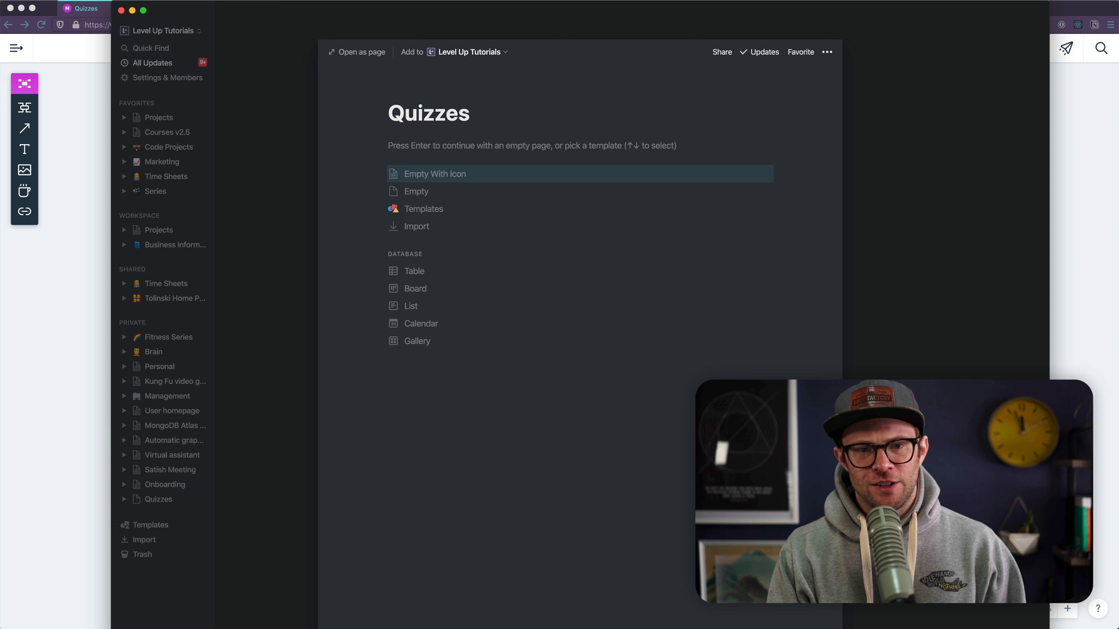
pyautogui.write('Chart')
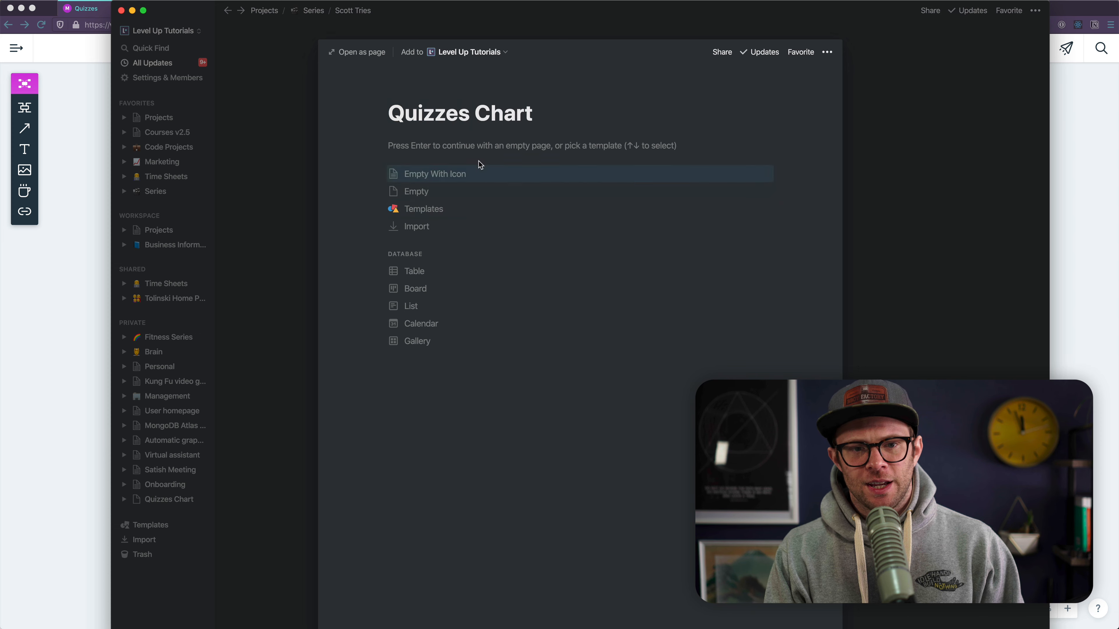
# Insert a Whimsical embed block into the page via the /w command.
pyautogui.write('/')
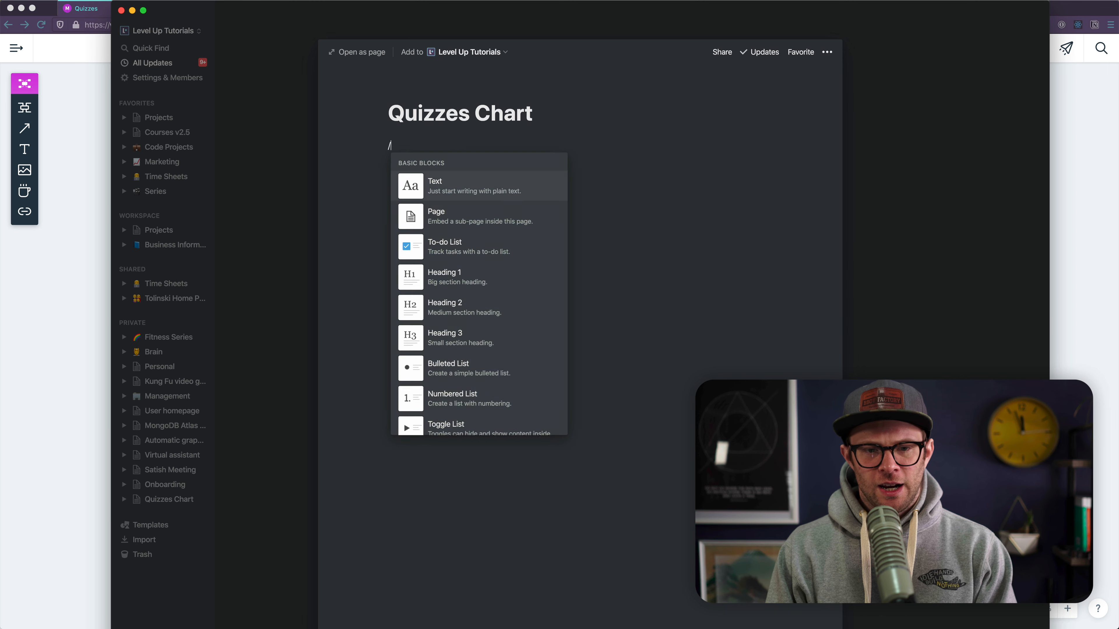
pyautogui.write('w')
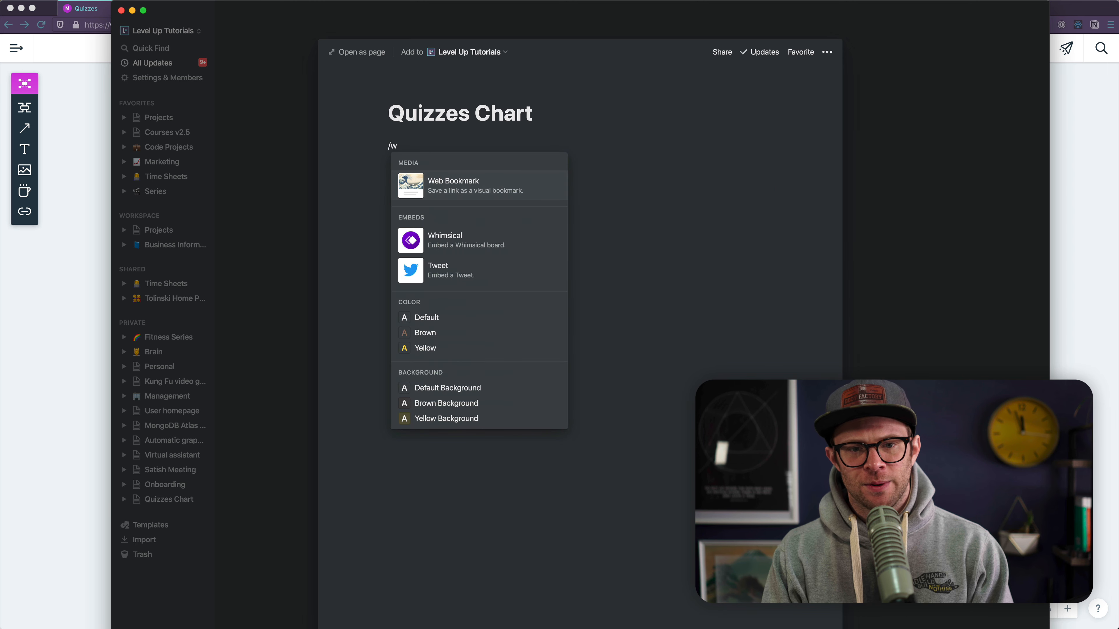
pyautogui.click(445, 240)
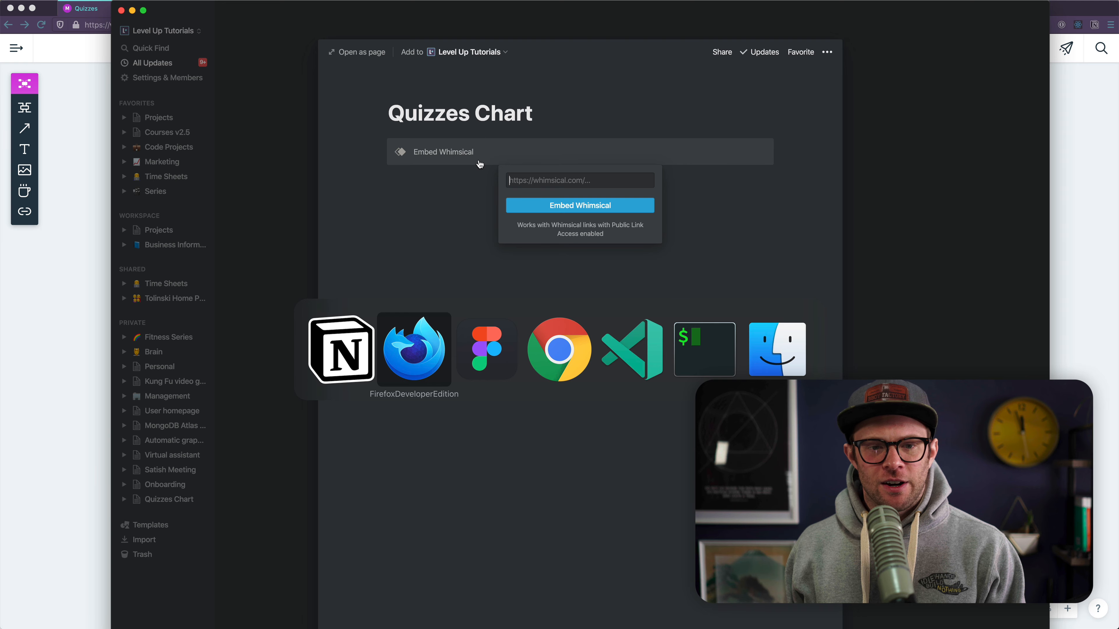
# Copy the Quizzes board's shareable link in Whimsical and enable public link access.
pyautogui.click(580, 206)
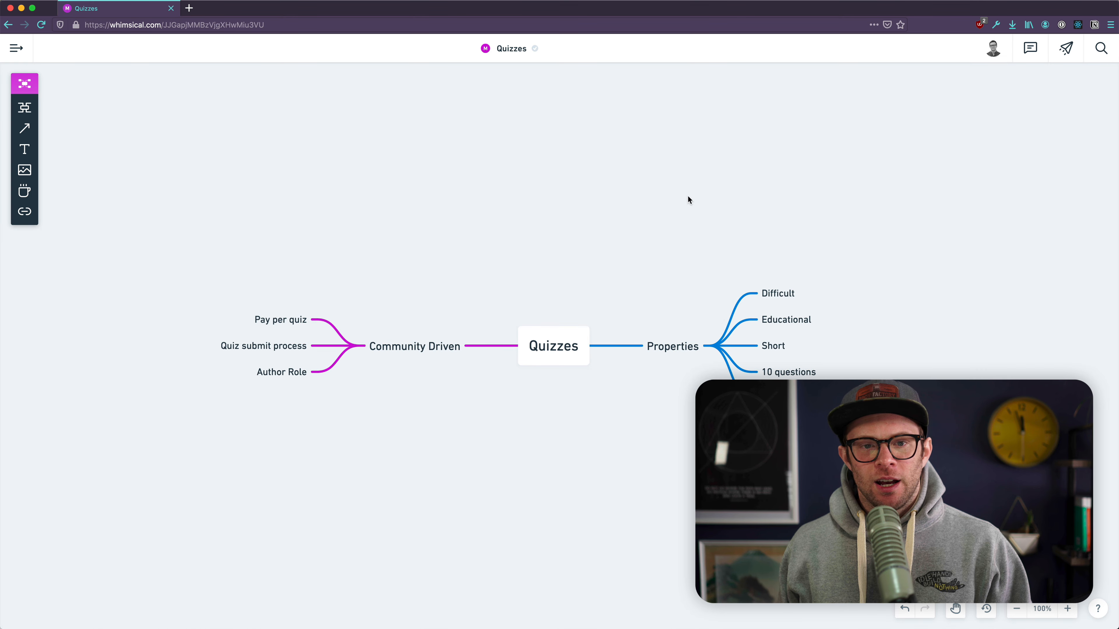
pyautogui.moveTo(1065, 48)
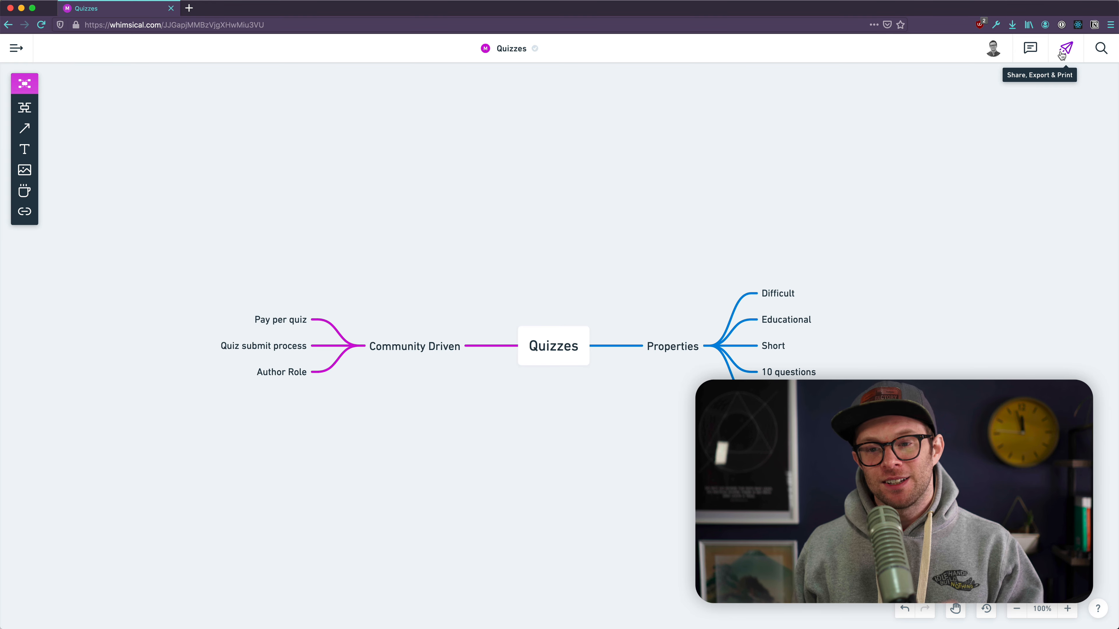
pyautogui.click(1064, 48)
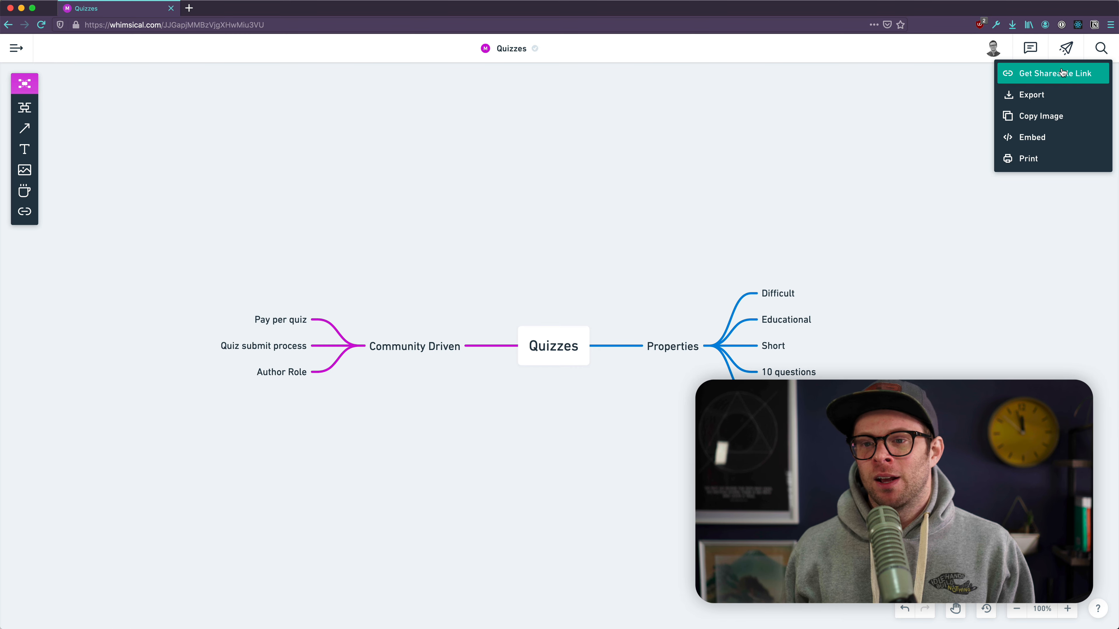
pyautogui.click(1055, 73)
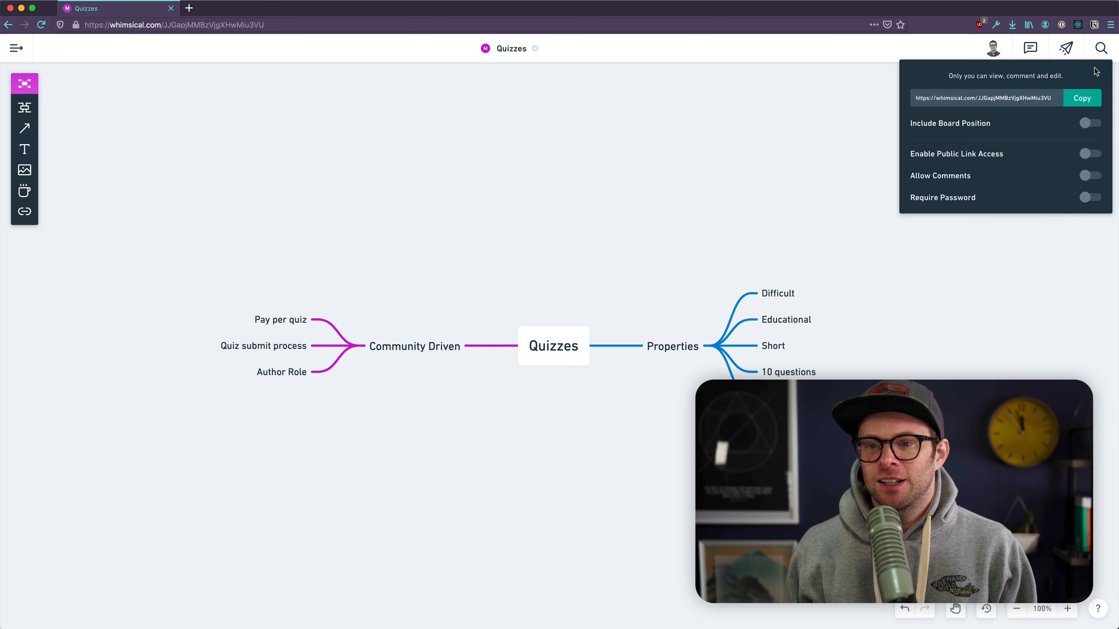
pyautogui.click(1080, 98)
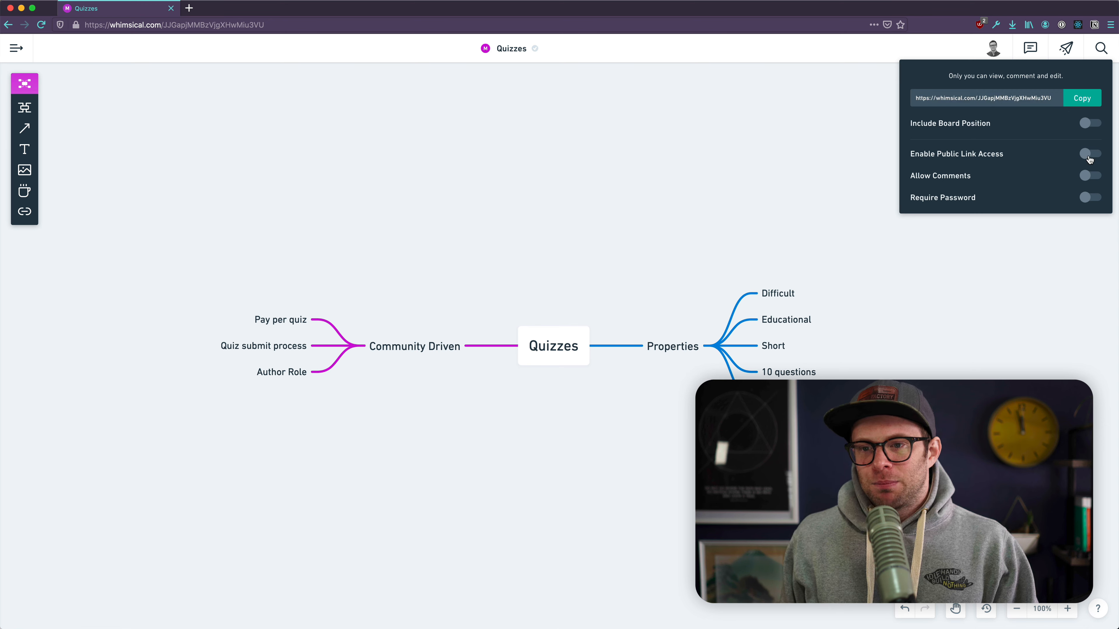
pyautogui.click(988, 277)
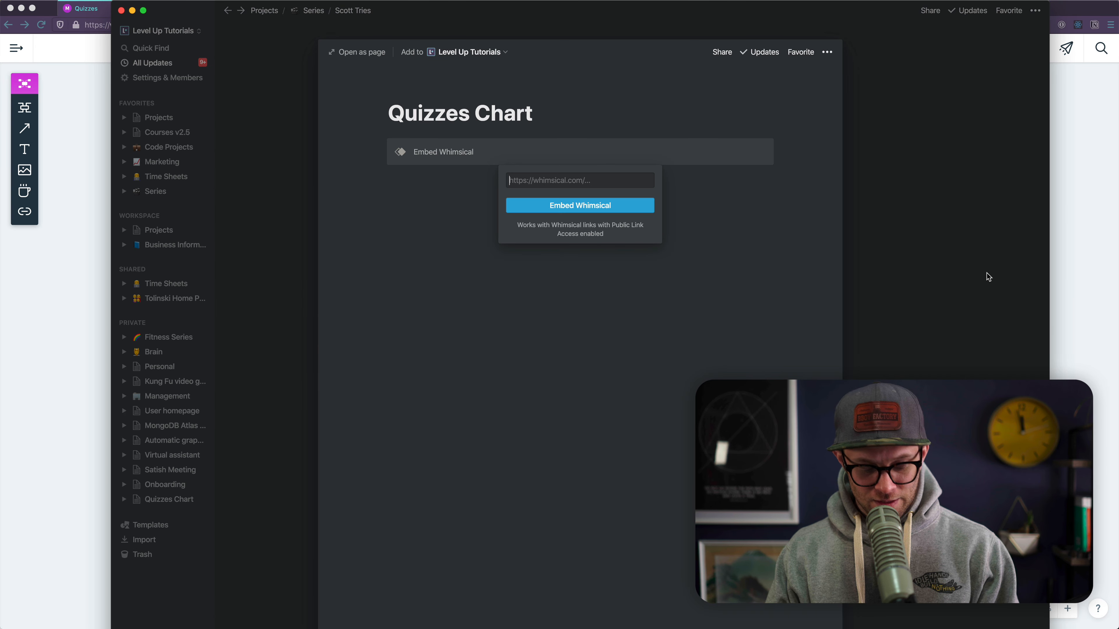
pyautogui.write('https://whimsical.com/JJGapjMMBzVjgX')
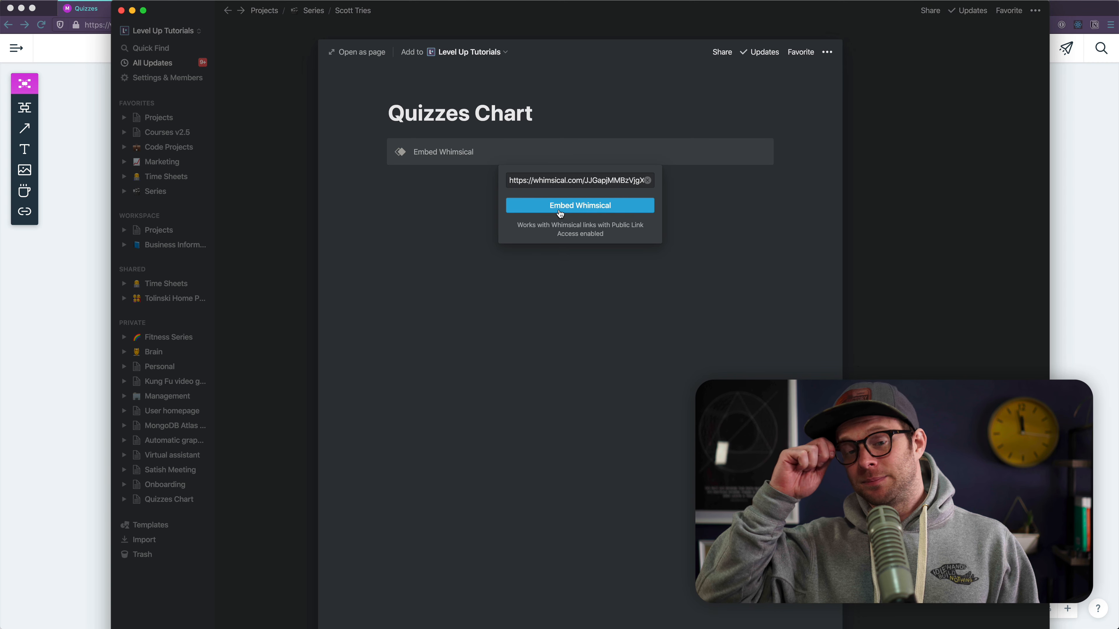
pyautogui.click(578, 206)
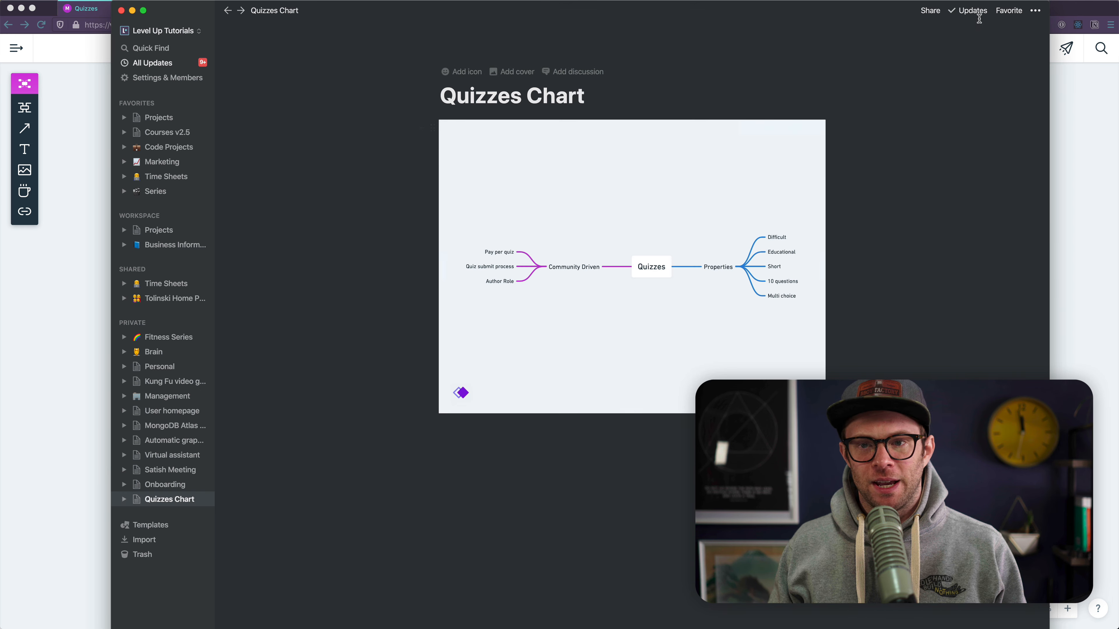
pyautogui.click(1035, 10)
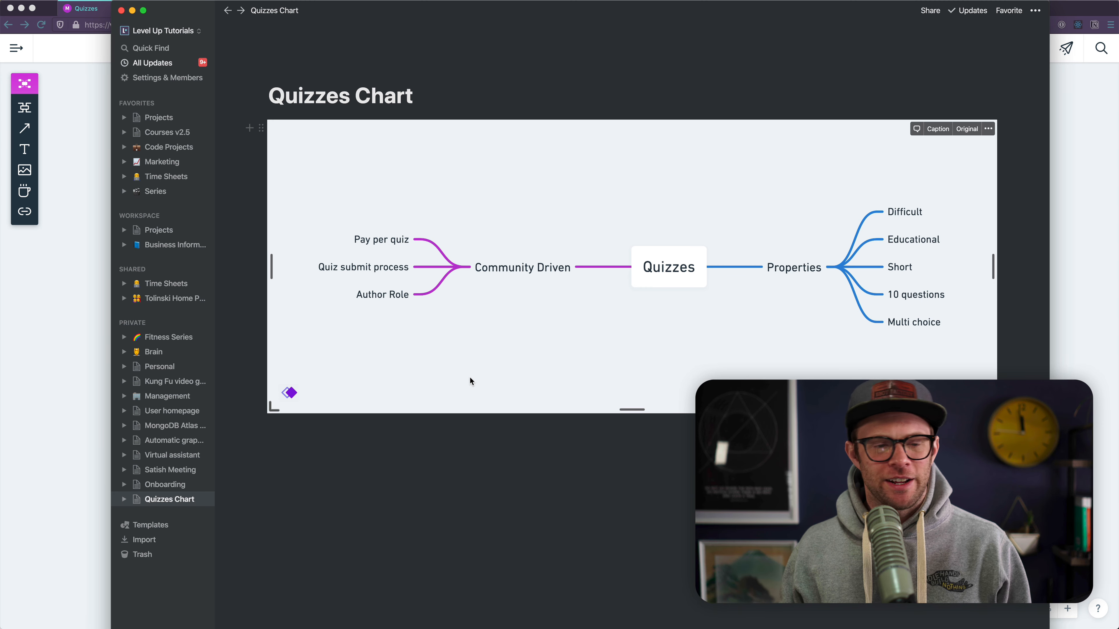
pyautogui.moveTo(509, 410)
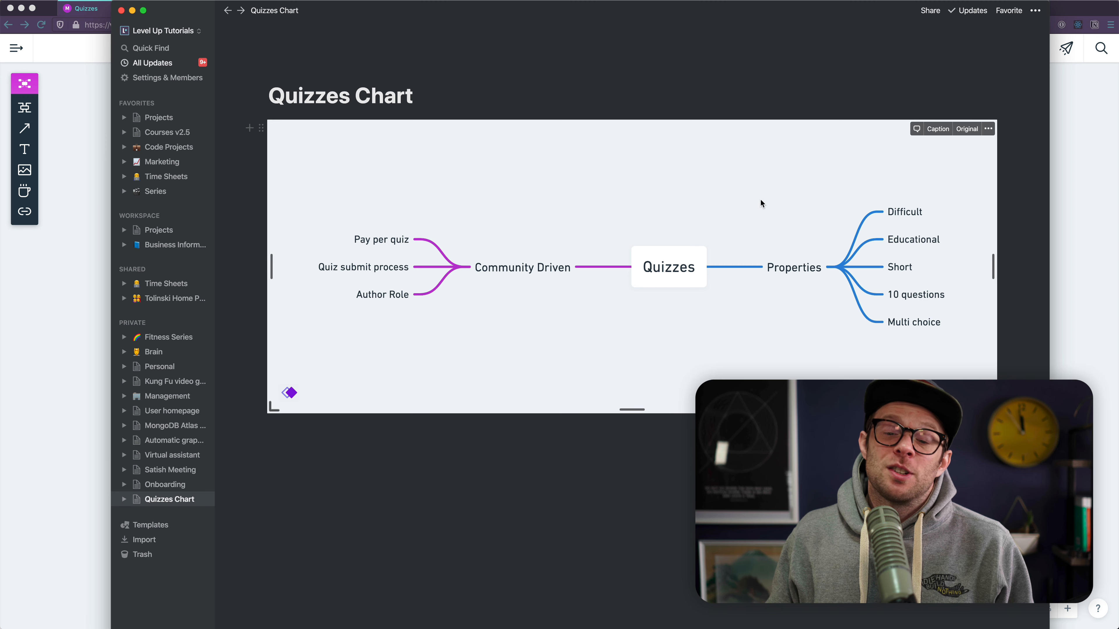
pyautogui.moveTo(337, 416)
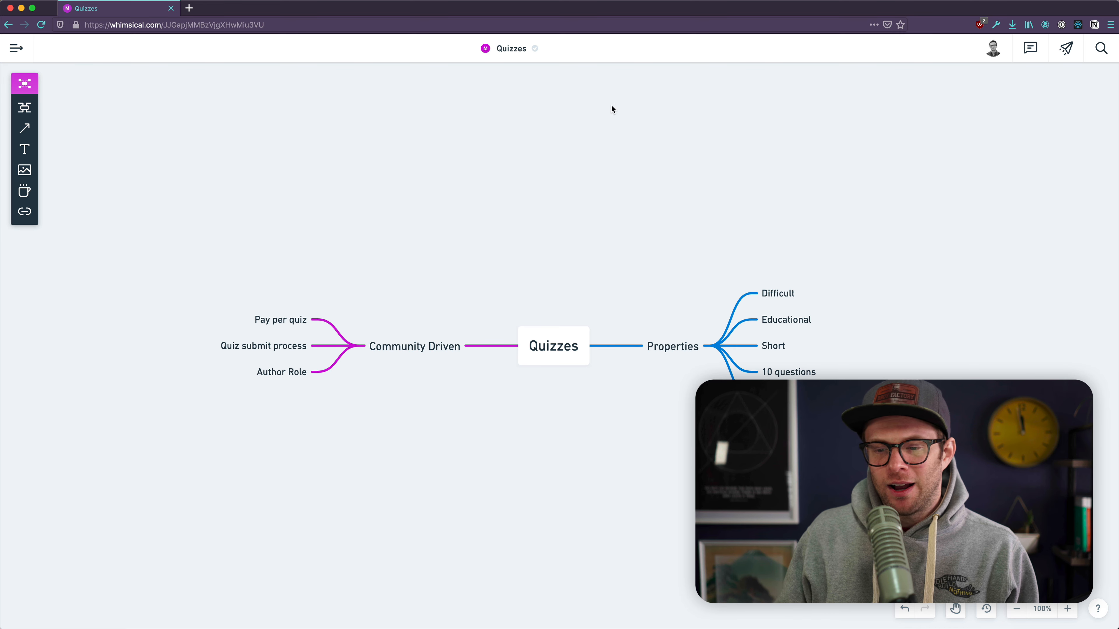
pyautogui.moveTo(139, 209)
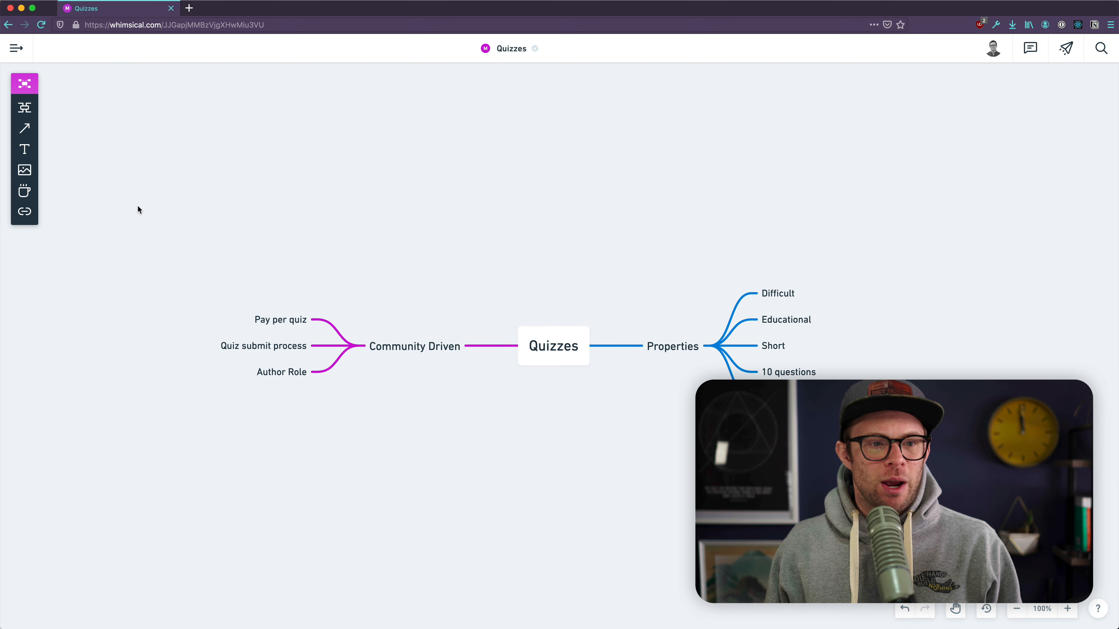
# Bring up the canvas context menu to zoom in on the Quizzes mind map.
pyautogui.rightClick(138, 209)
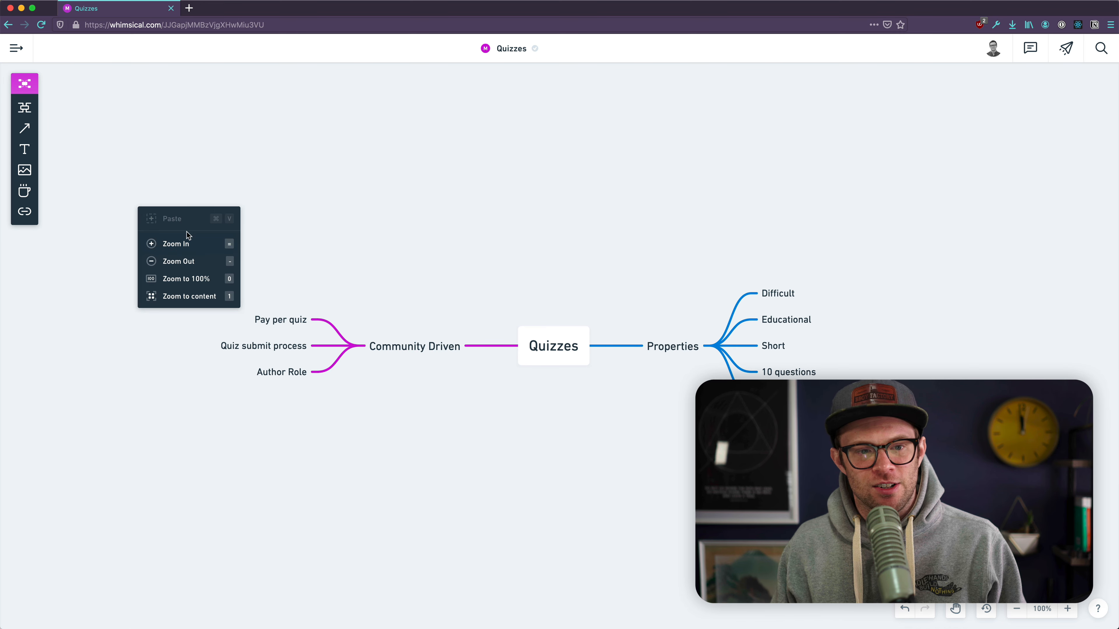
pyautogui.moveTo(178, 261)
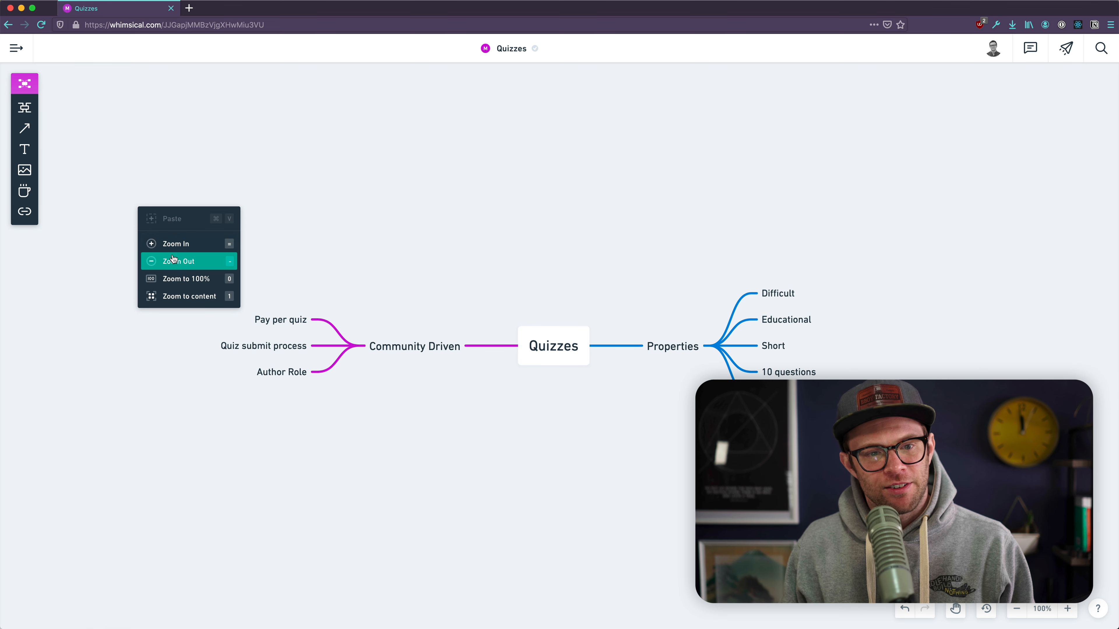
pyautogui.moveTo(186, 279)
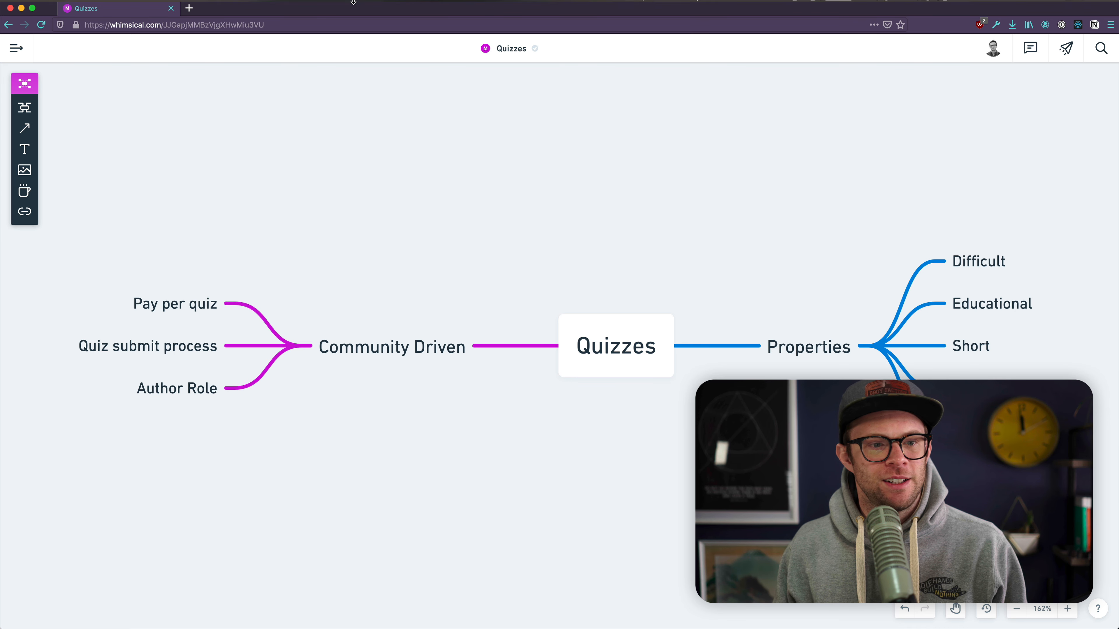
pyautogui.moveTo(25, 107)
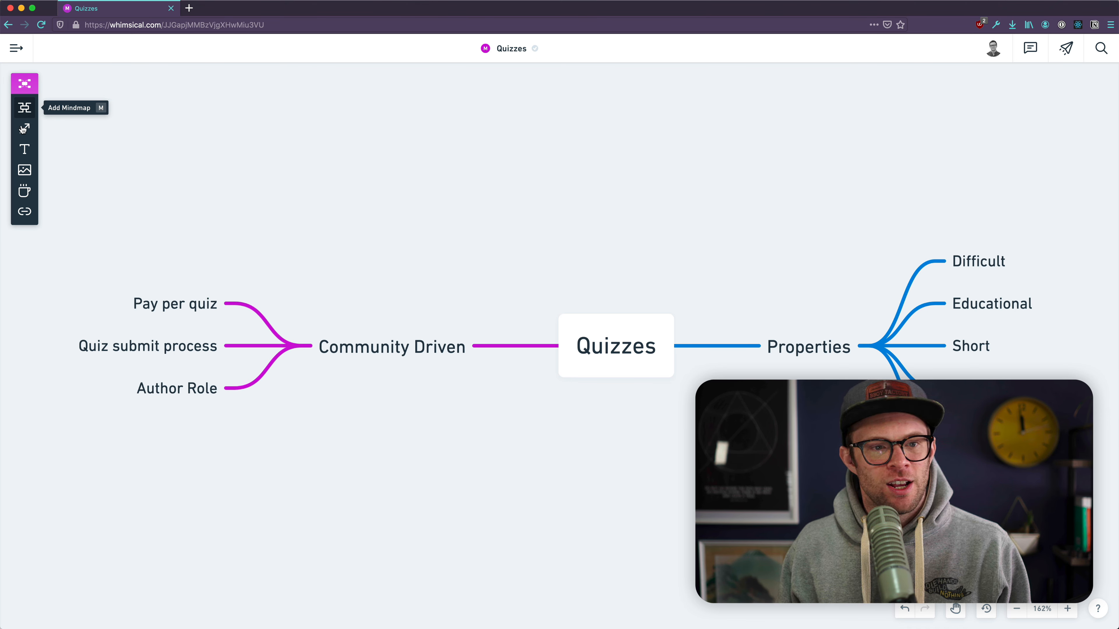
pyautogui.moveTo(25, 170)
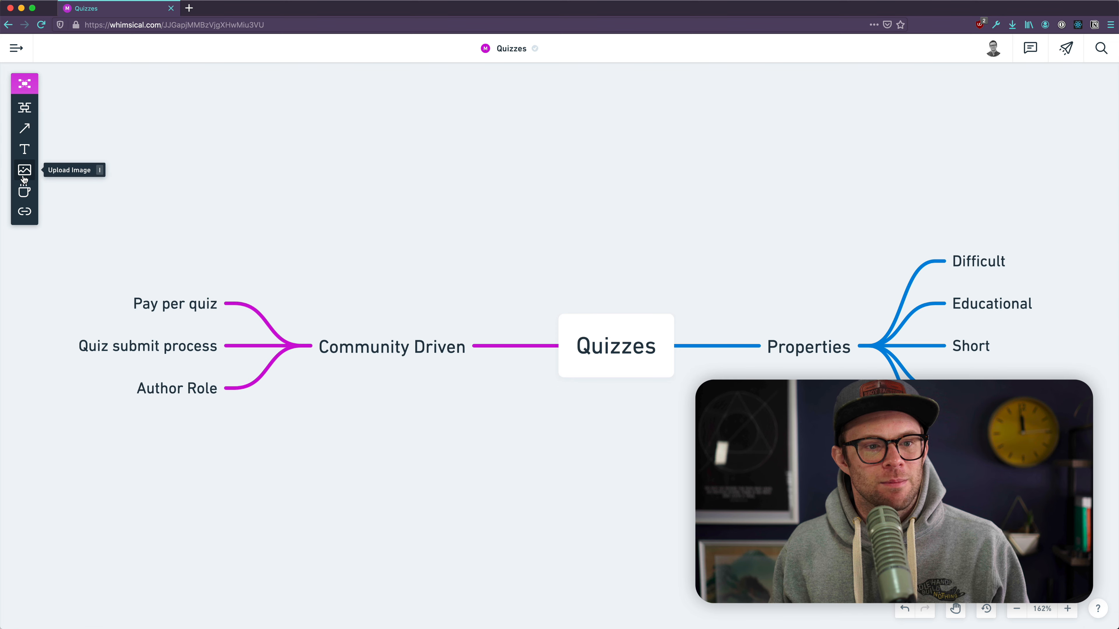
pyautogui.moveTo(3, 296)
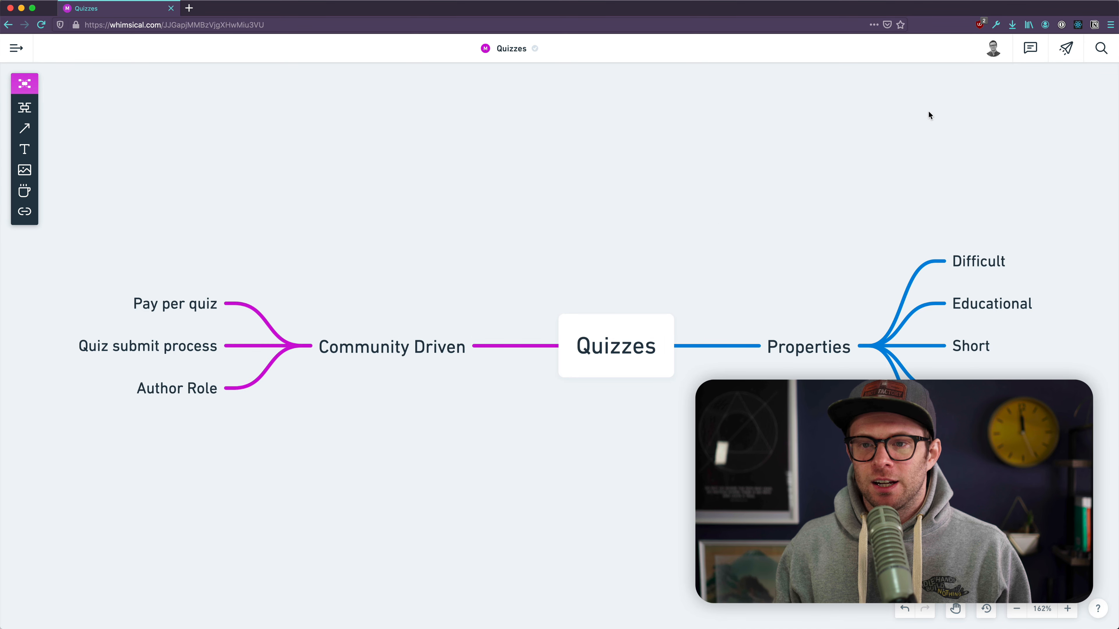
pyautogui.click(992, 48)
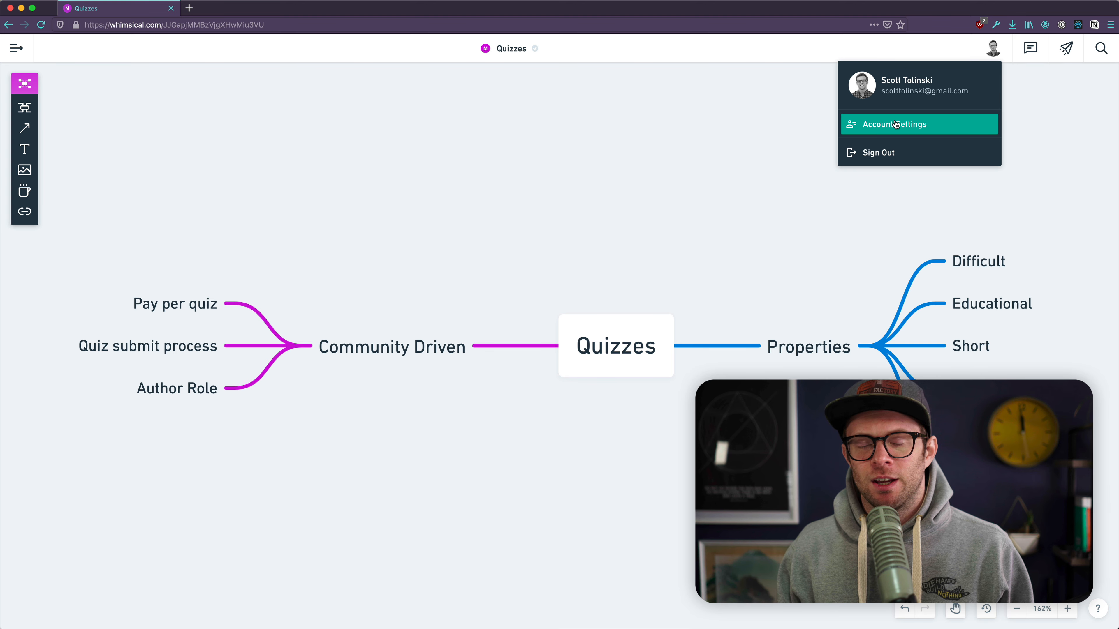
pyautogui.click(890, 123)
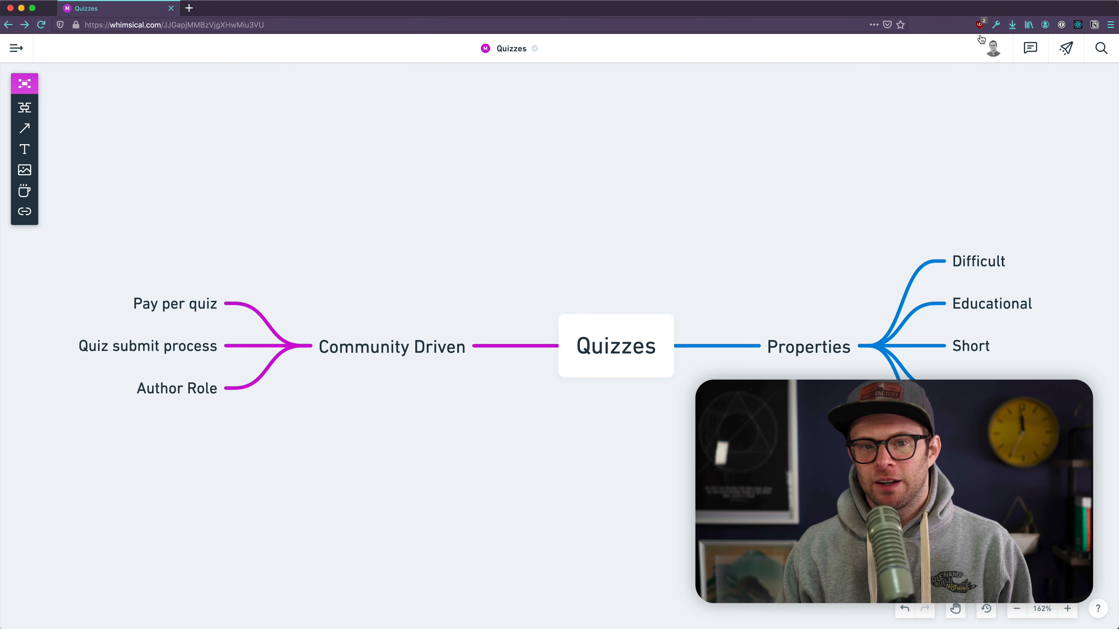
pyautogui.click(991, 48)
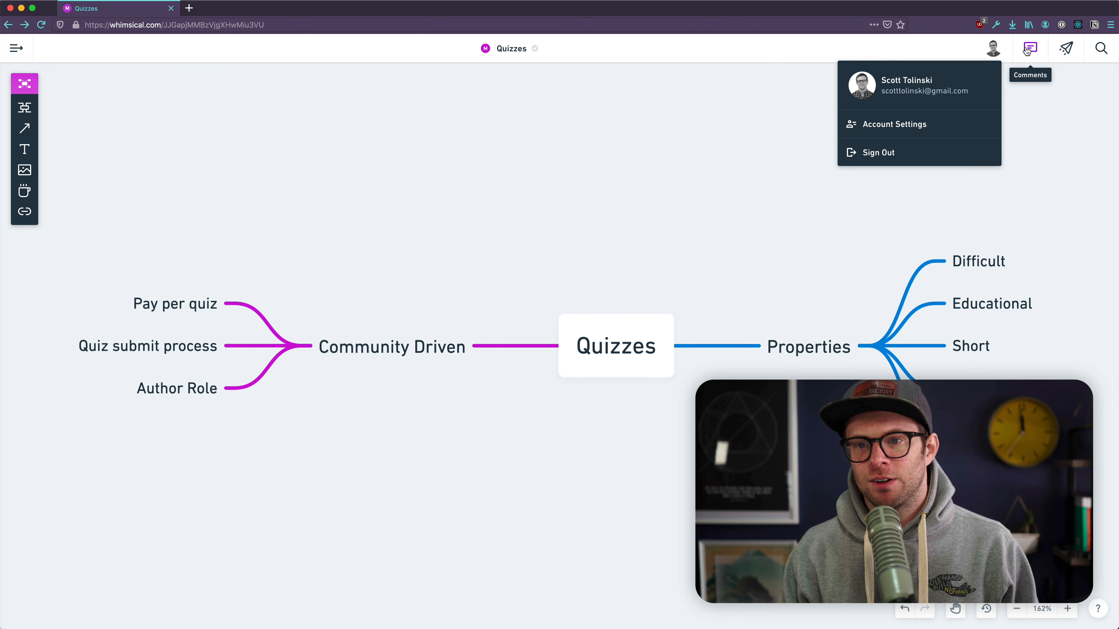
pyautogui.click(1029, 48)
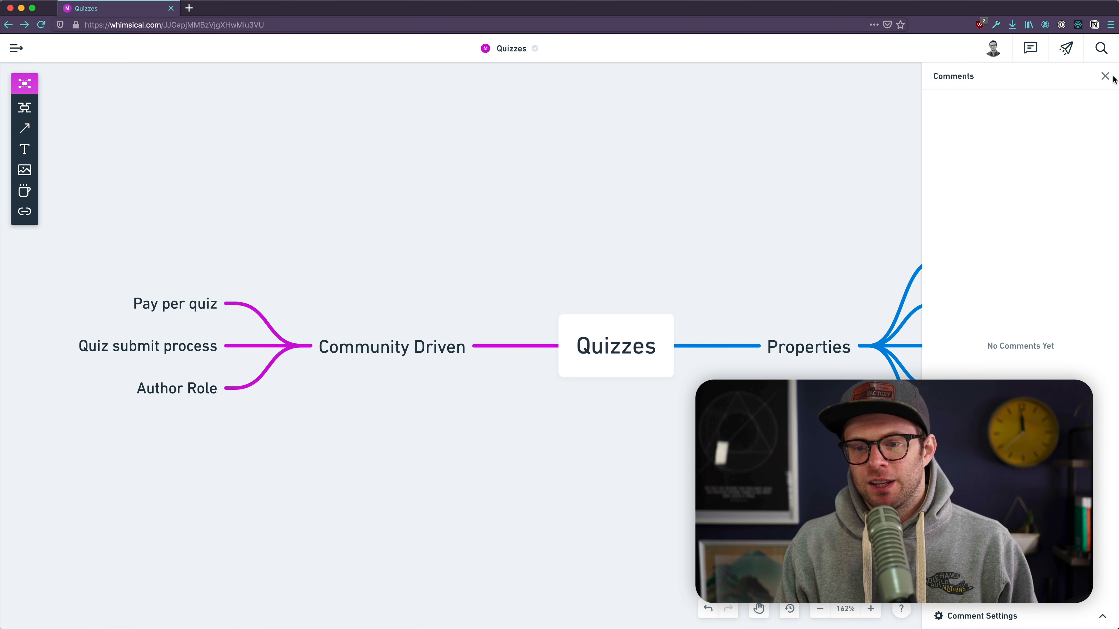
pyautogui.click(1105, 76)
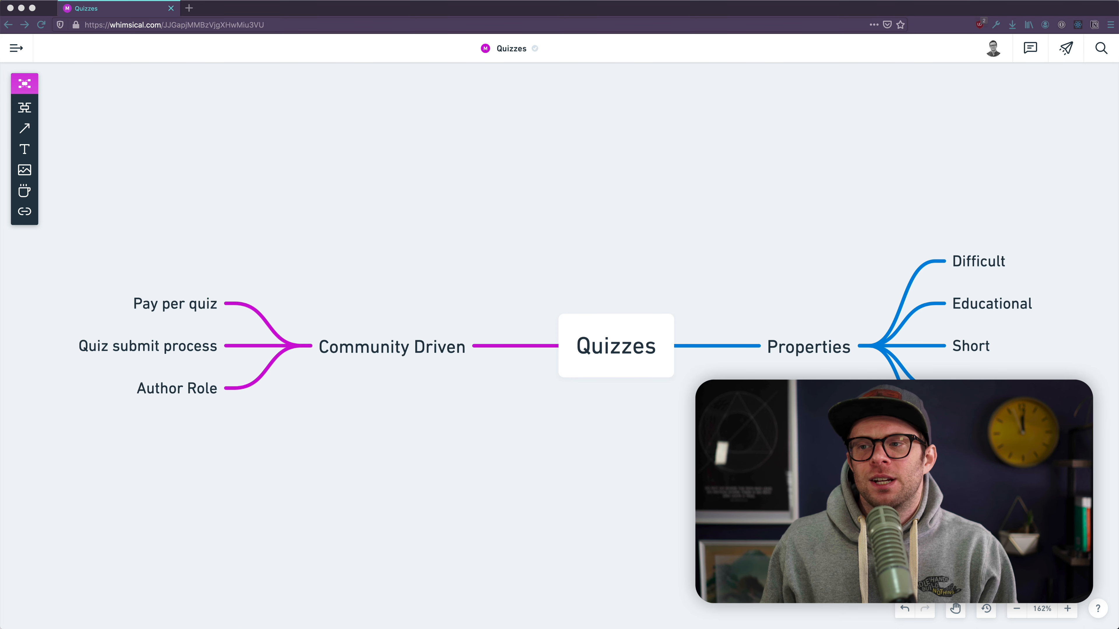
pyautogui.moveTo(1024, 326)
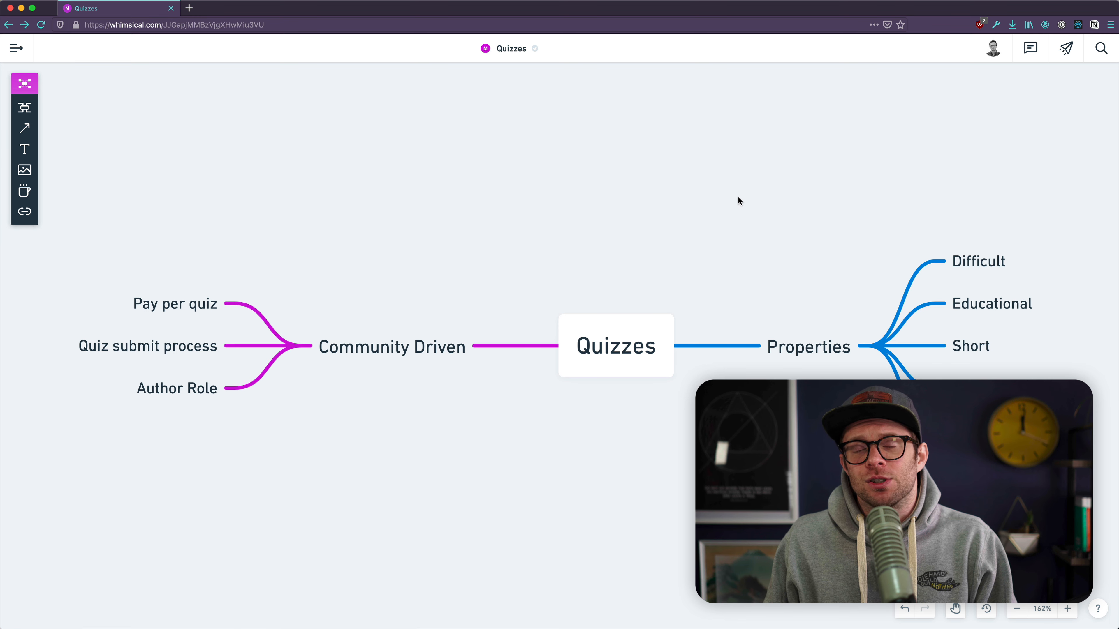
# Move through the Syntax podcast browser tab to the Level Up Tutorials home page.
pyautogui.click(241, 7)
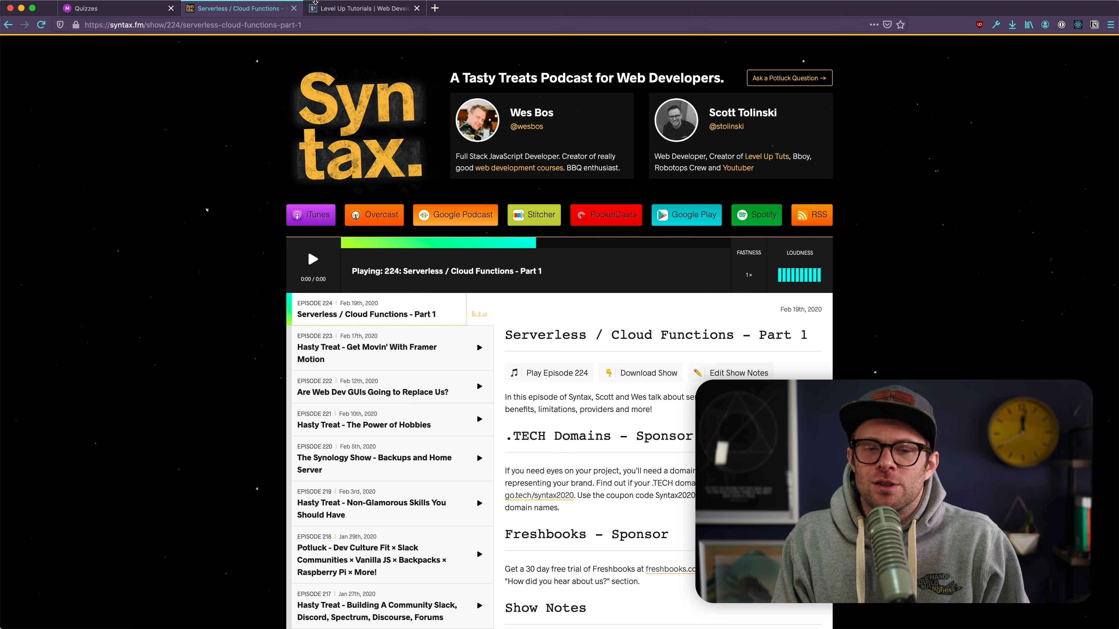
pyautogui.click(364, 7)
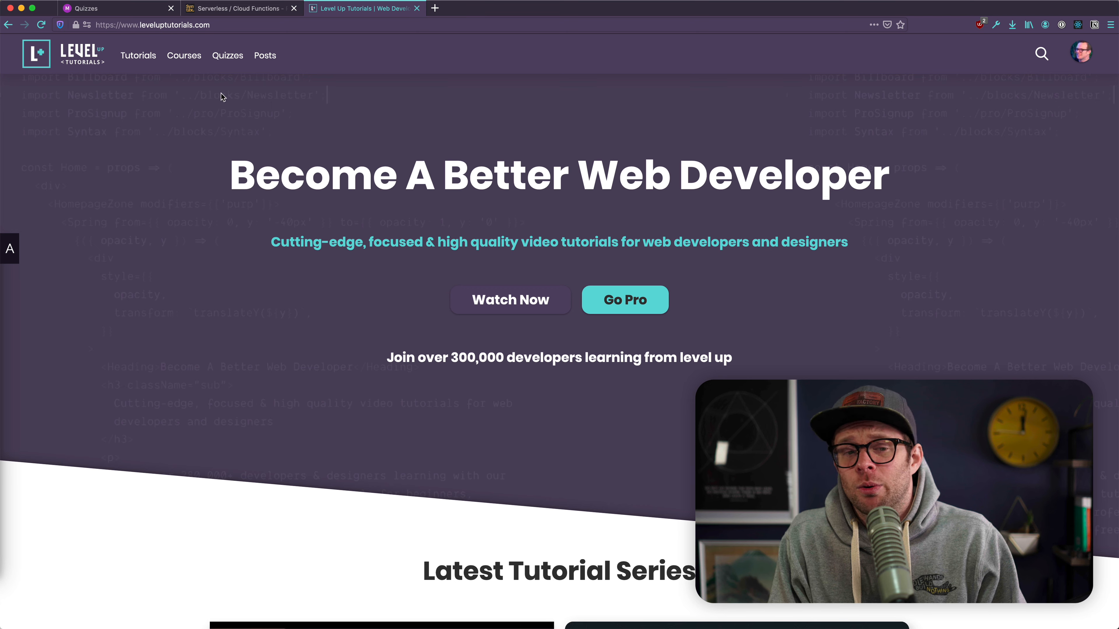
# Browse the homepage and go to the Tutorials catalogue of course series.
pyautogui.scroll(-3)
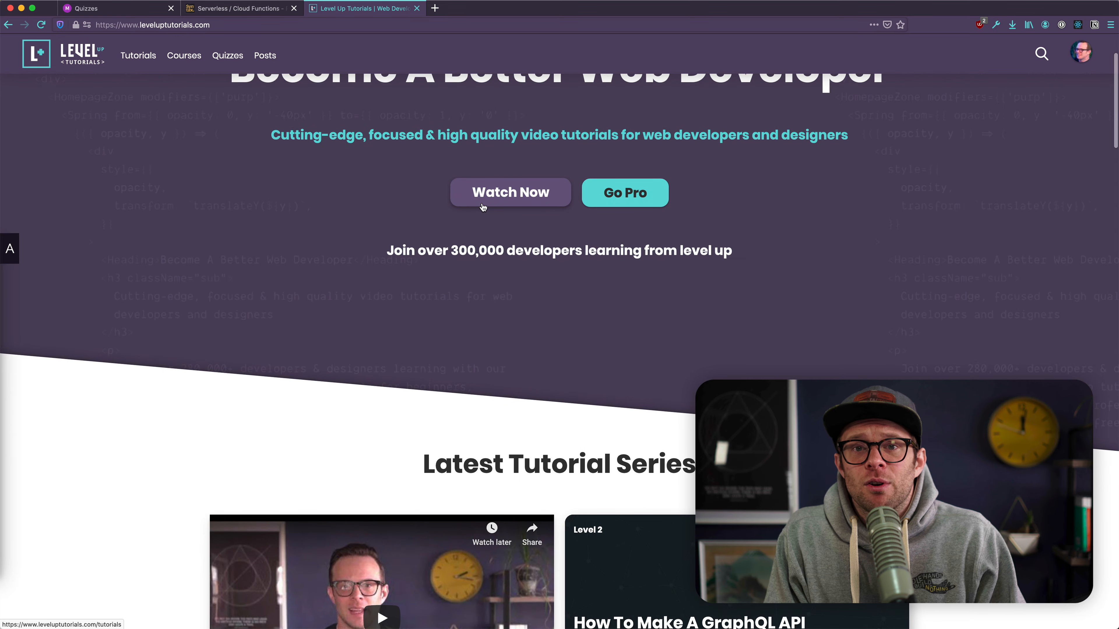
pyautogui.scroll(-3)
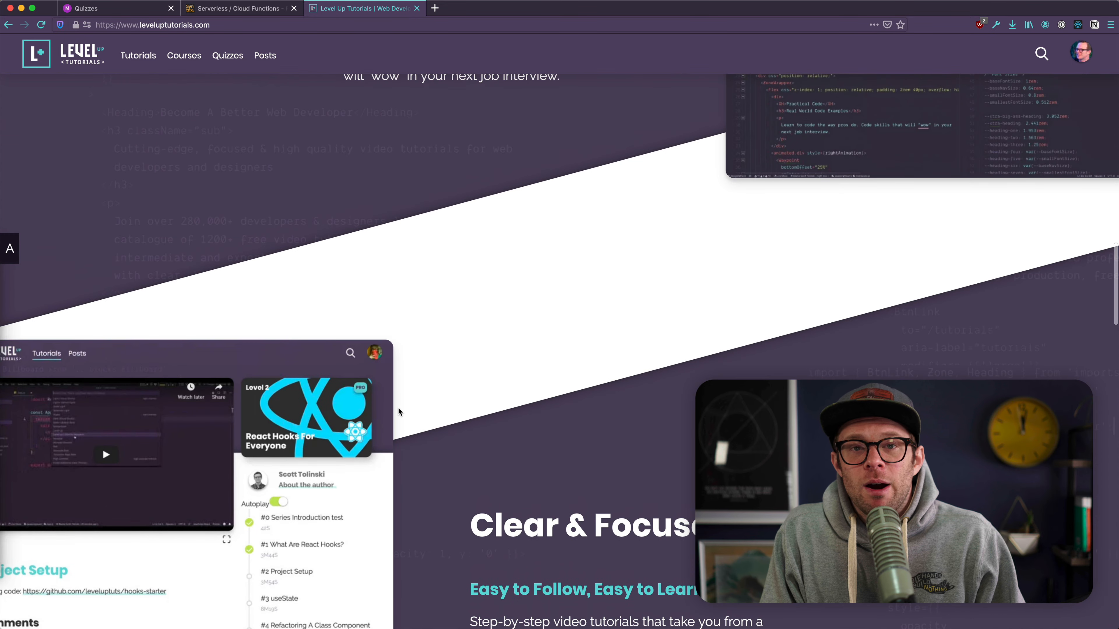
pyautogui.scroll(3)
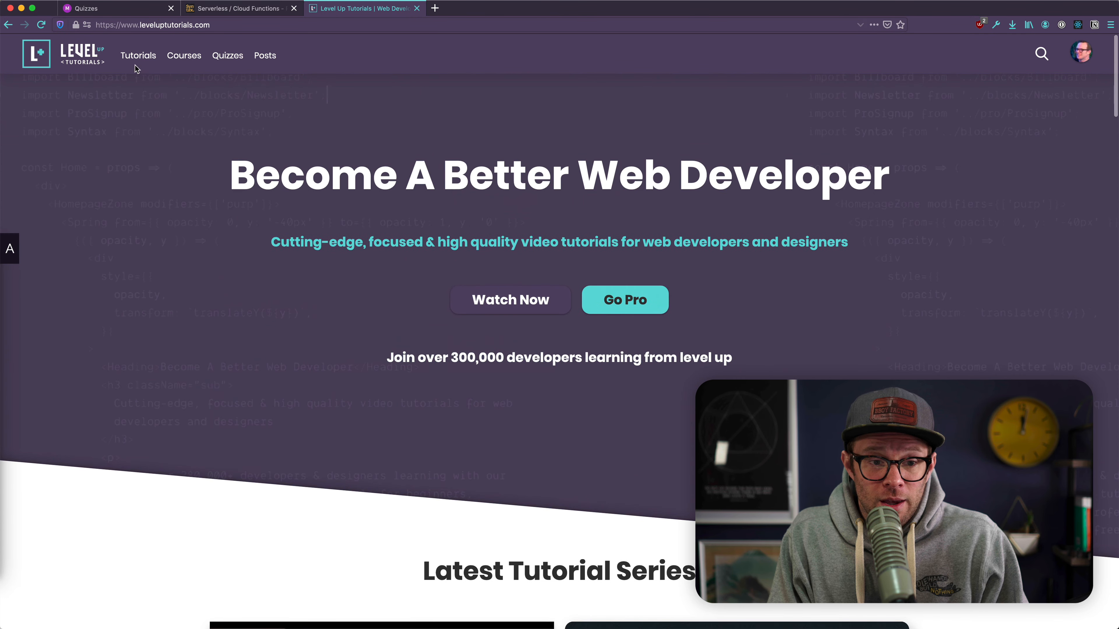
pyautogui.click(138, 55)
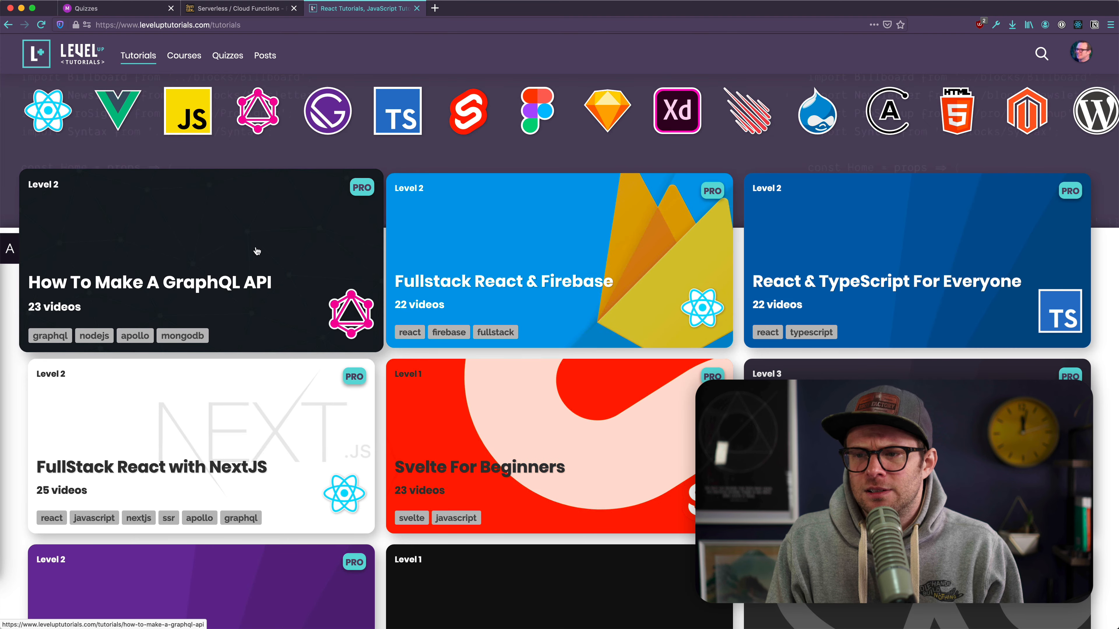
pyautogui.moveTo(201, 236)
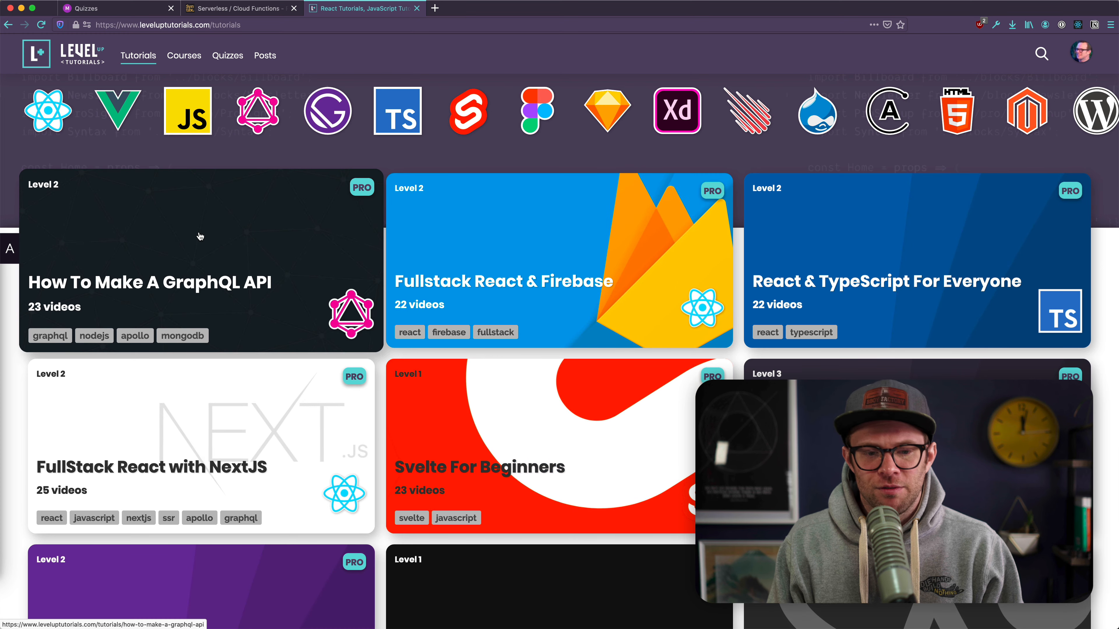
pyautogui.moveTo(197, 264)
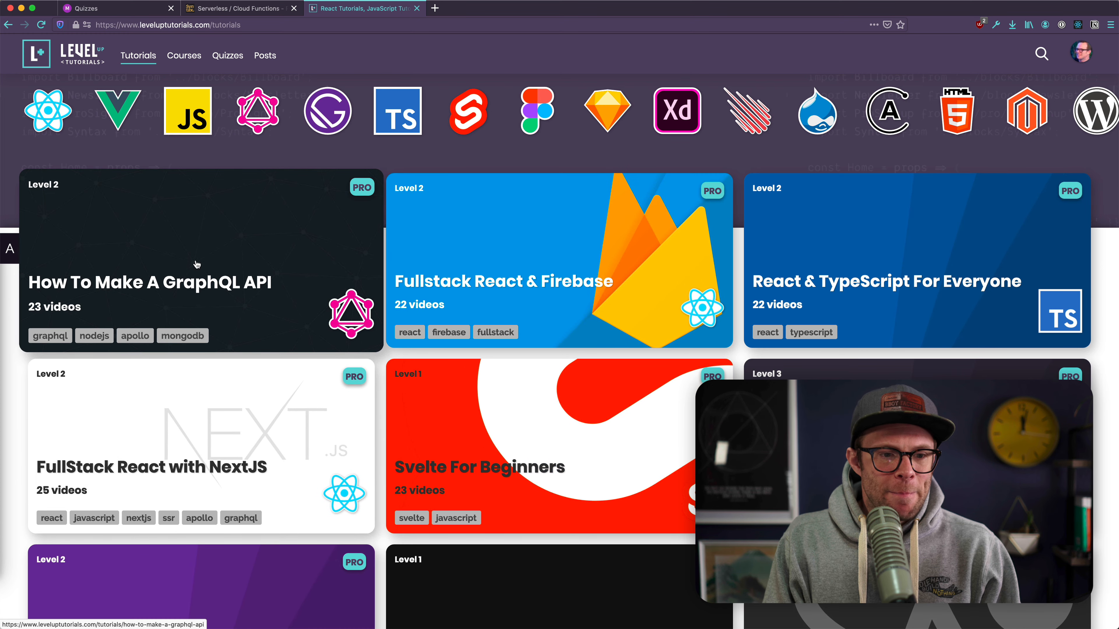
pyautogui.moveTo(250, 285)
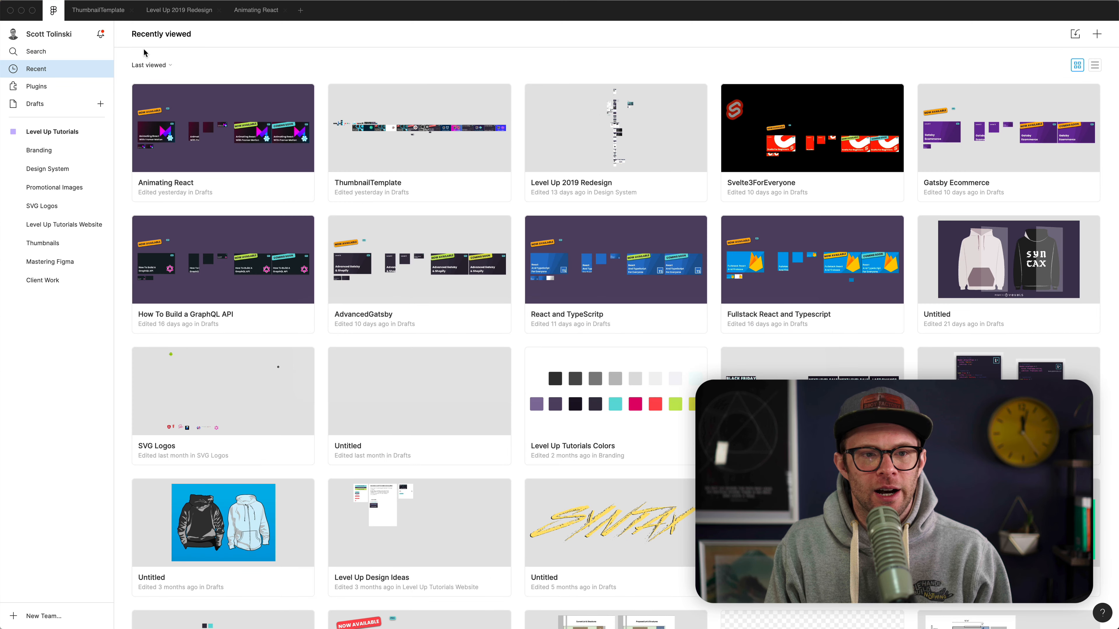
# Switch to Figma and bring up the Animating React design file.
pyautogui.click(255, 9)
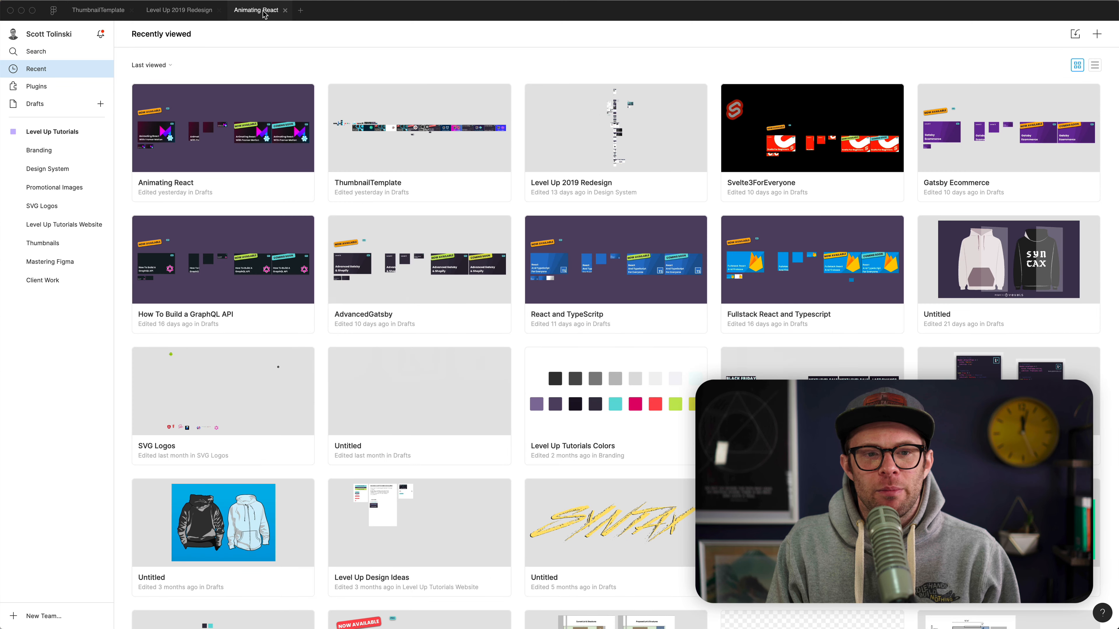